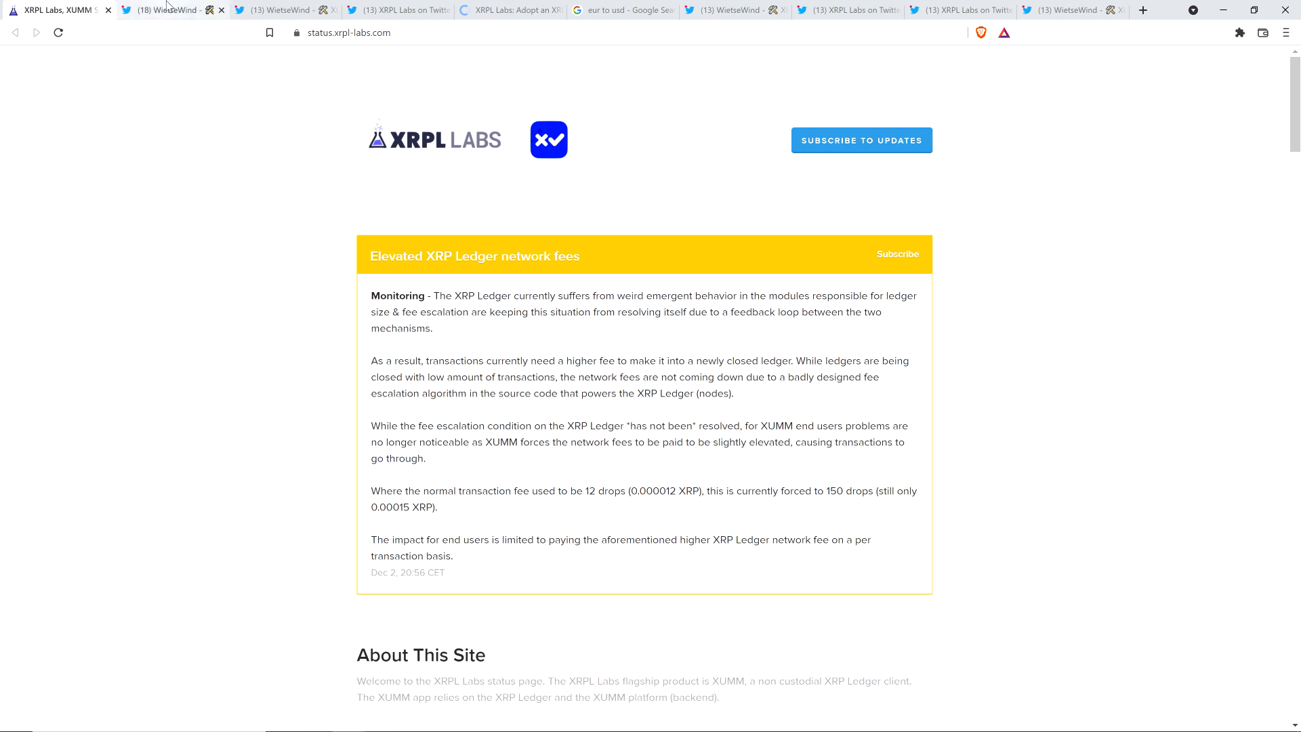
Show WietseWind's Dec 2 exhaustion tweet, read down its replies, and return to Calcs's parent thank-you tweet.
{"action": "left_click", "coordinate": [166, 10]}
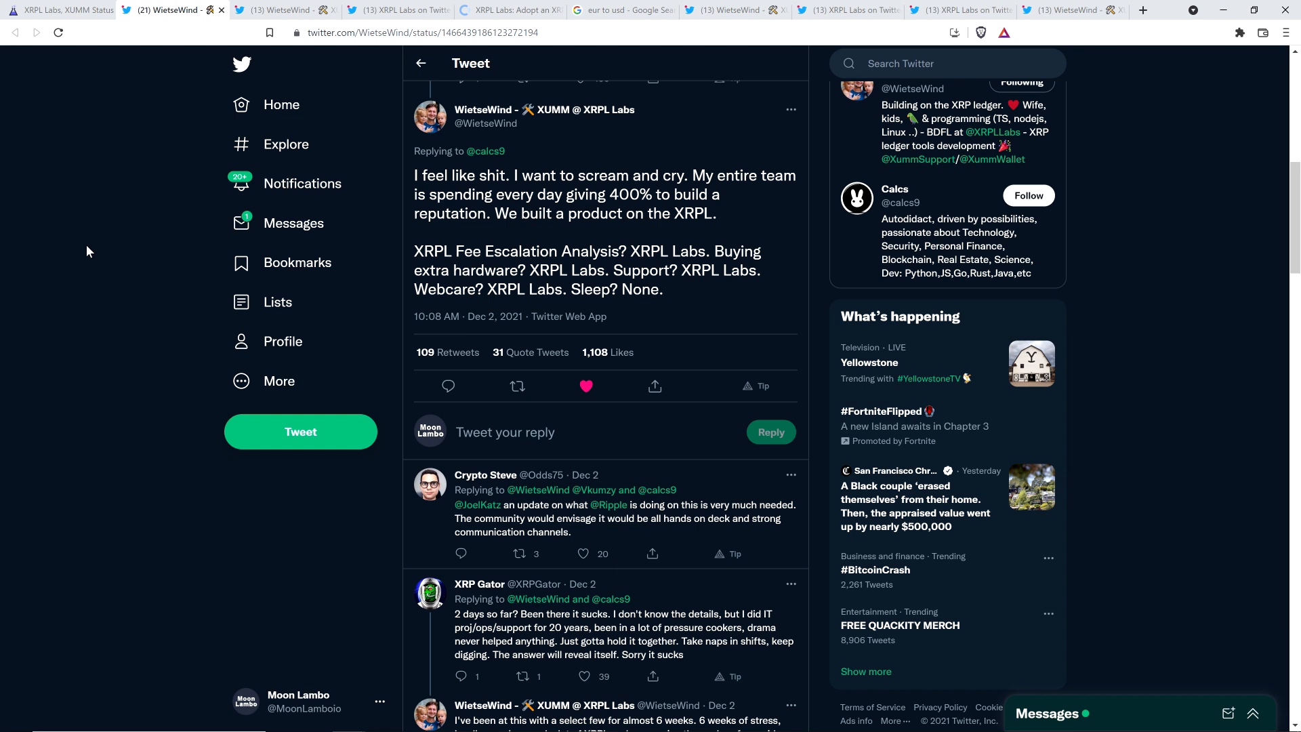
{"action": "scroll", "scroll_direction": "down", "scroll_amount": 3}
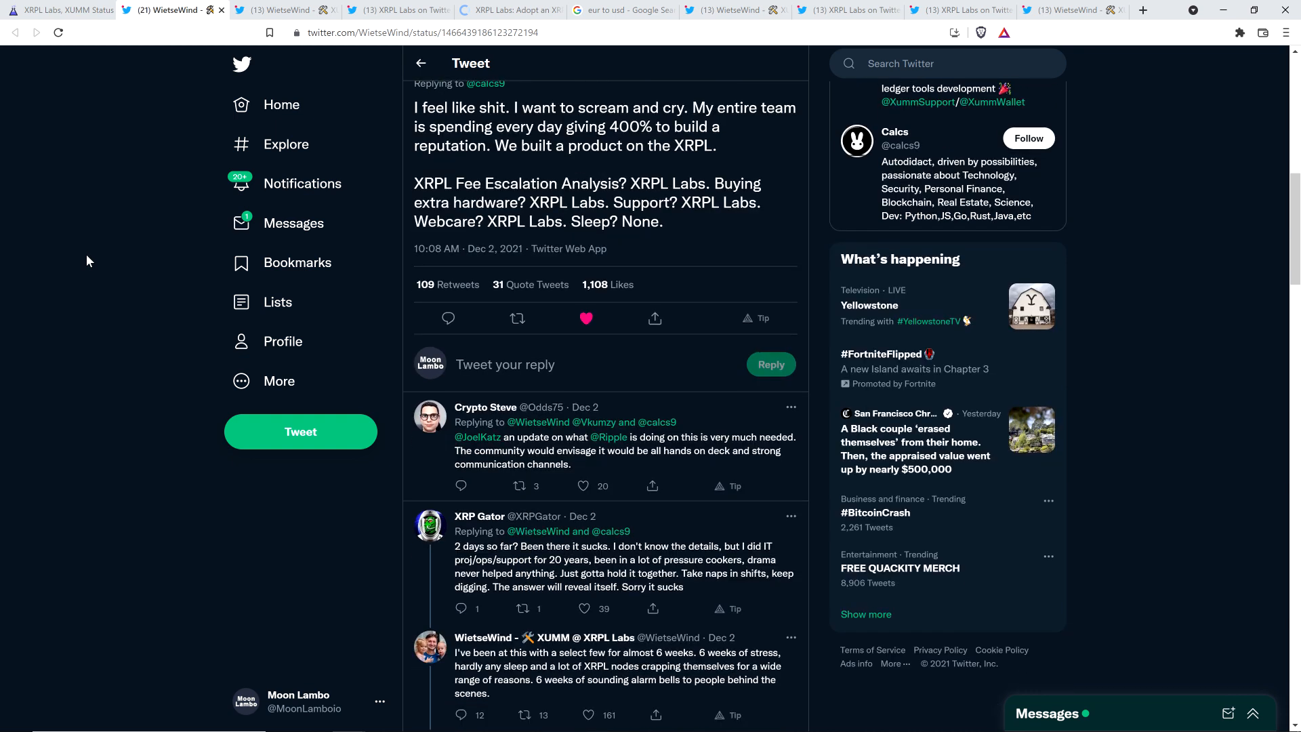
{"action": "scroll", "scroll_direction": "down", "scroll_amount": 3}
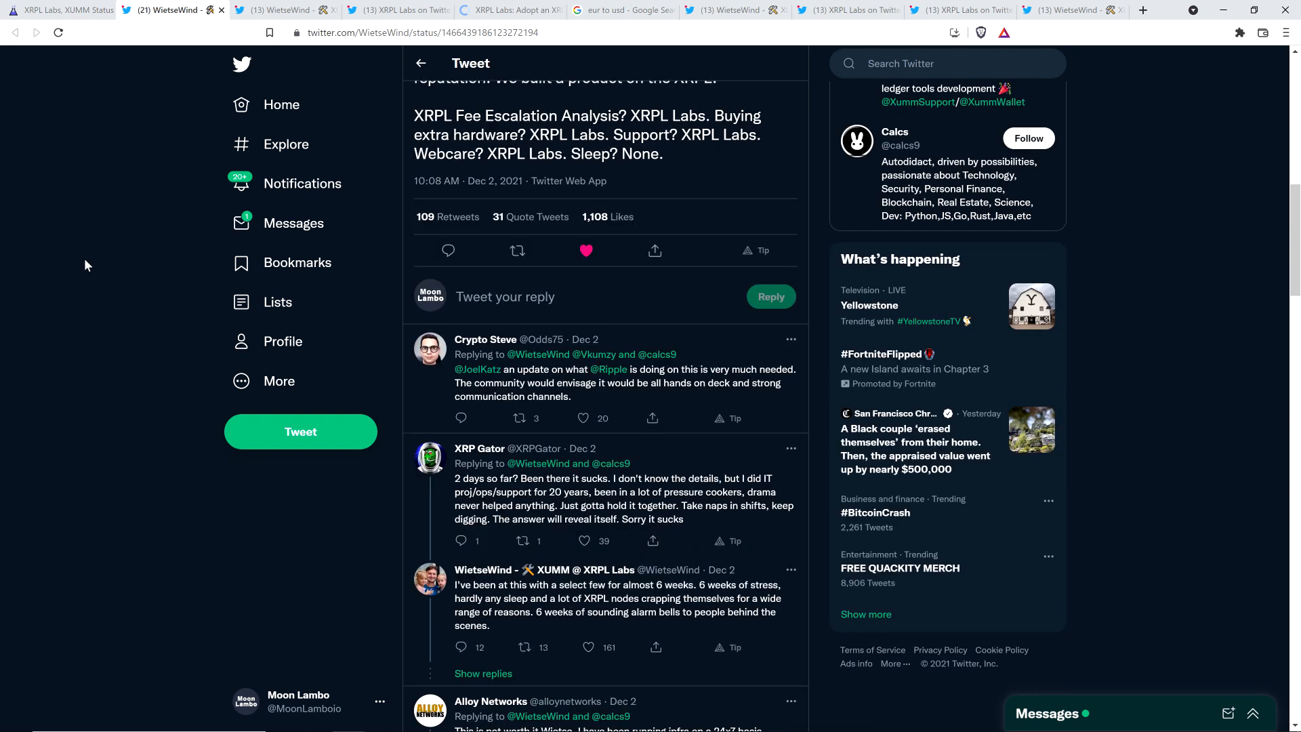
{"action": "mouse_move", "coordinate": [292, 542]}
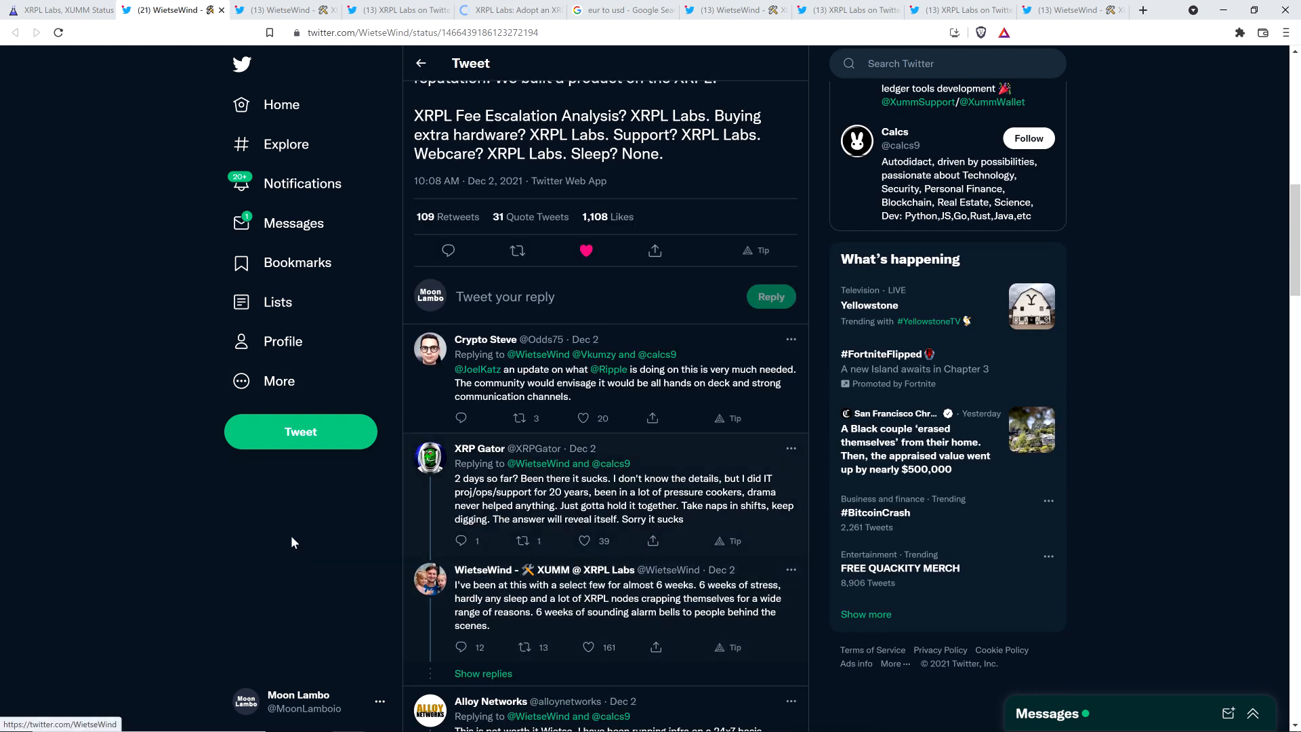
{"action": "mouse_move", "coordinate": [105, 526]}
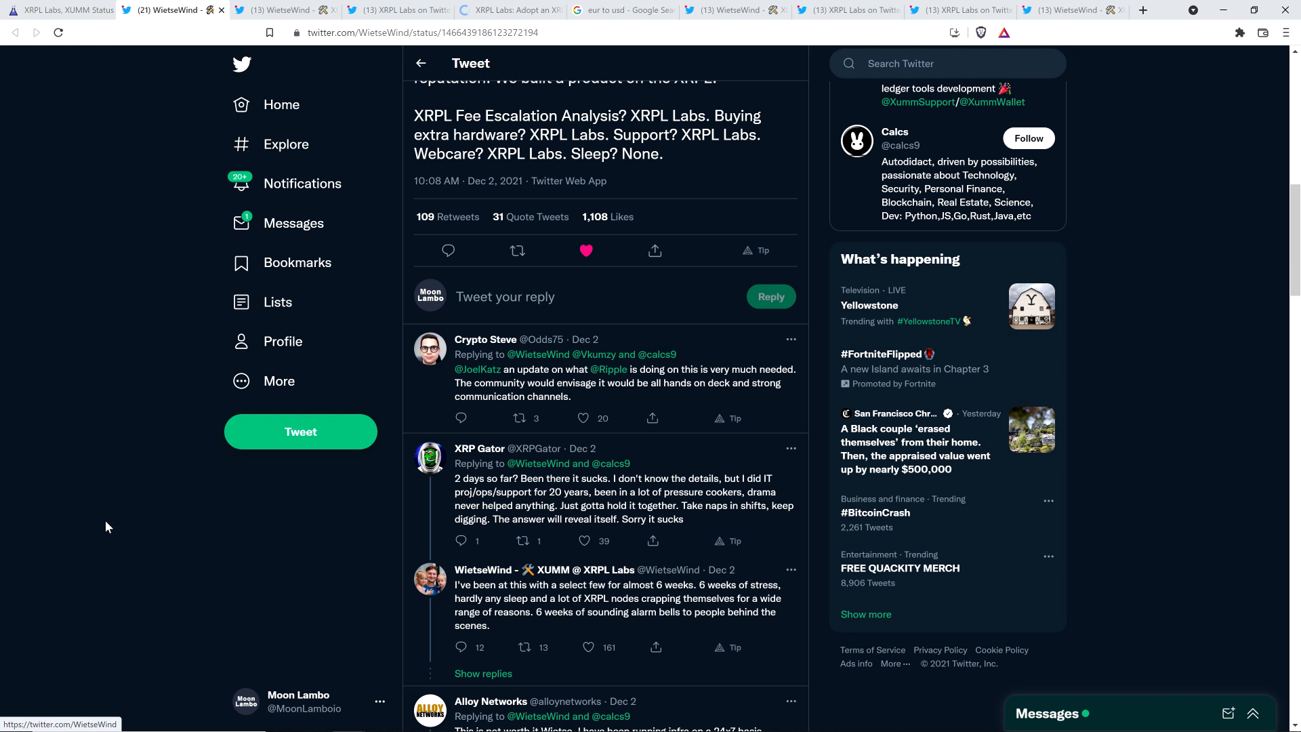
{"action": "mouse_move", "coordinate": [72, 358]}
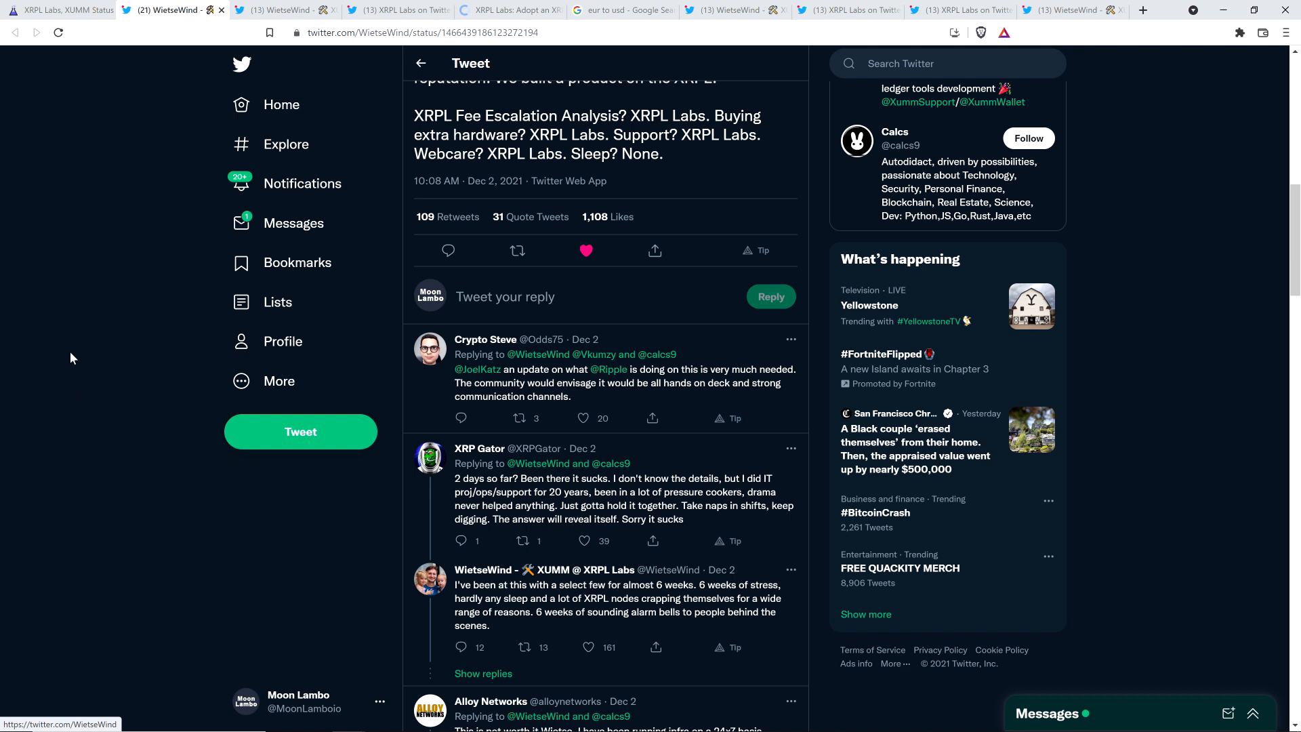
{"action": "mouse_move", "coordinate": [93, 277]}
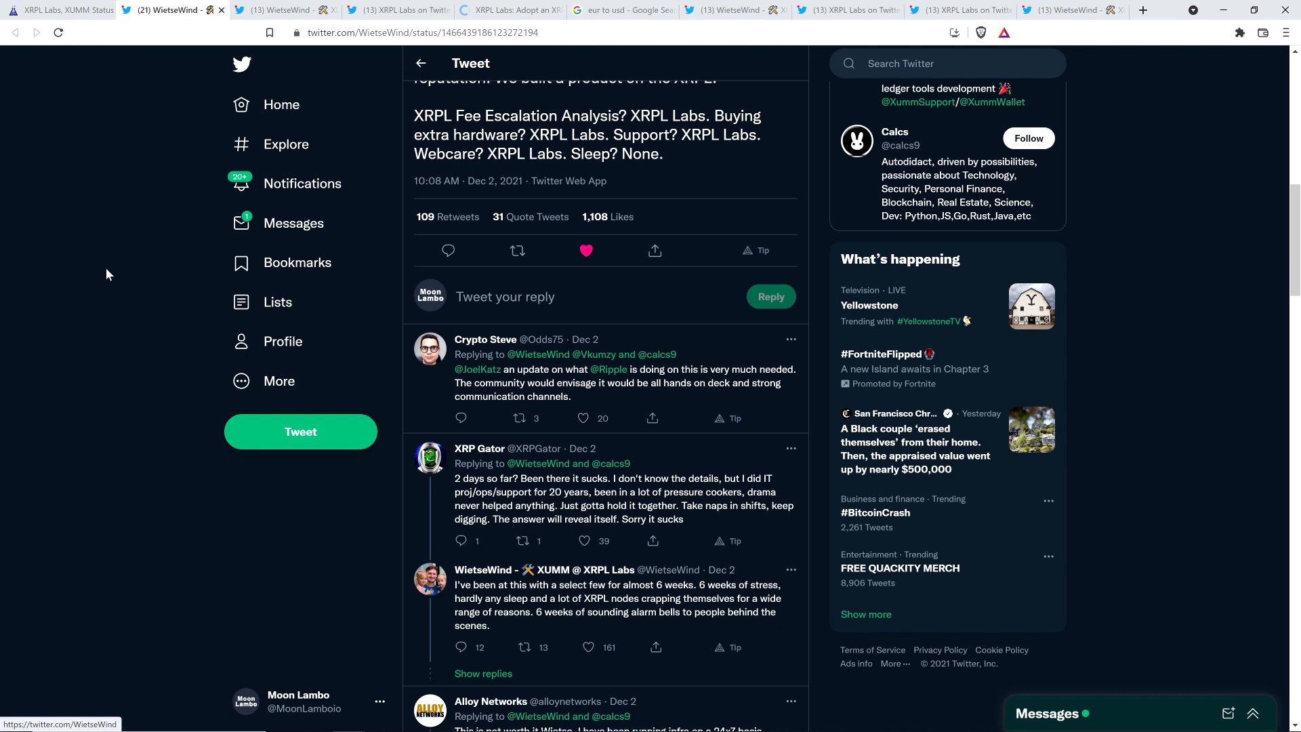
{"action": "scroll", "scroll_direction": "up", "scroll_amount": 3}
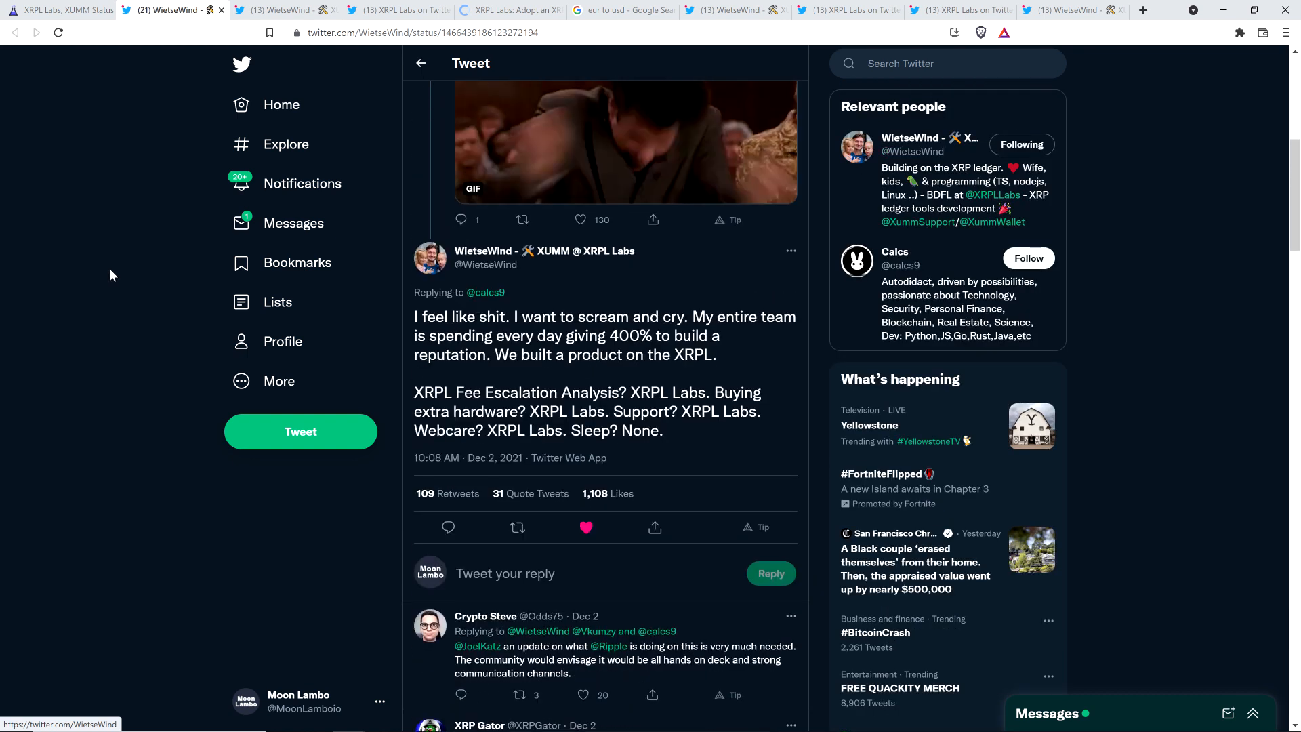
{"action": "scroll", "scroll_direction": "up", "scroll_amount": 3}
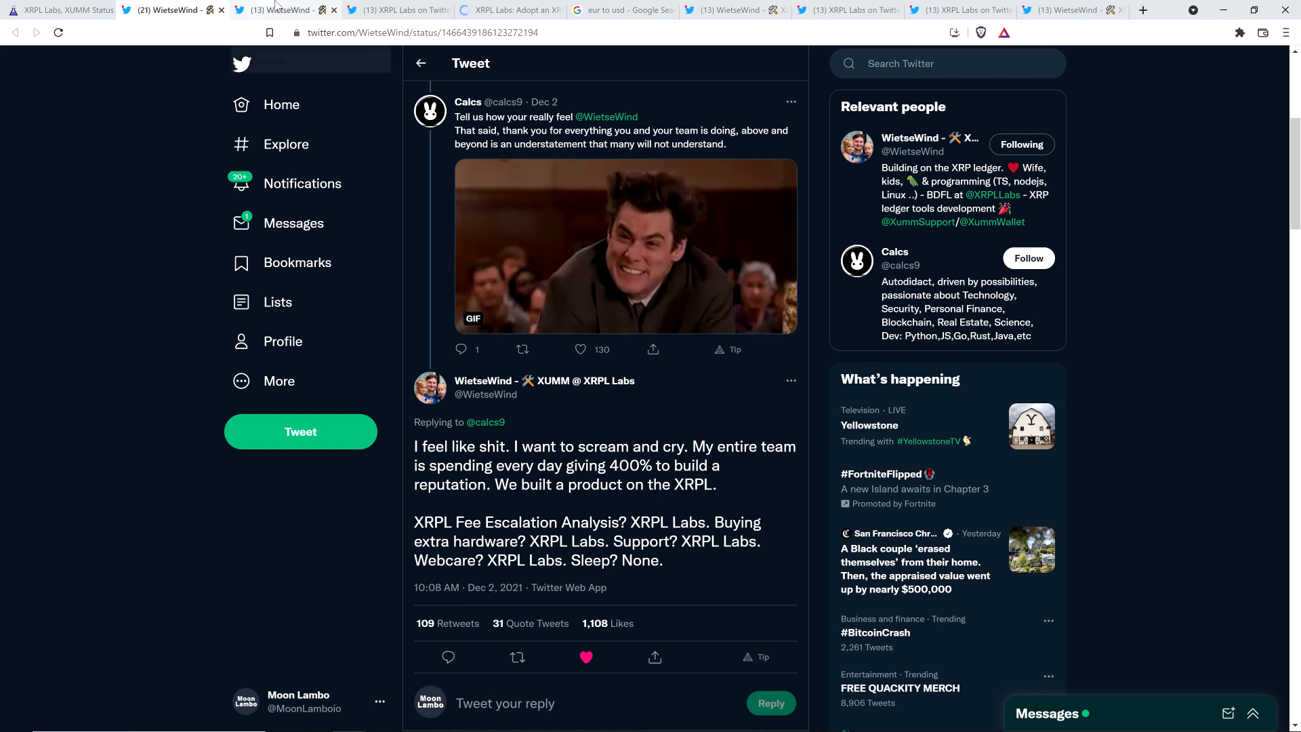
Show WietseWind's Dec 3 'Thank you for your heart warming messages' thread introducing Adopt-a-node.
{"action": "left_click", "coordinate": [276, 9]}
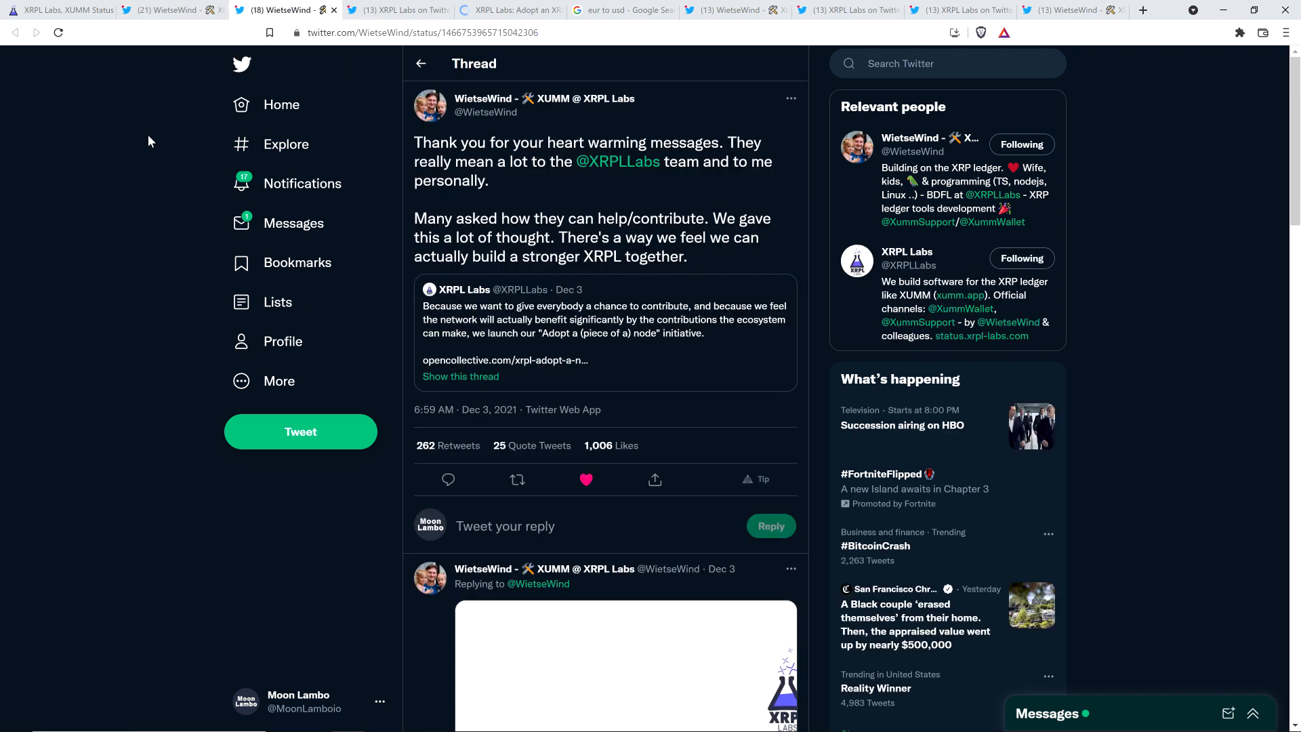
{"action": "mouse_move", "coordinate": [108, 160]}
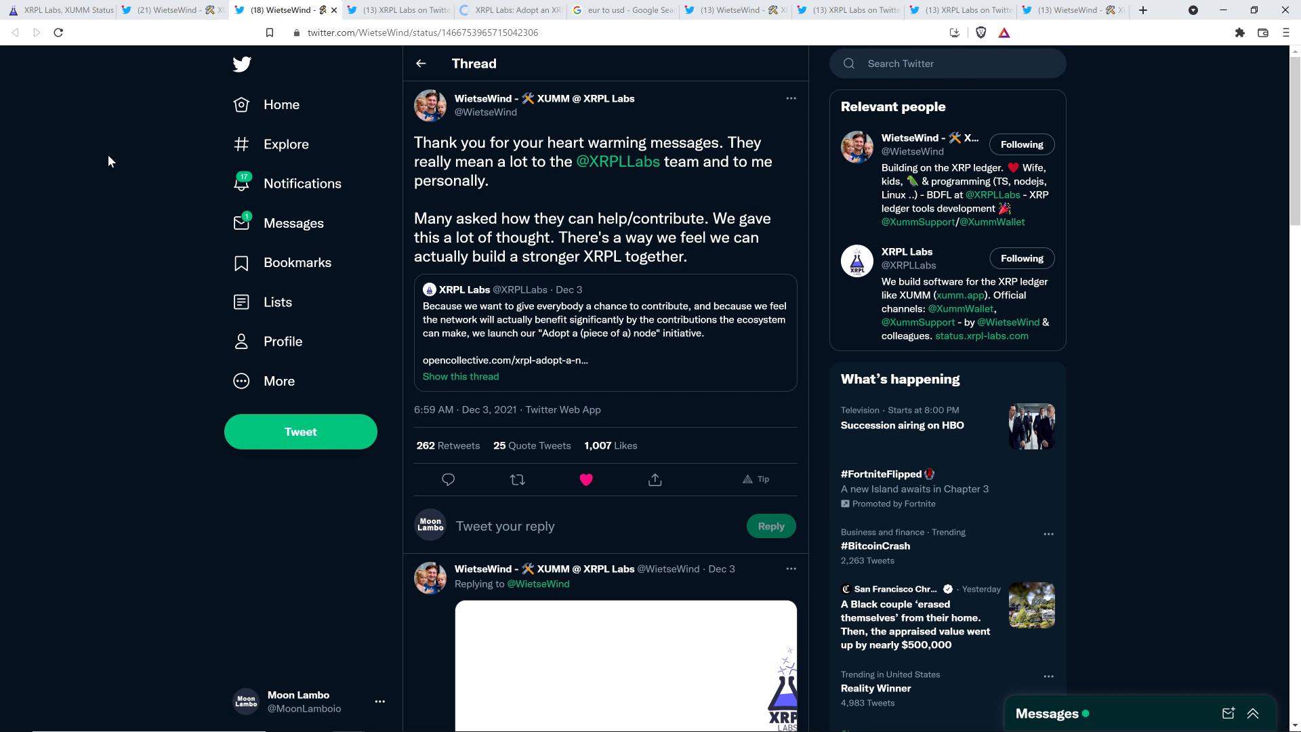
{"action": "mouse_move", "coordinate": [542, 134]}
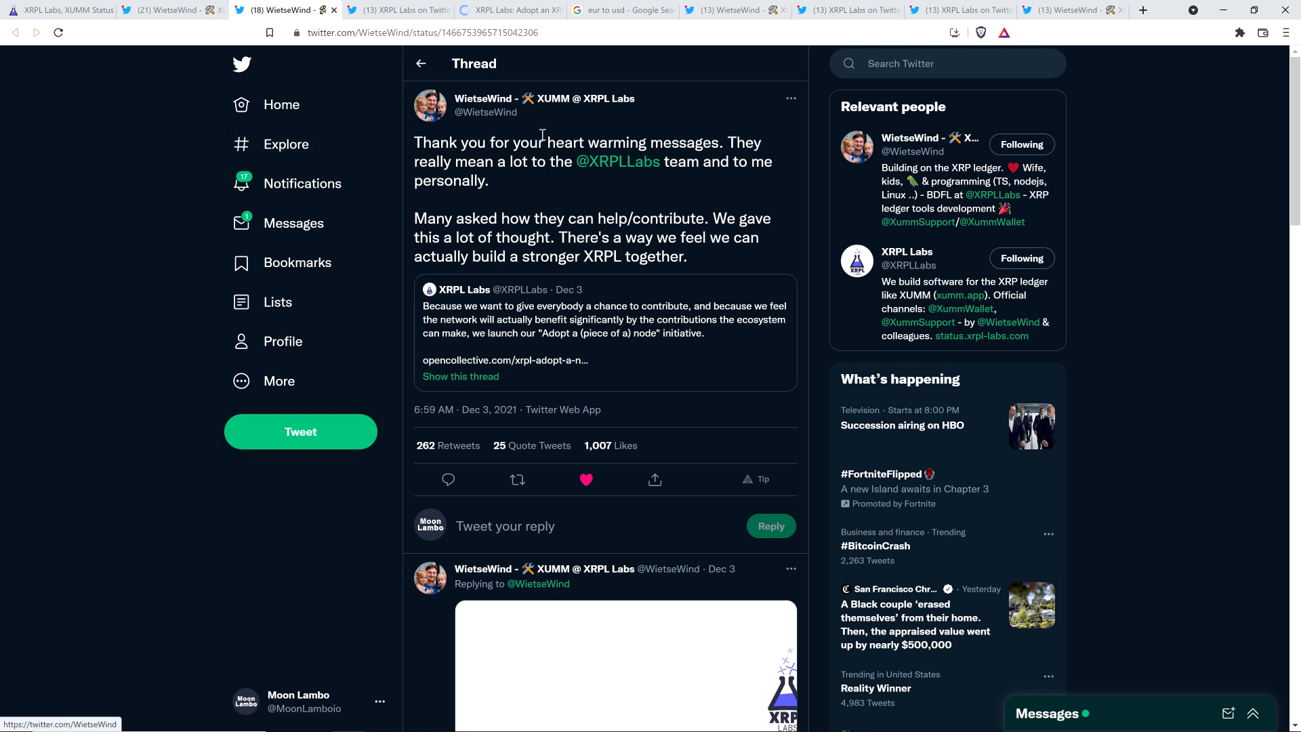
{"action": "mouse_move", "coordinate": [399, 10]}
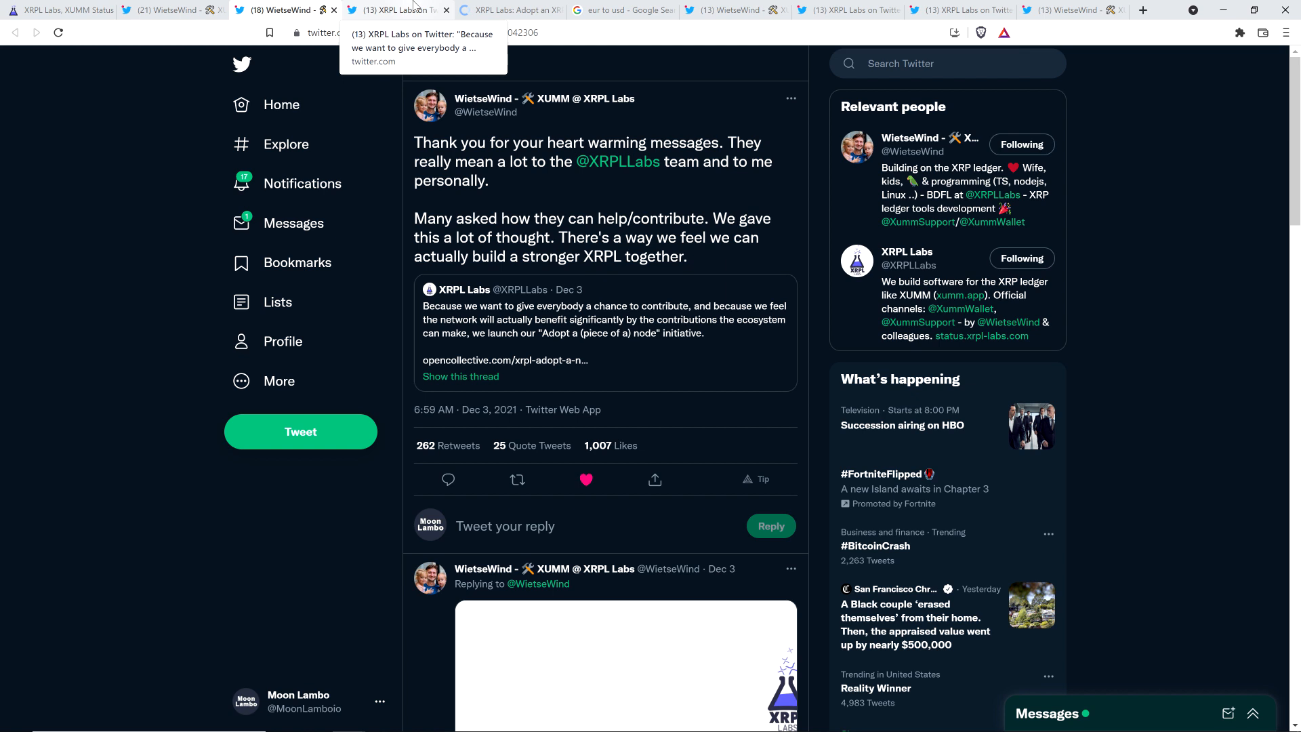
Show XRPL Labs' Dec 3 Adopt a node announcement thread down to its Open Collective link card.
{"action": "left_click", "coordinate": [459, 375]}
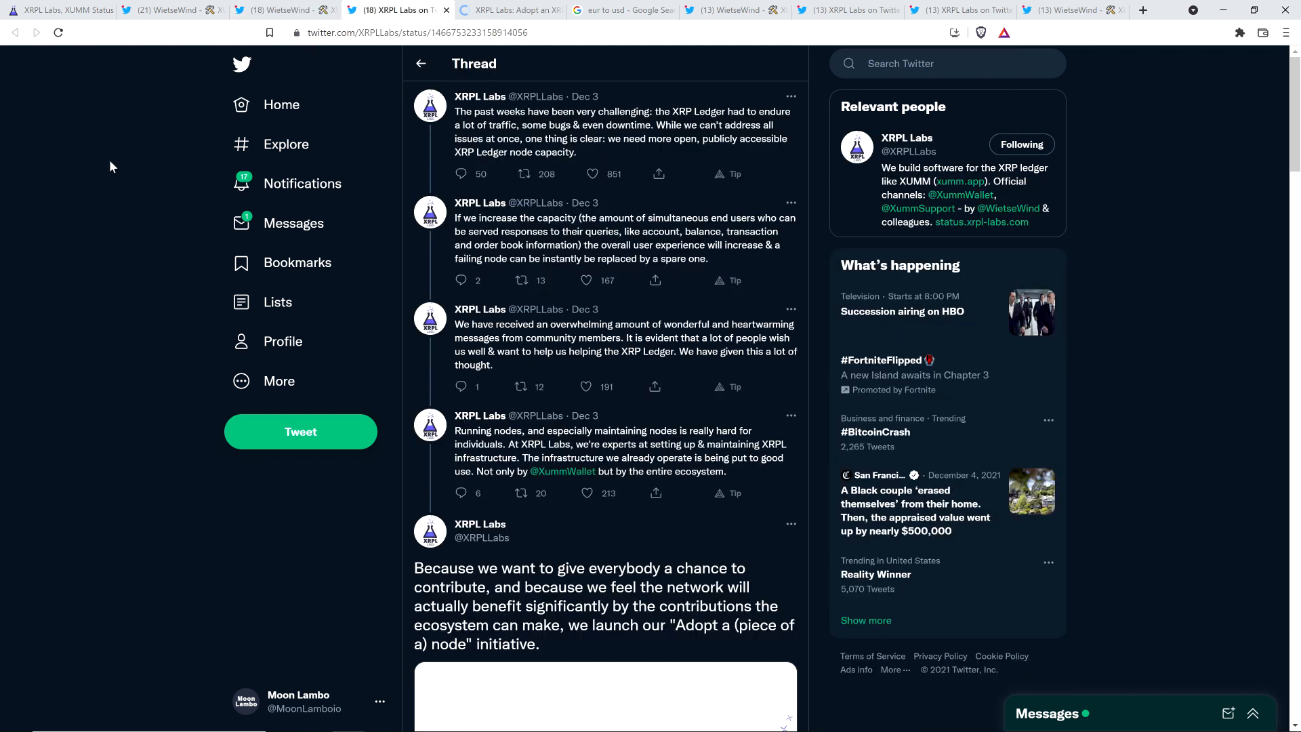
{"action": "mouse_move", "coordinate": [141, 172]}
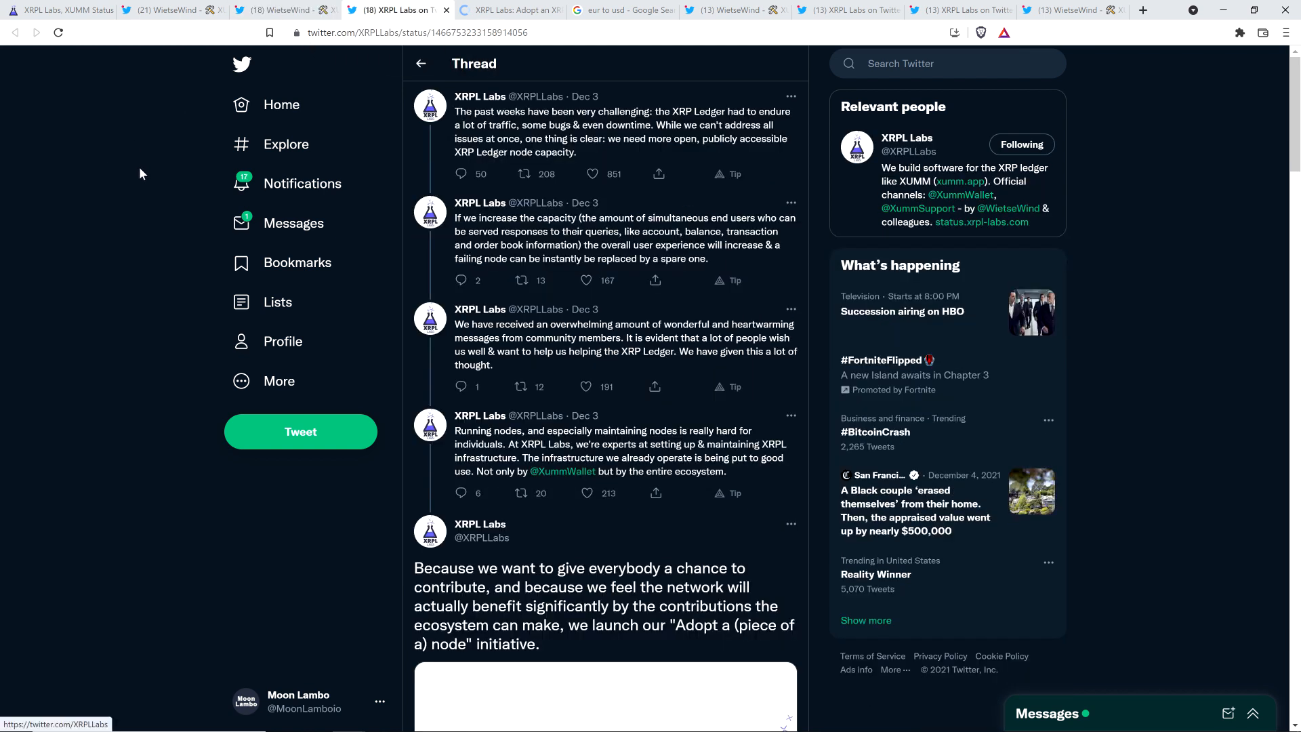
{"action": "mouse_move", "coordinate": [81, 191]}
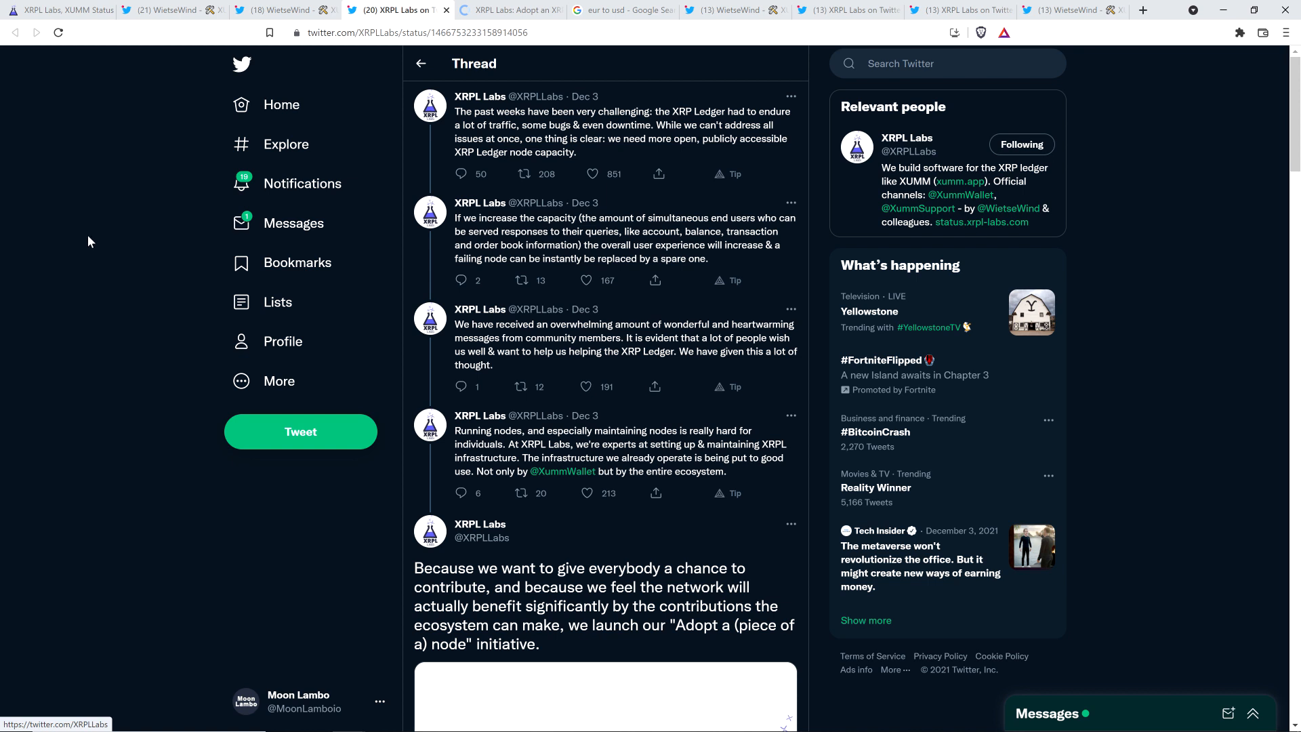
{"action": "mouse_move", "coordinate": [103, 243]}
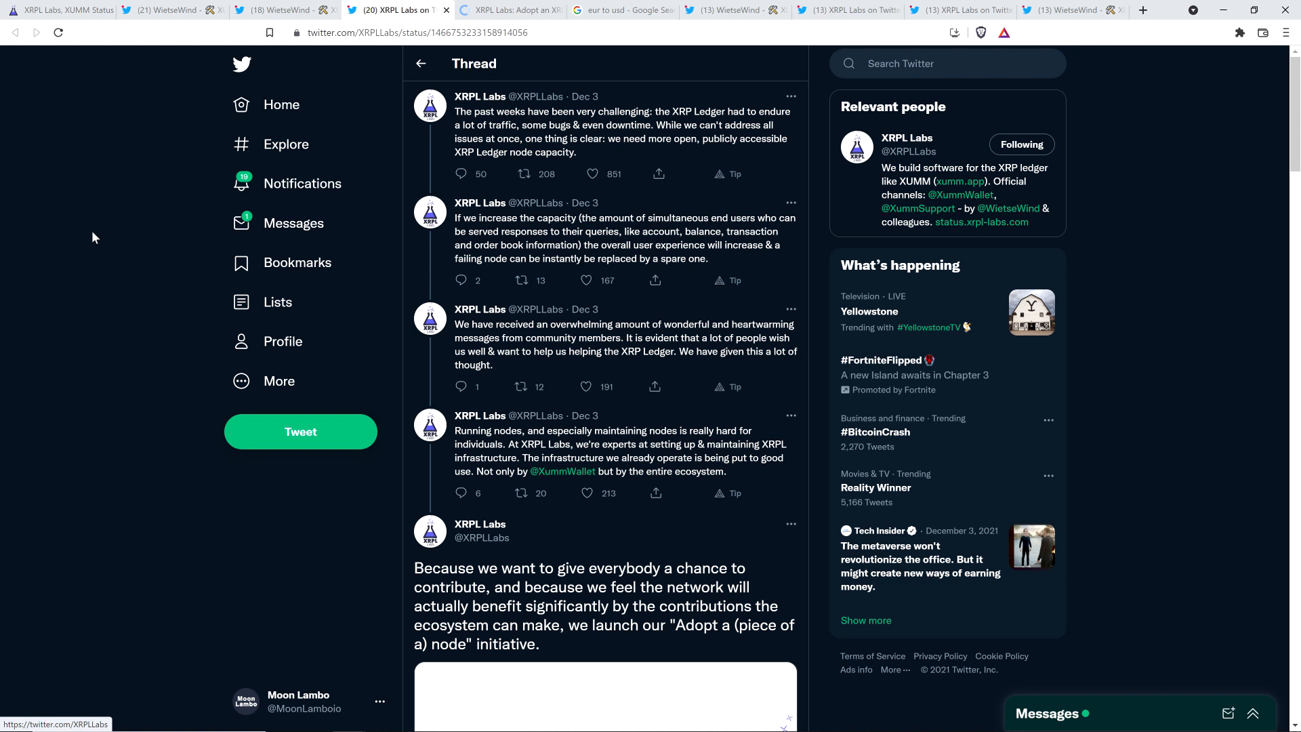
{"action": "scroll", "scroll_direction": "down", "scroll_amount": 3}
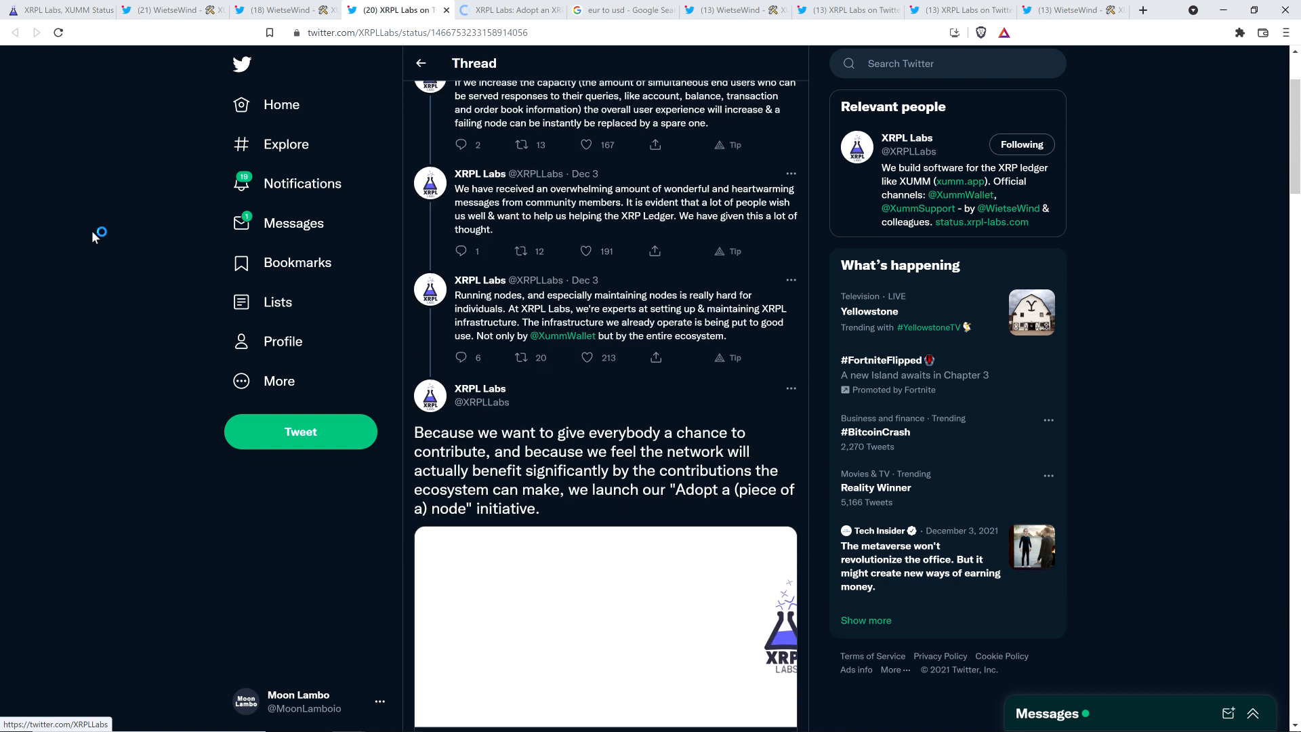
{"action": "mouse_move", "coordinate": [94, 250]}
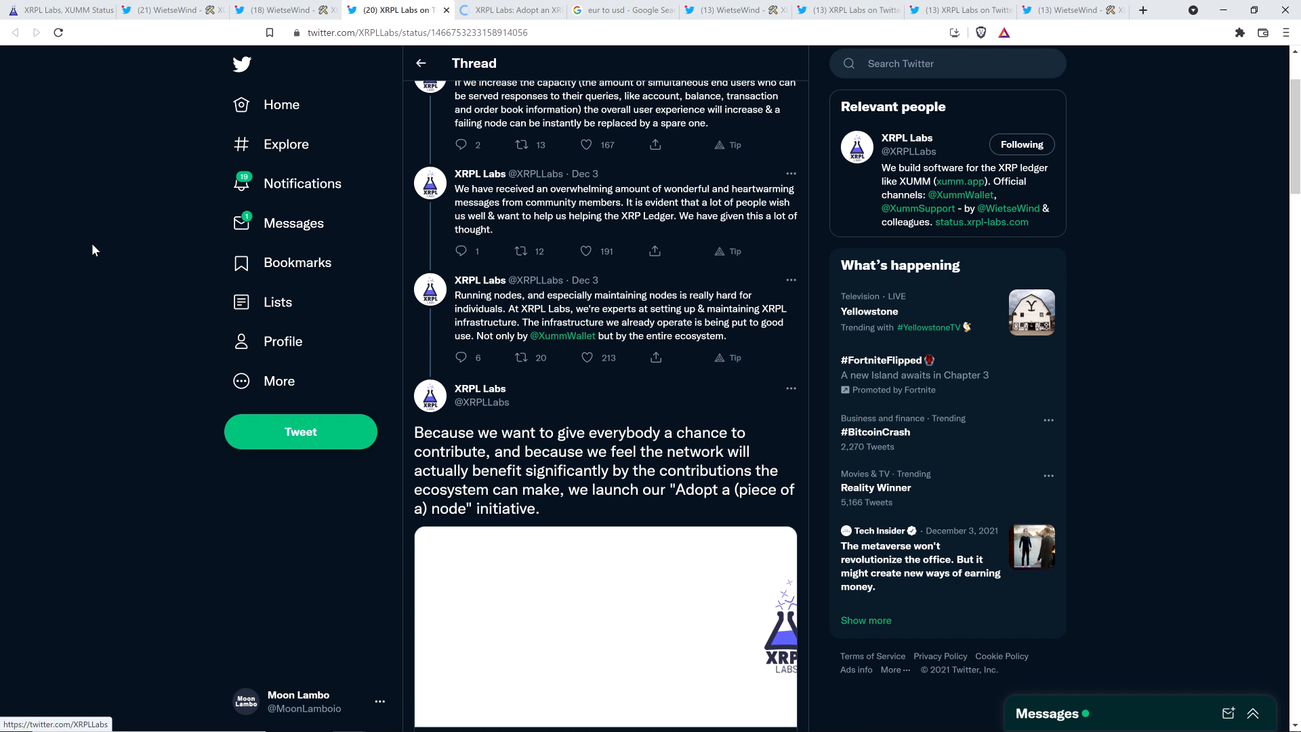
{"action": "scroll", "scroll_direction": "down", "scroll_amount": 3}
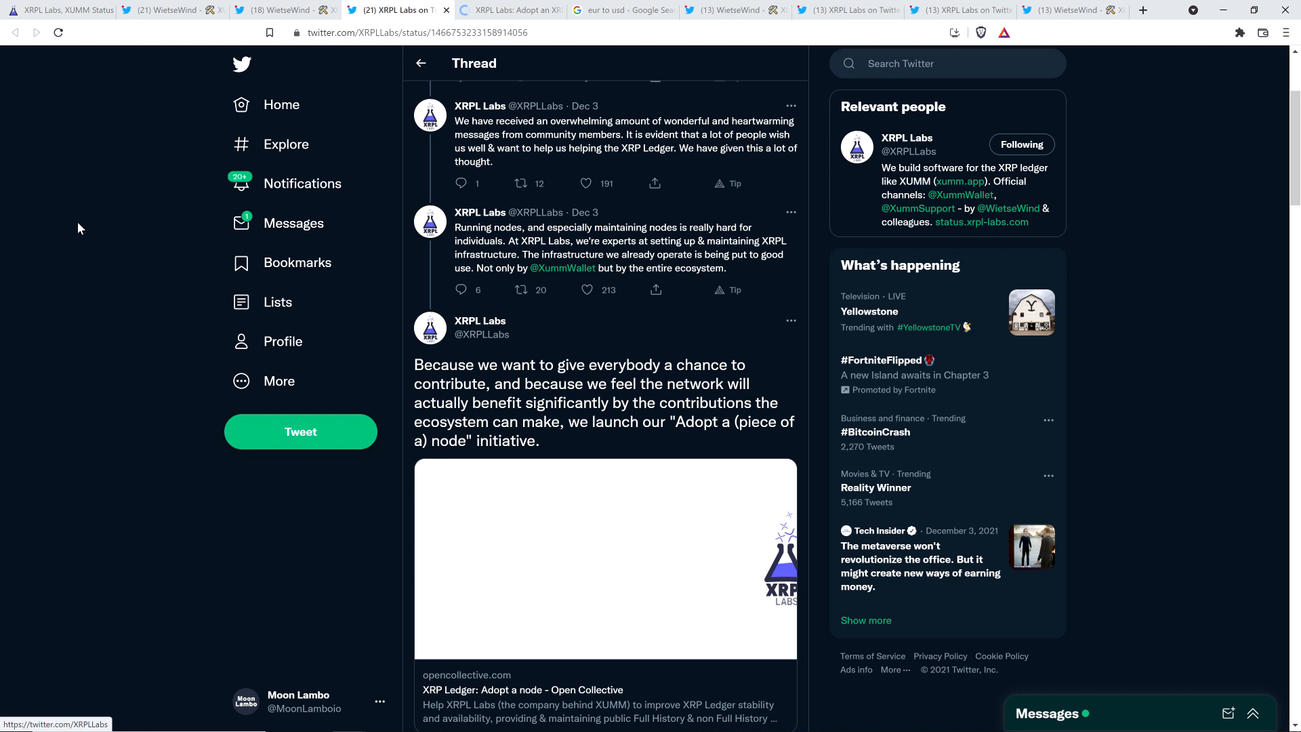
{"action": "mouse_move", "coordinate": [84, 228]}
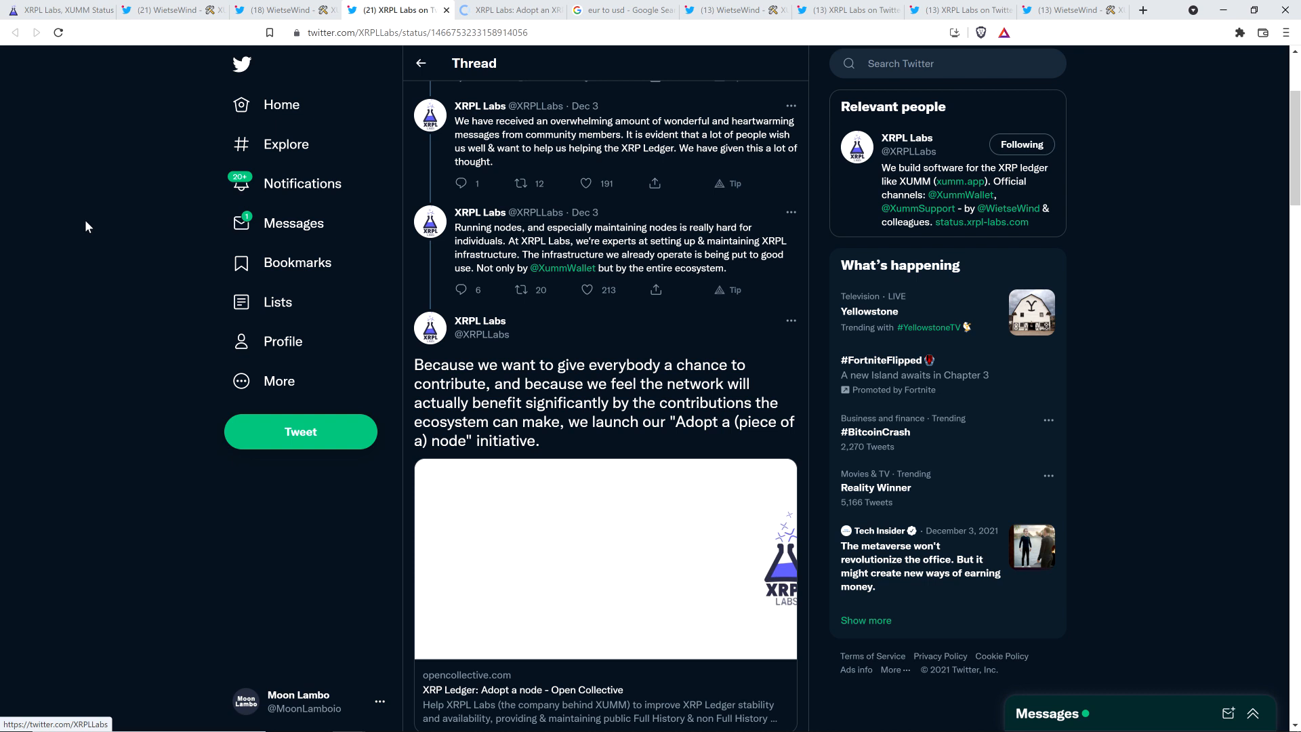
Bring the Adopt an XRP Ledger node page's €78,092.49 balance bar and contribution tiers into view.
{"action": "scroll", "scroll_direction": "down", "scroll_amount": 3}
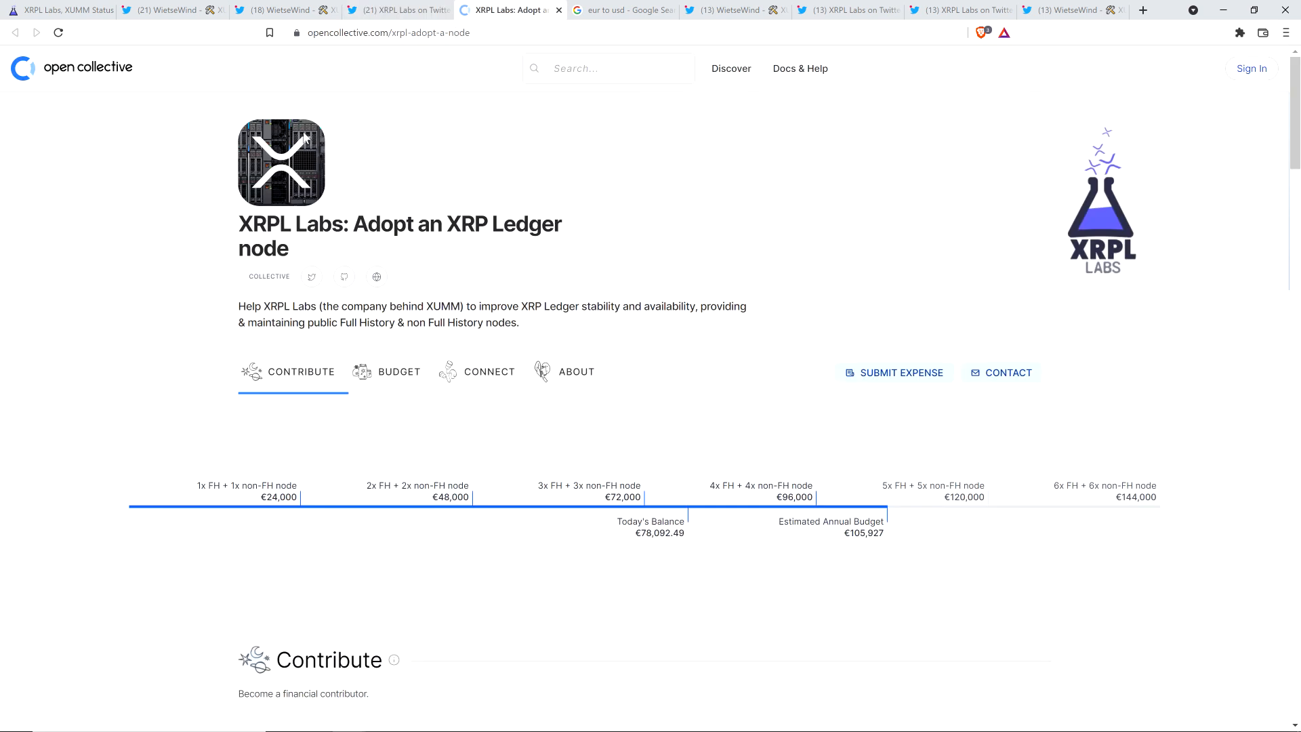
{"action": "mouse_move", "coordinate": [157, 303]}
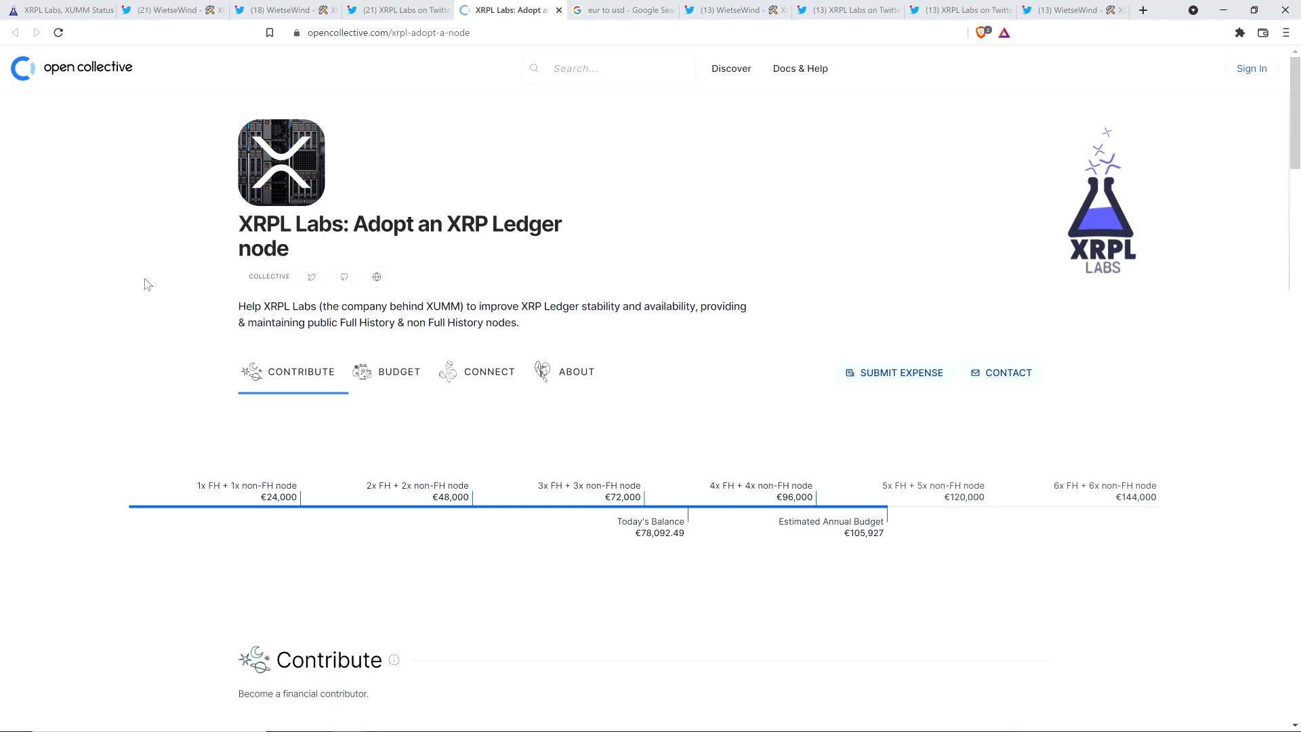
{"action": "mouse_move", "coordinate": [95, 238]}
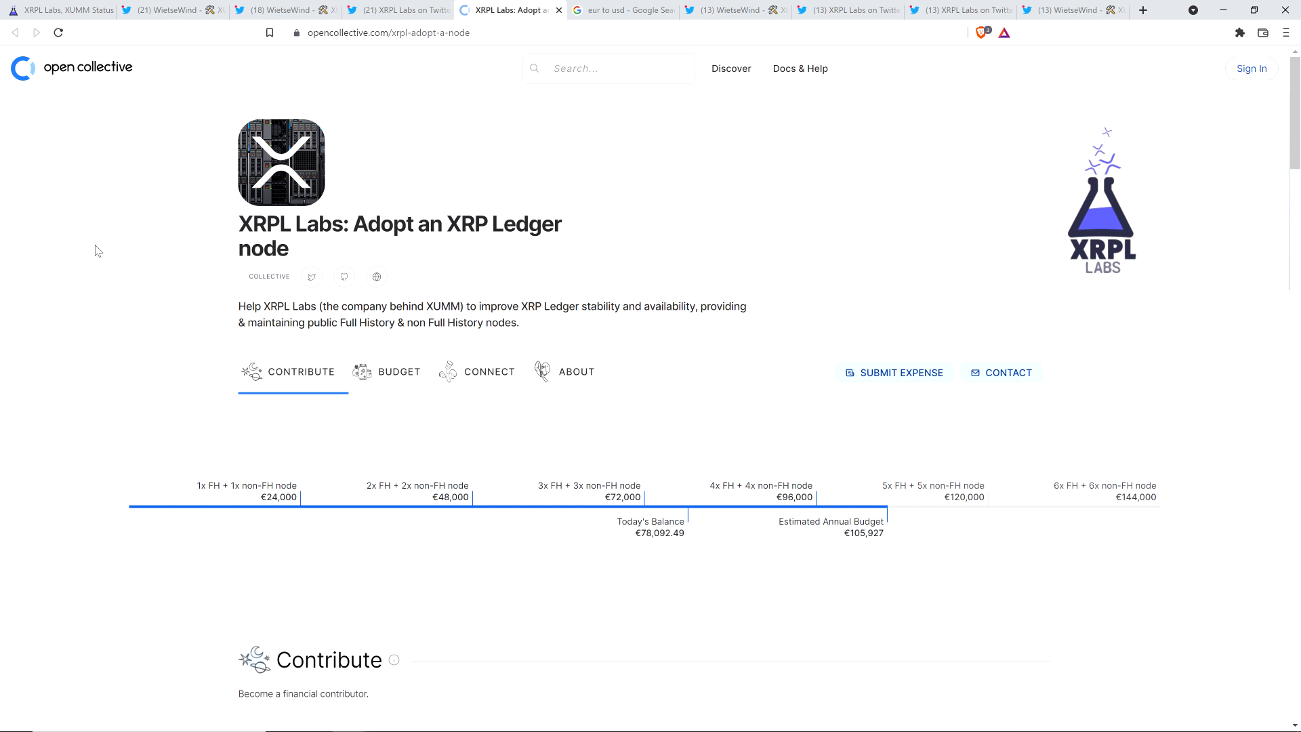
{"action": "scroll", "scroll_direction": "down", "scroll_amount": 3}
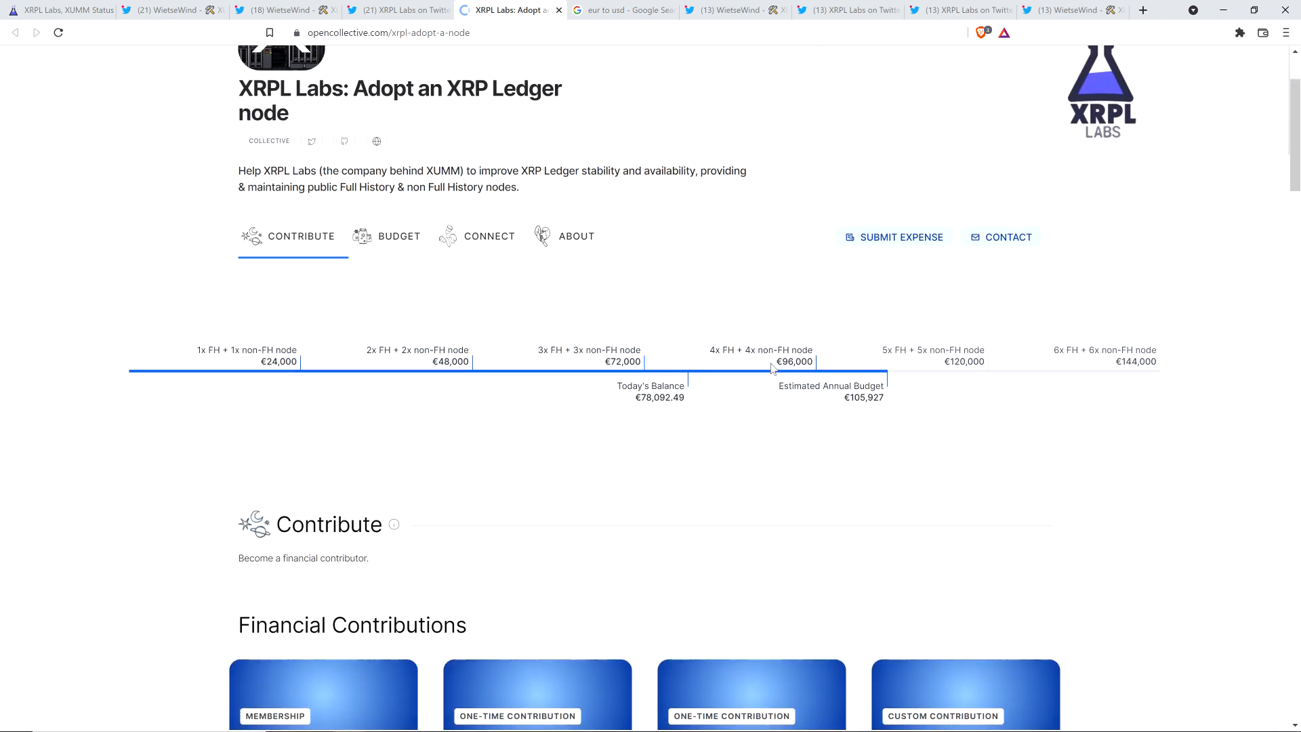
{"action": "mouse_move", "coordinate": [862, 409]}
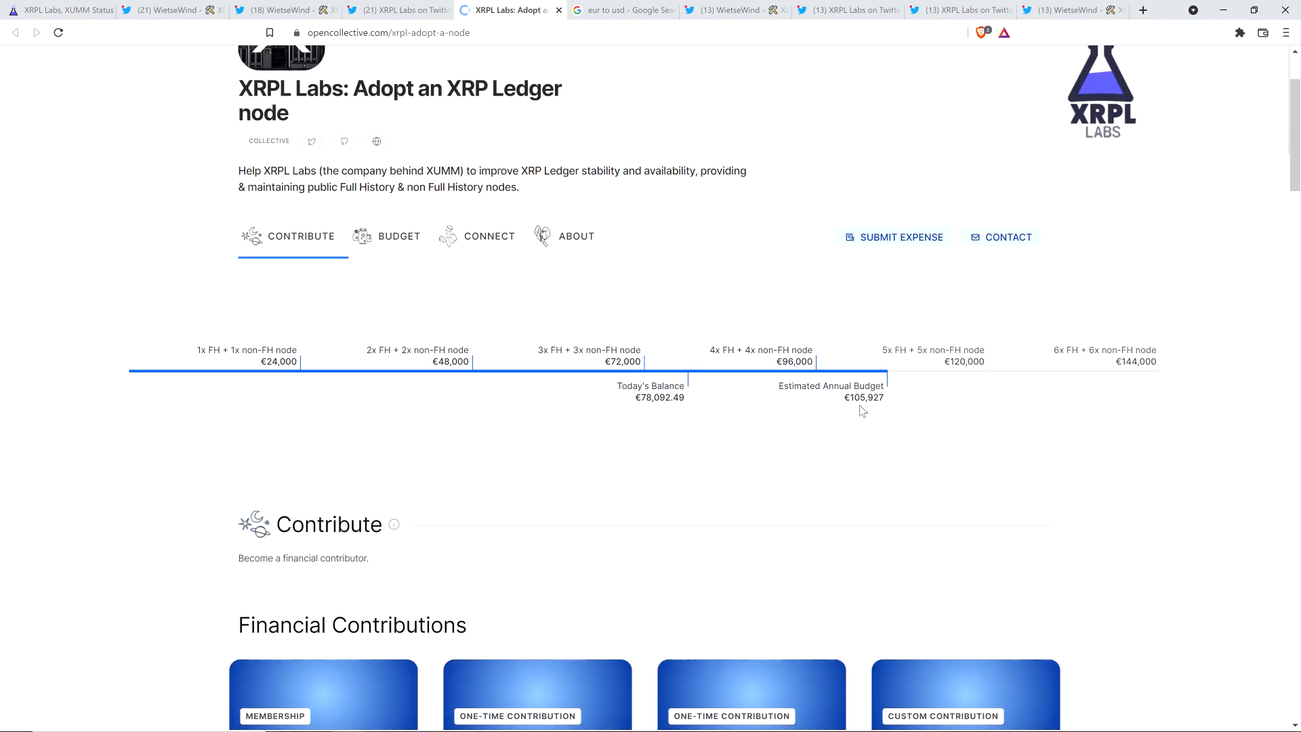
{"action": "mouse_move", "coordinate": [861, 408]}
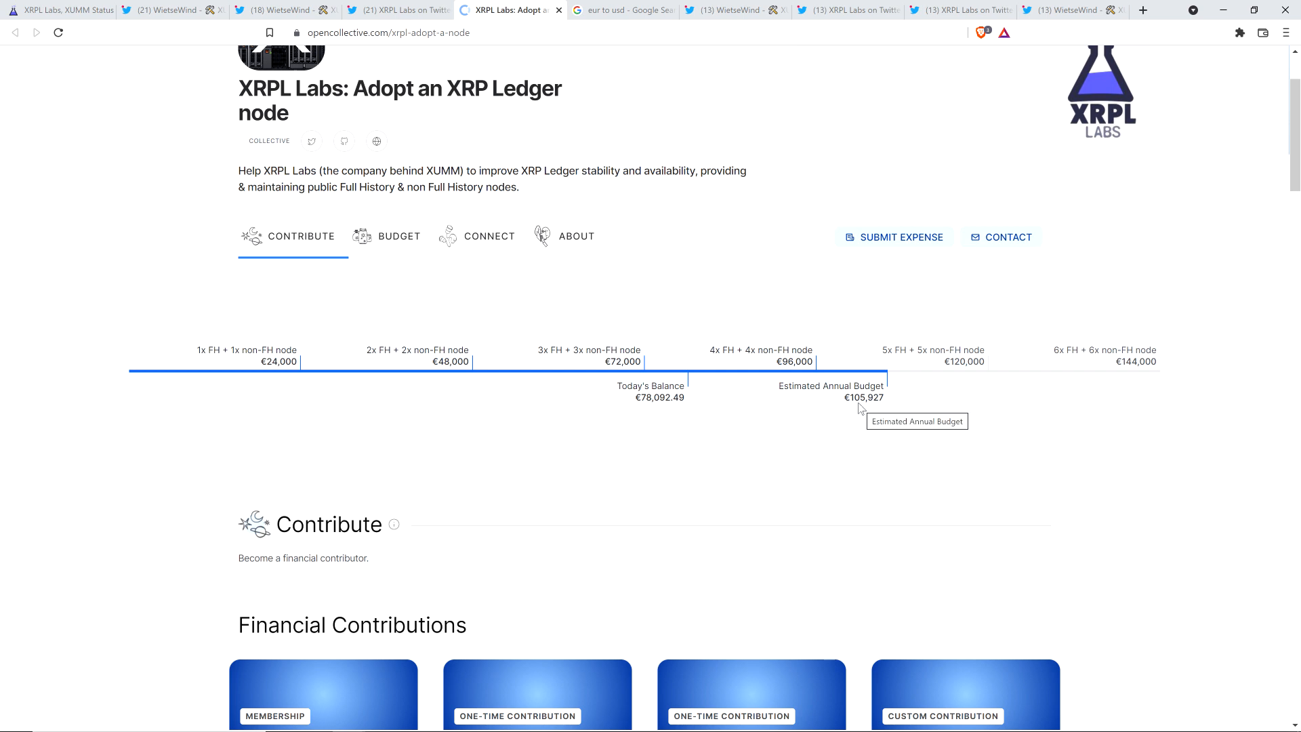
{"action": "mouse_move", "coordinate": [566, 417]}
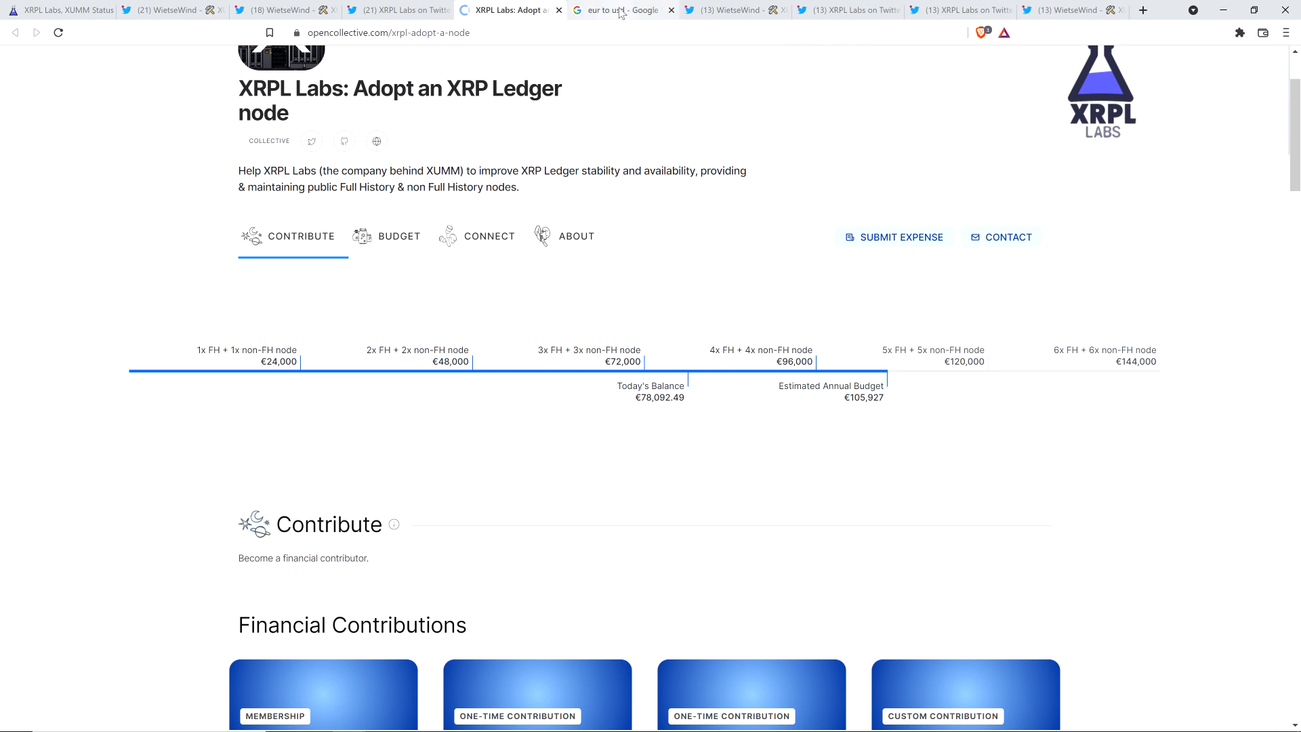
Show Google's eur to usd converter with 20,000 EUR giving 22,585.00 USD.
{"action": "left_click", "coordinate": [618, 10]}
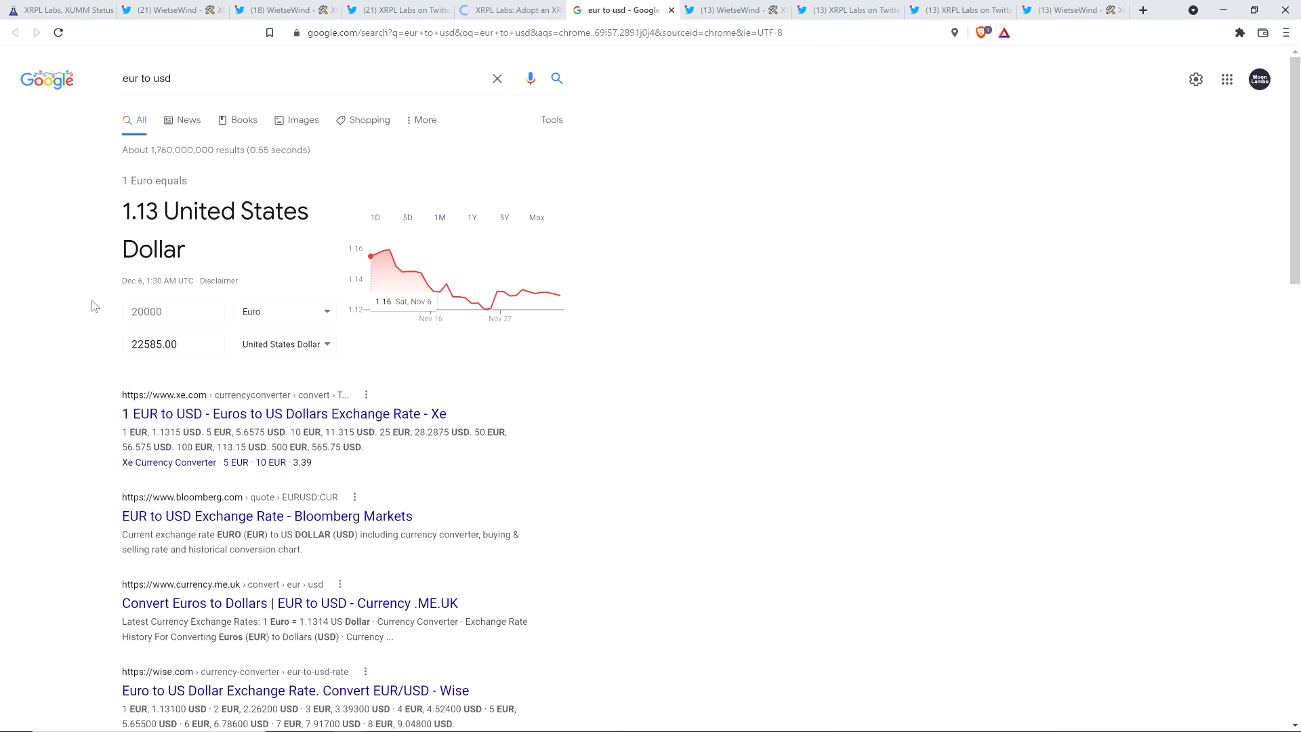
{"action": "mouse_move", "coordinate": [112, 291]}
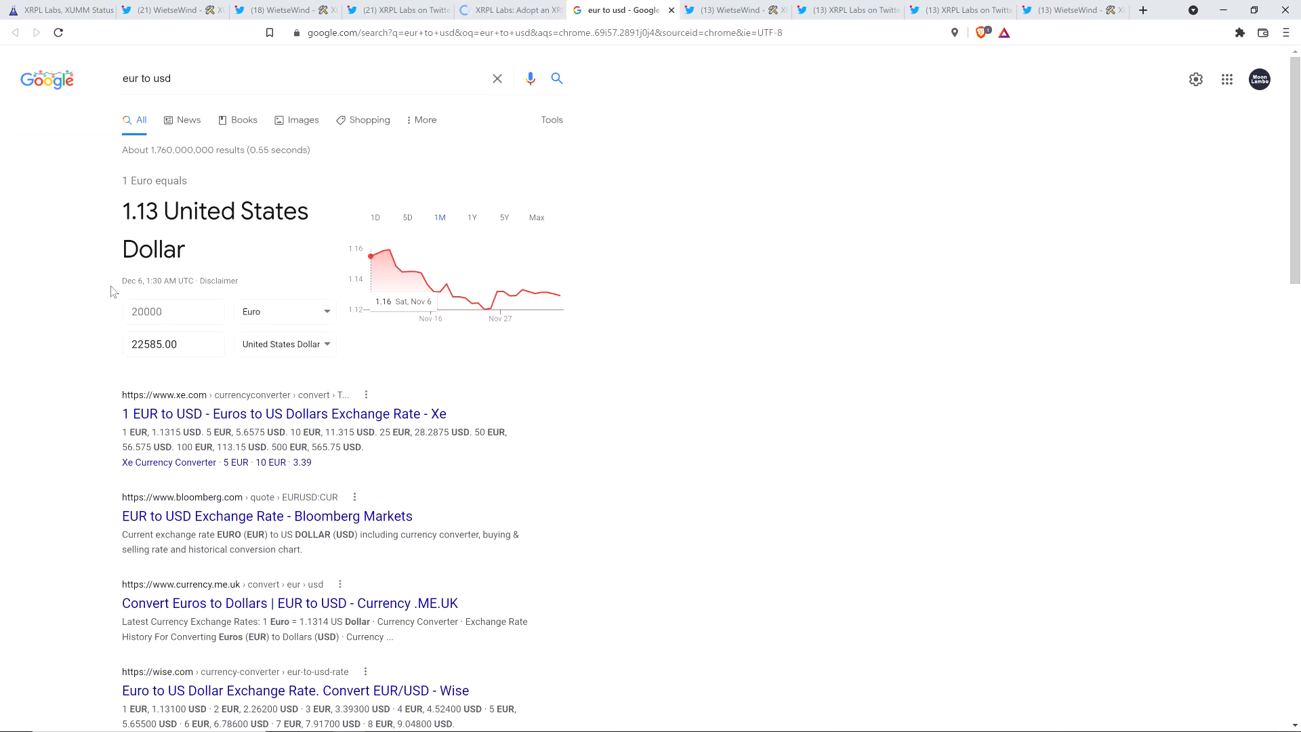
{"action": "mouse_move", "coordinate": [96, 314]}
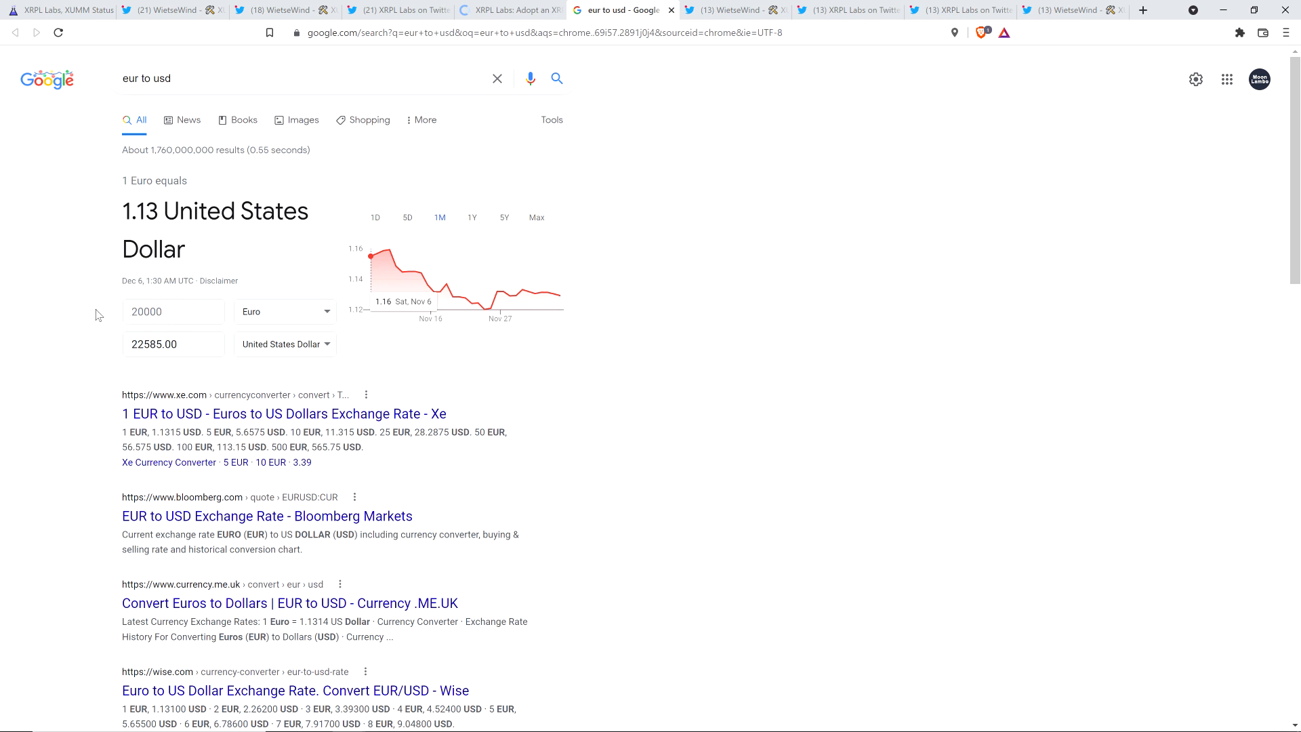
{"action": "left_click", "coordinate": [174, 343]}
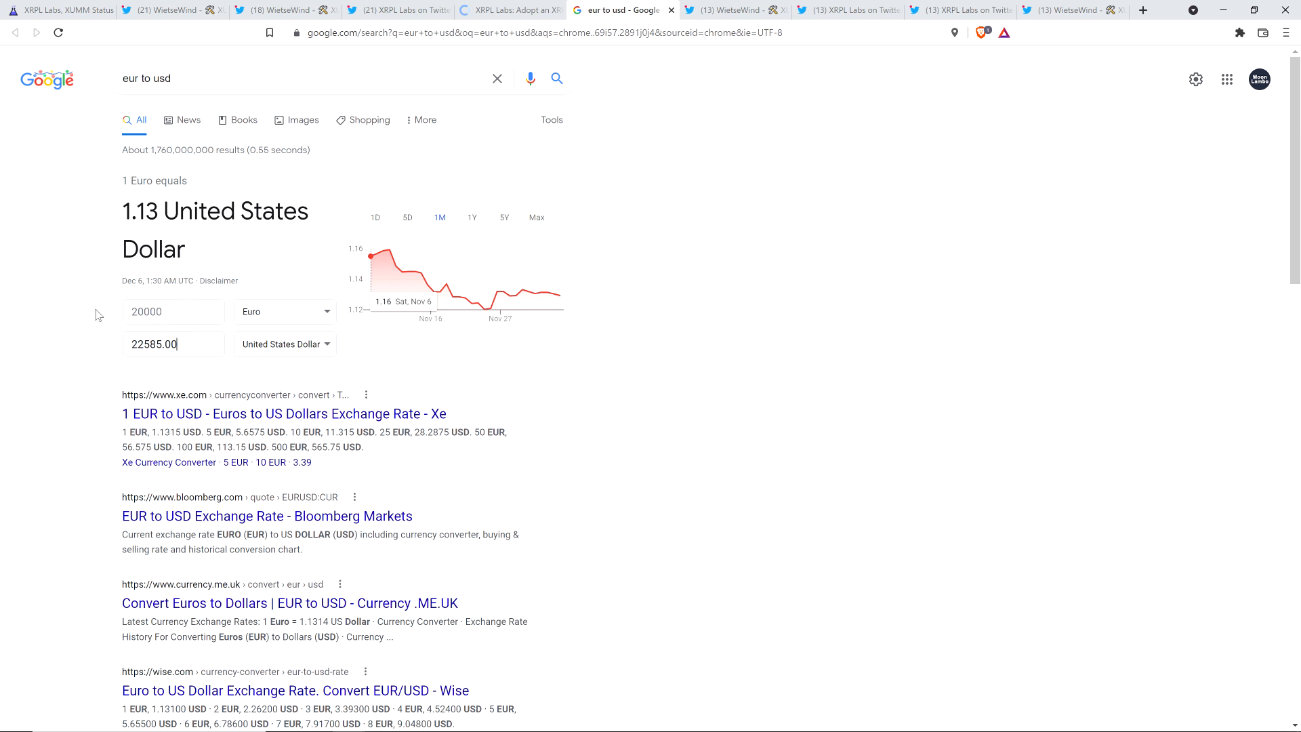
{"action": "mouse_move", "coordinate": [51, 255]}
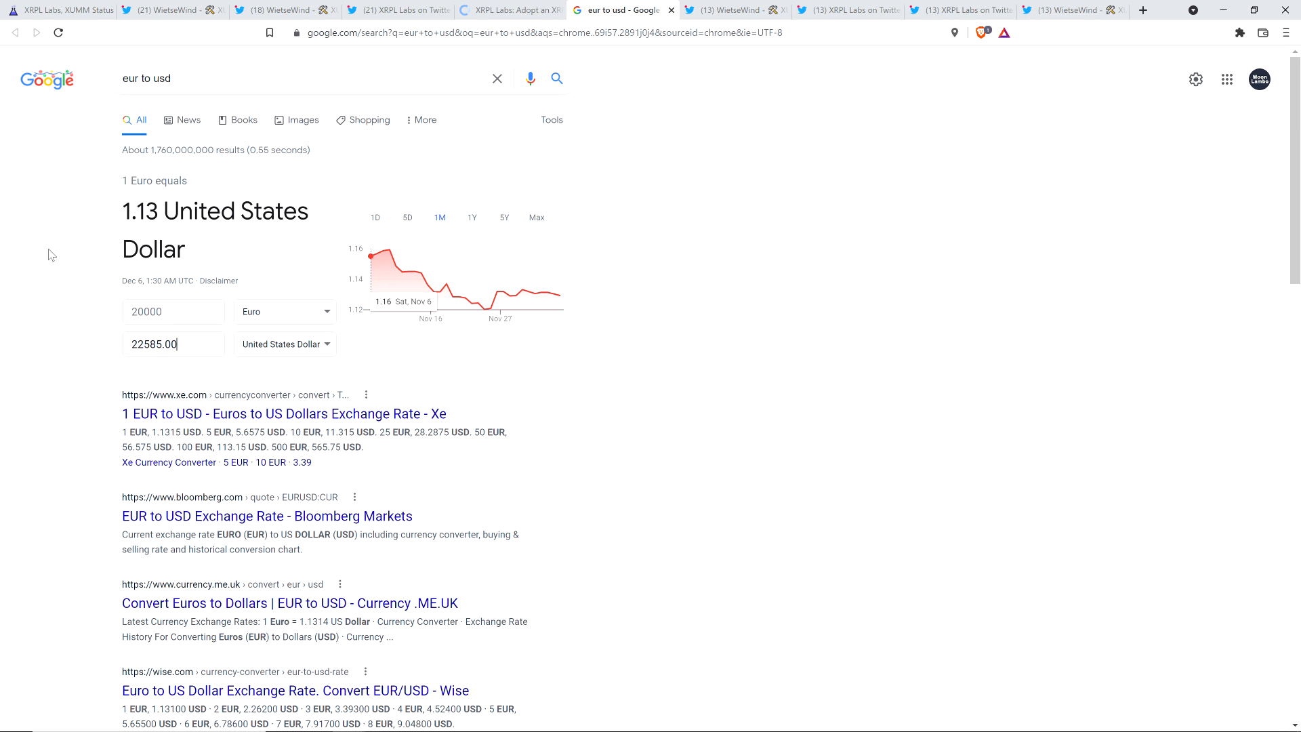
{"action": "mouse_move", "coordinate": [114, 247]}
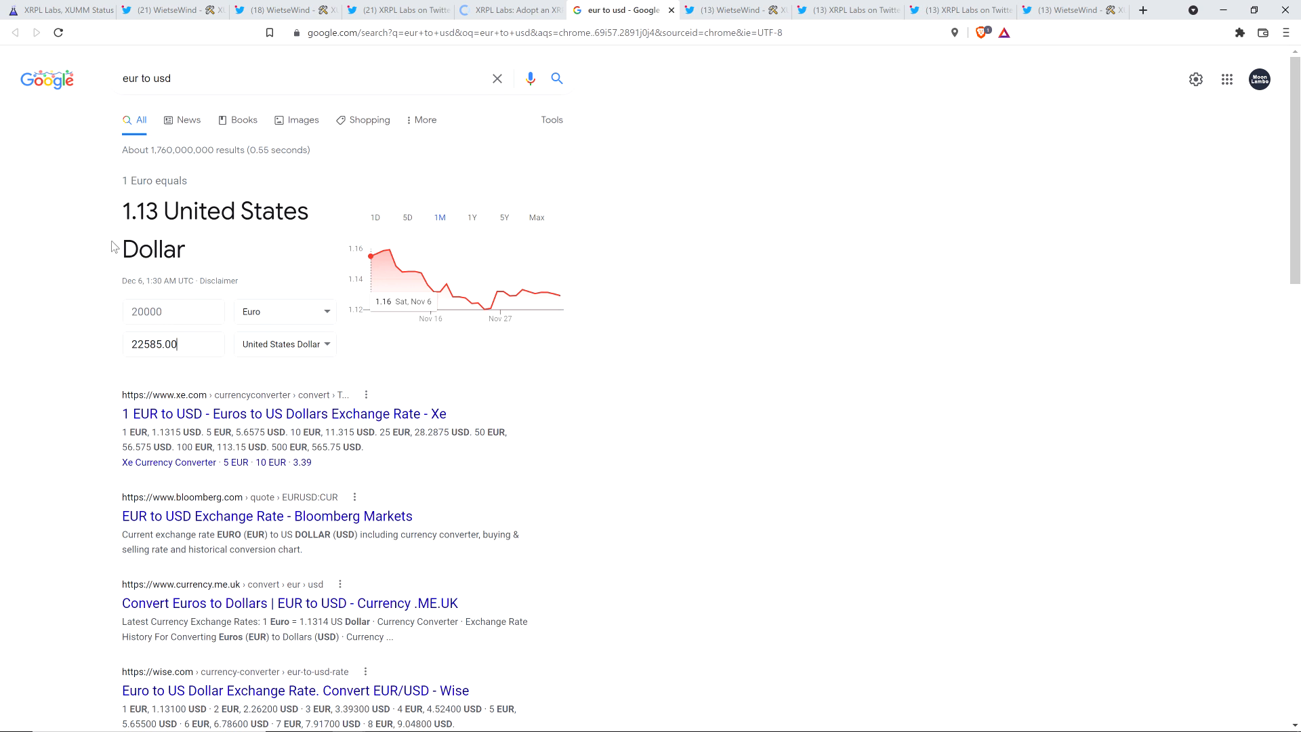
{"action": "mouse_move", "coordinate": [157, 320]}
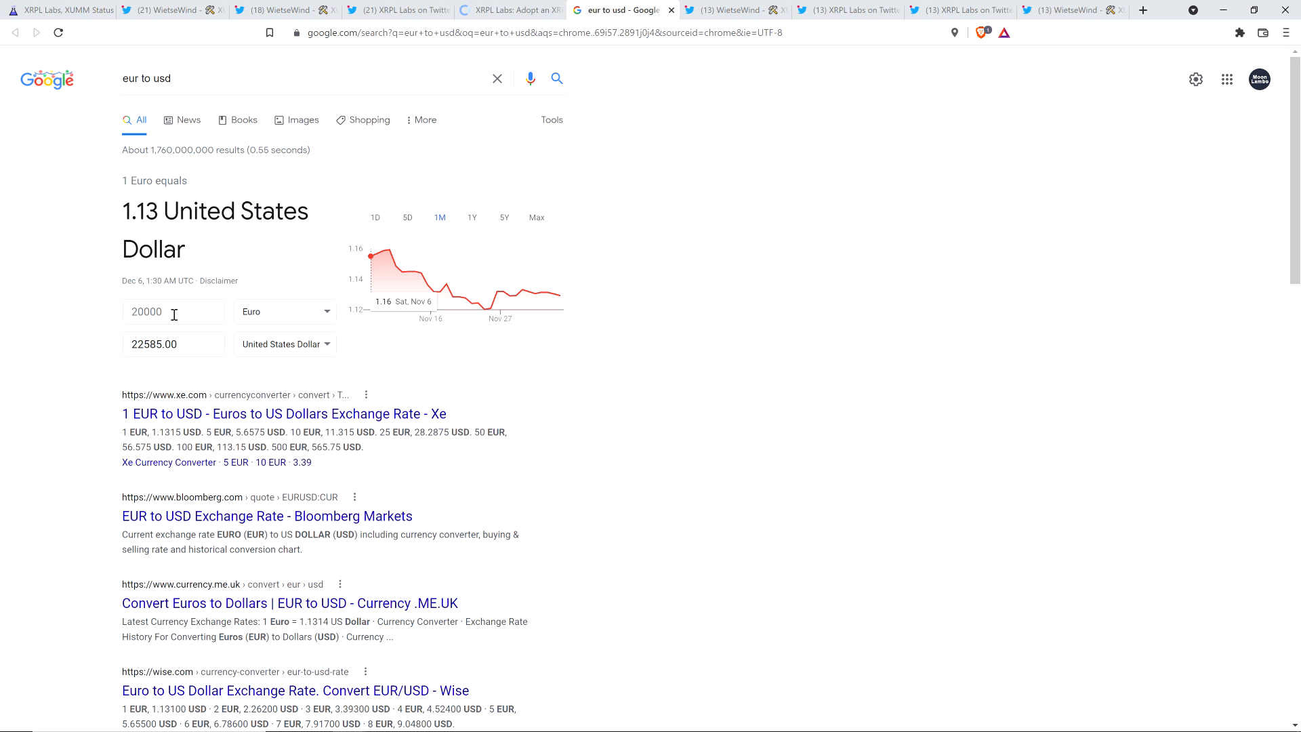
{"action": "mouse_move", "coordinate": [65, 259]}
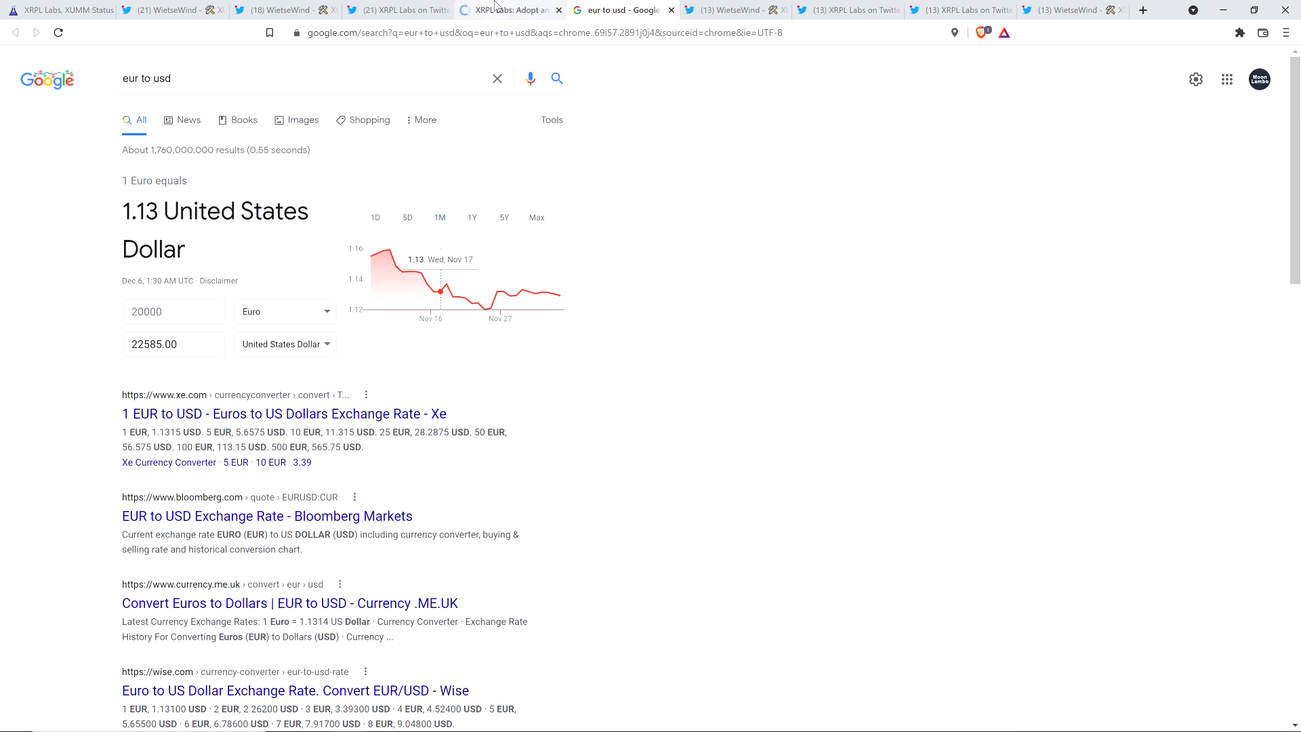
Return to the Adopt an XRP Ledger node page showing the €78,092.49 balance against node goals.
{"action": "left_click", "coordinate": [508, 9]}
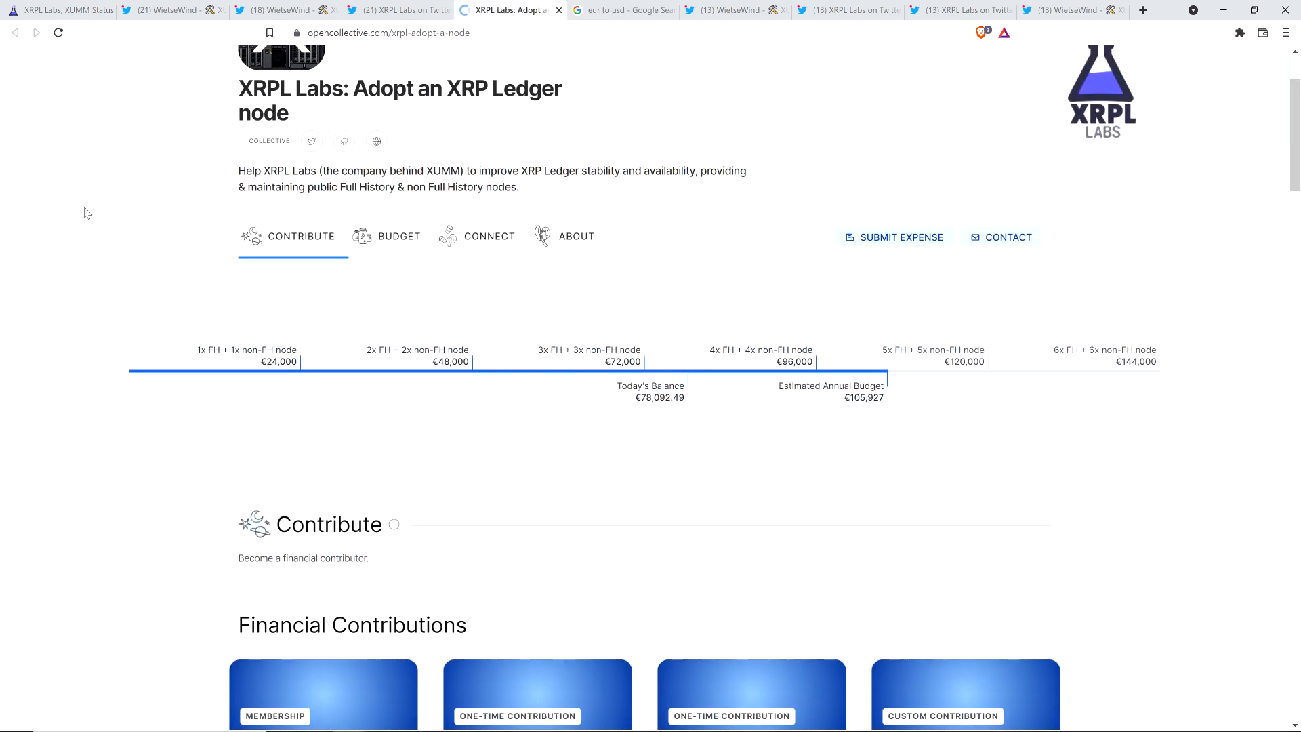
{"action": "mouse_move", "coordinate": [73, 213]}
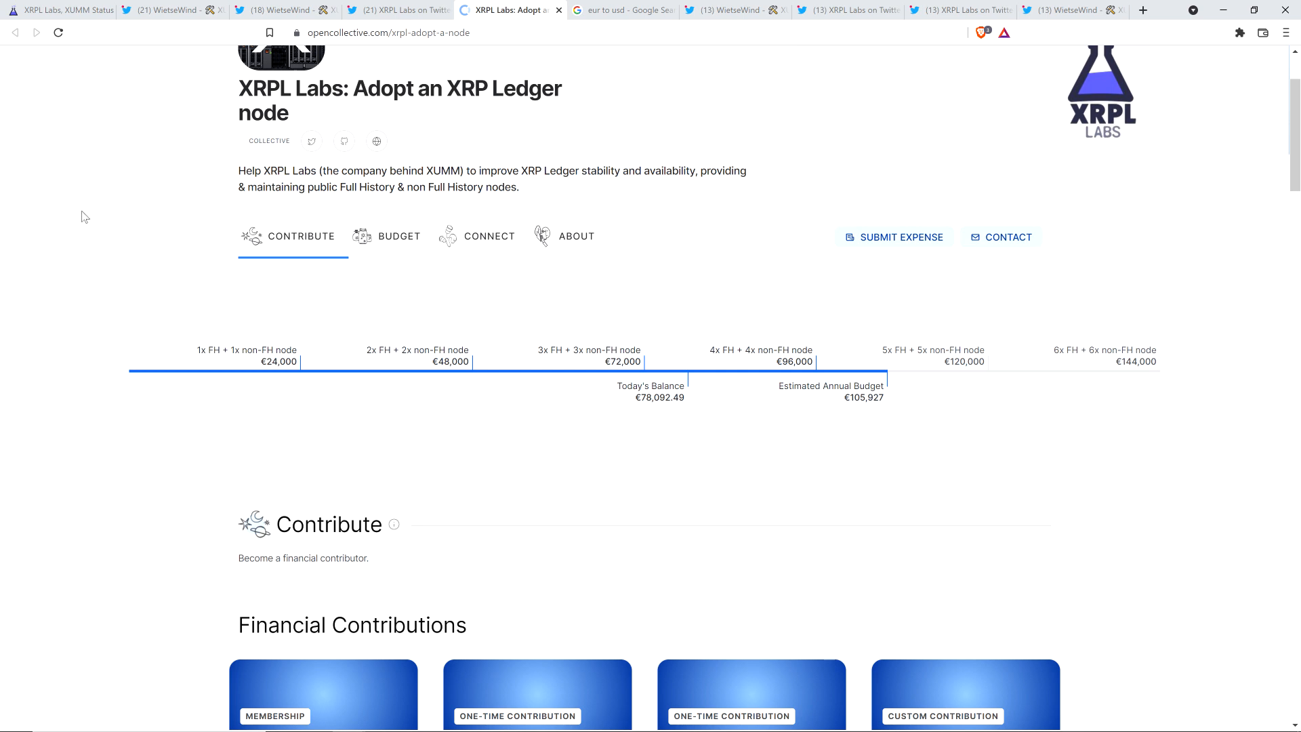
{"action": "scroll", "scroll_direction": "up", "scroll_amount": 3}
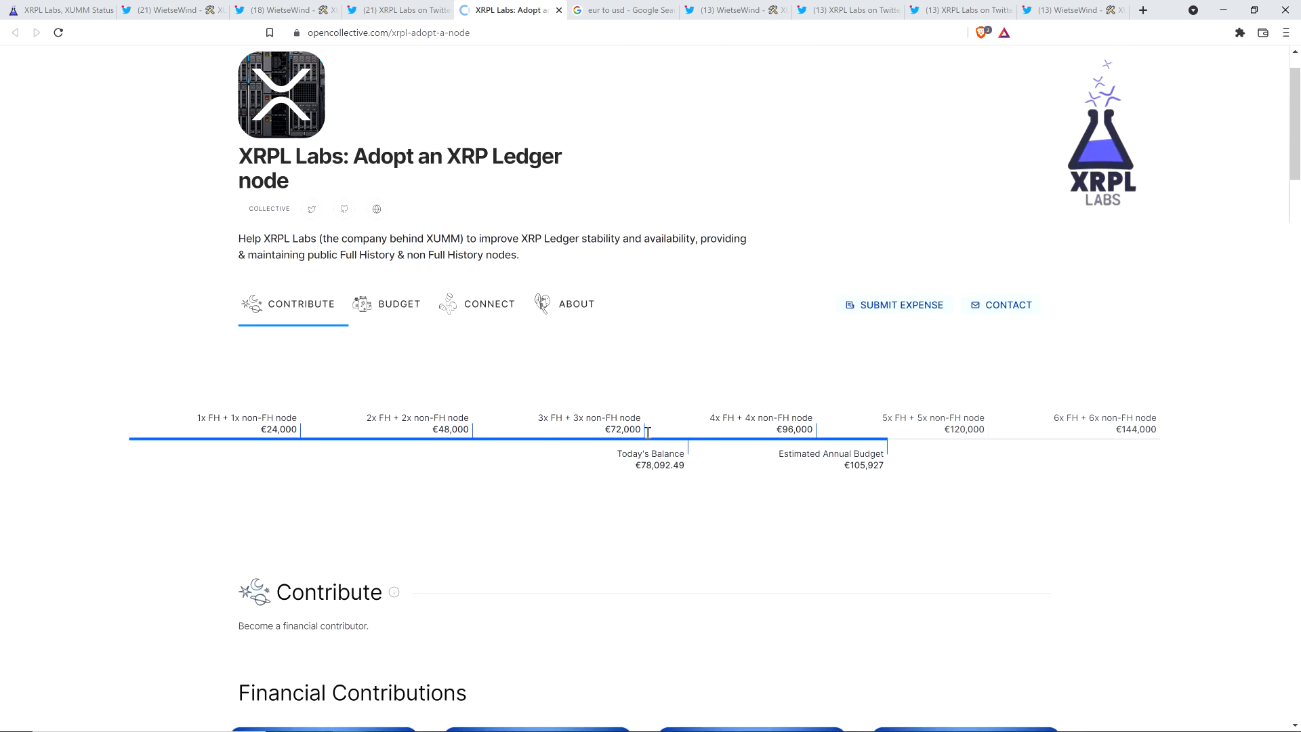
{"action": "mouse_move", "coordinate": [941, 453]}
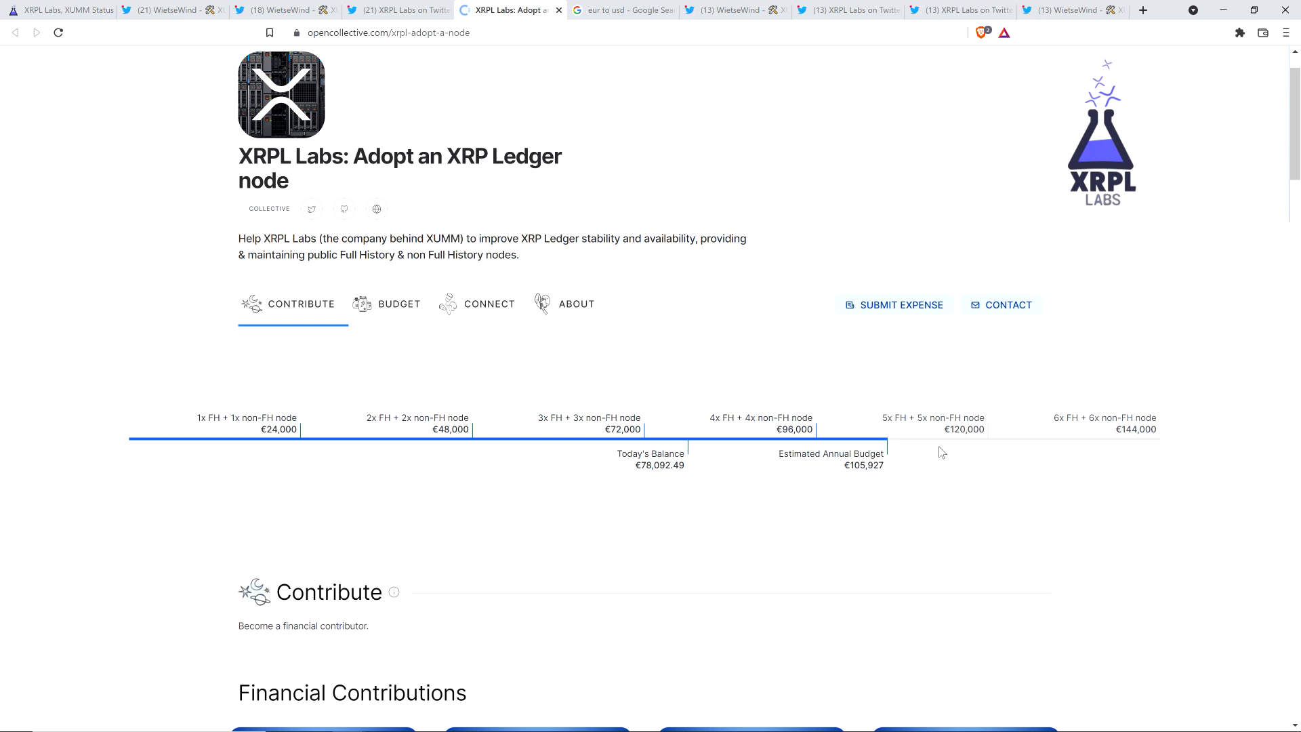
{"action": "mouse_move", "coordinate": [826, 447]}
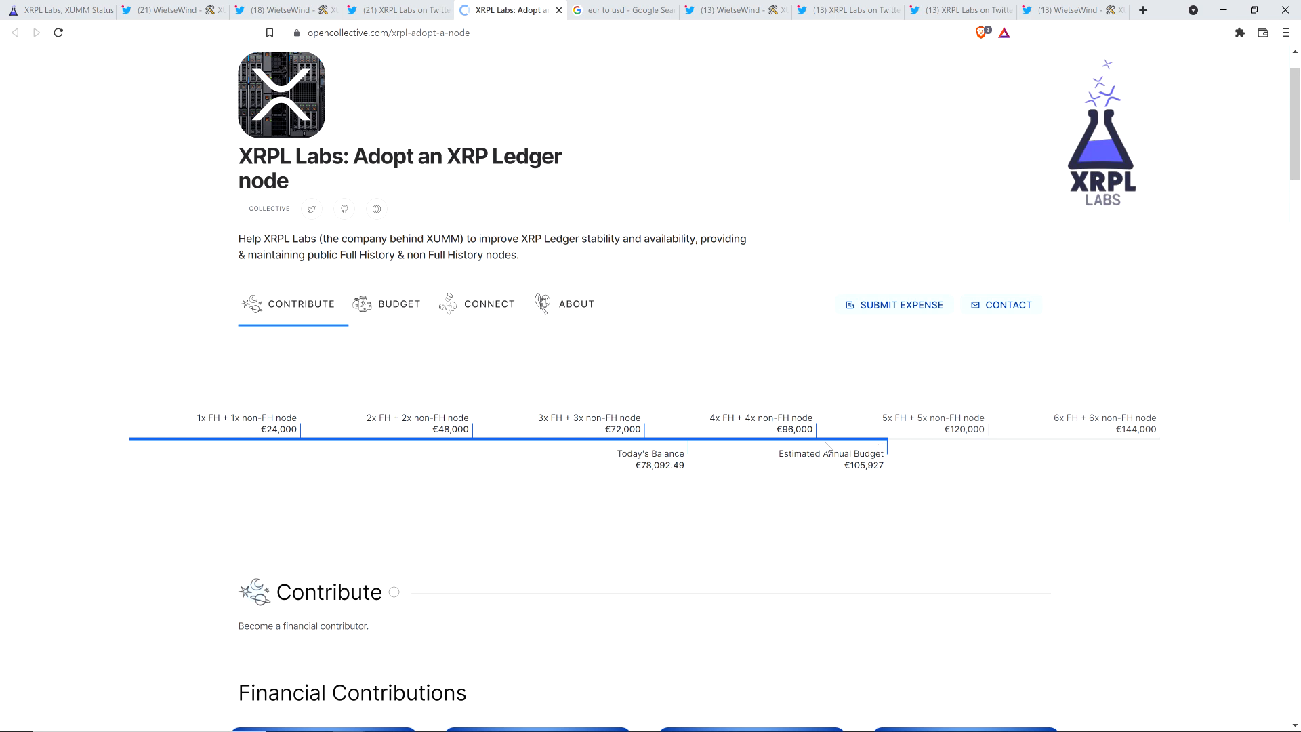
{"action": "mouse_move", "coordinate": [700, 449]}
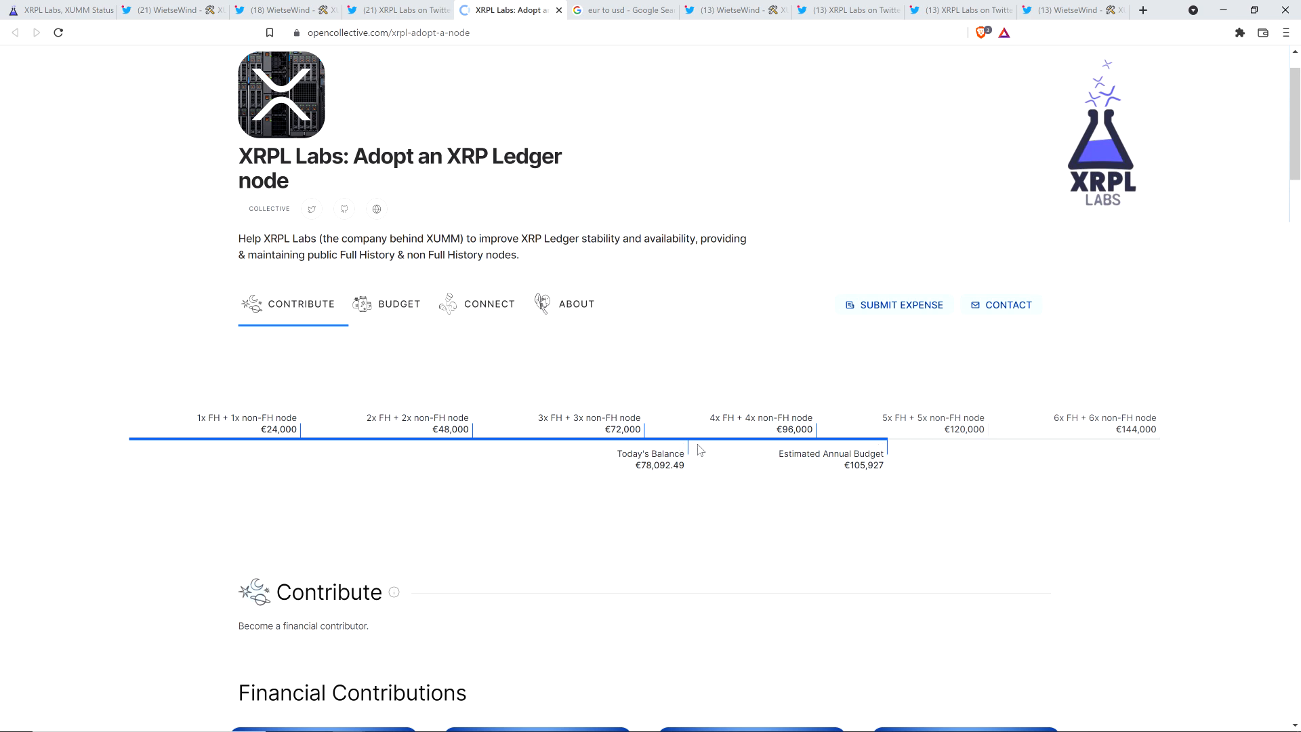
{"action": "mouse_move", "coordinate": [891, 461]}
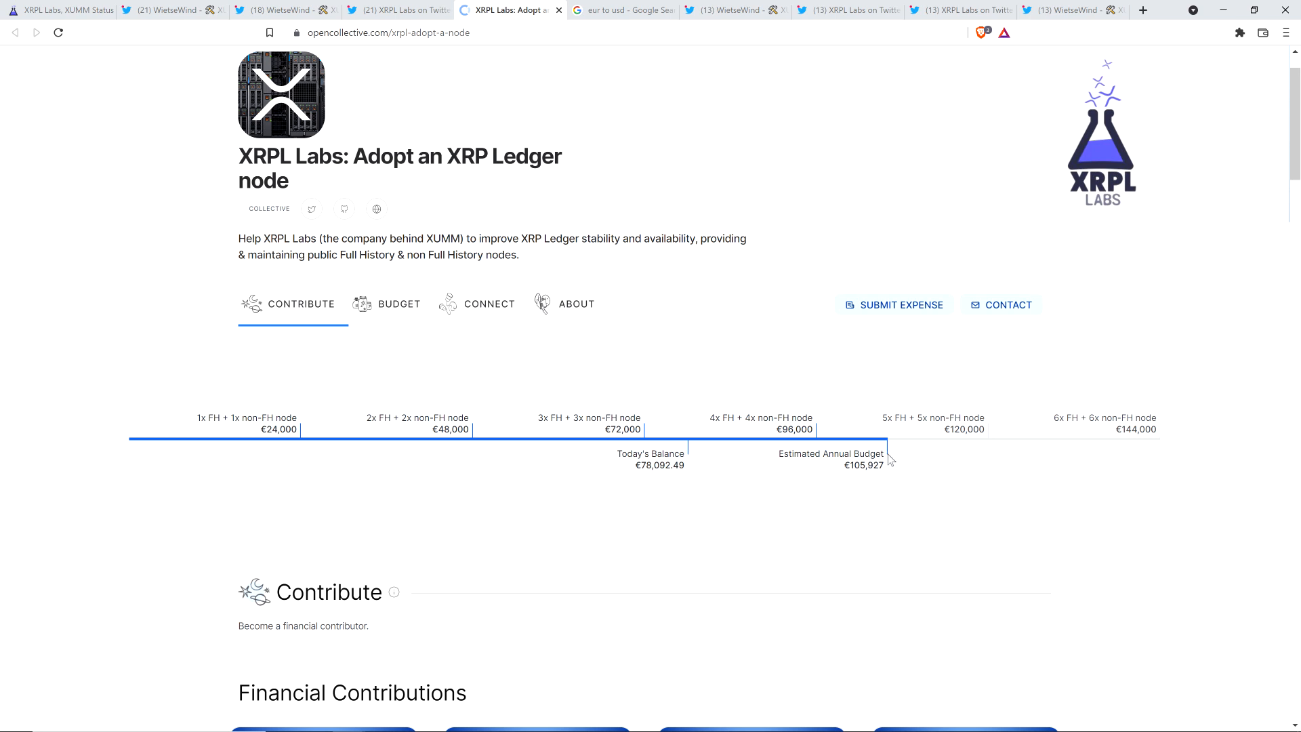
{"action": "mouse_move", "coordinate": [655, 515]}
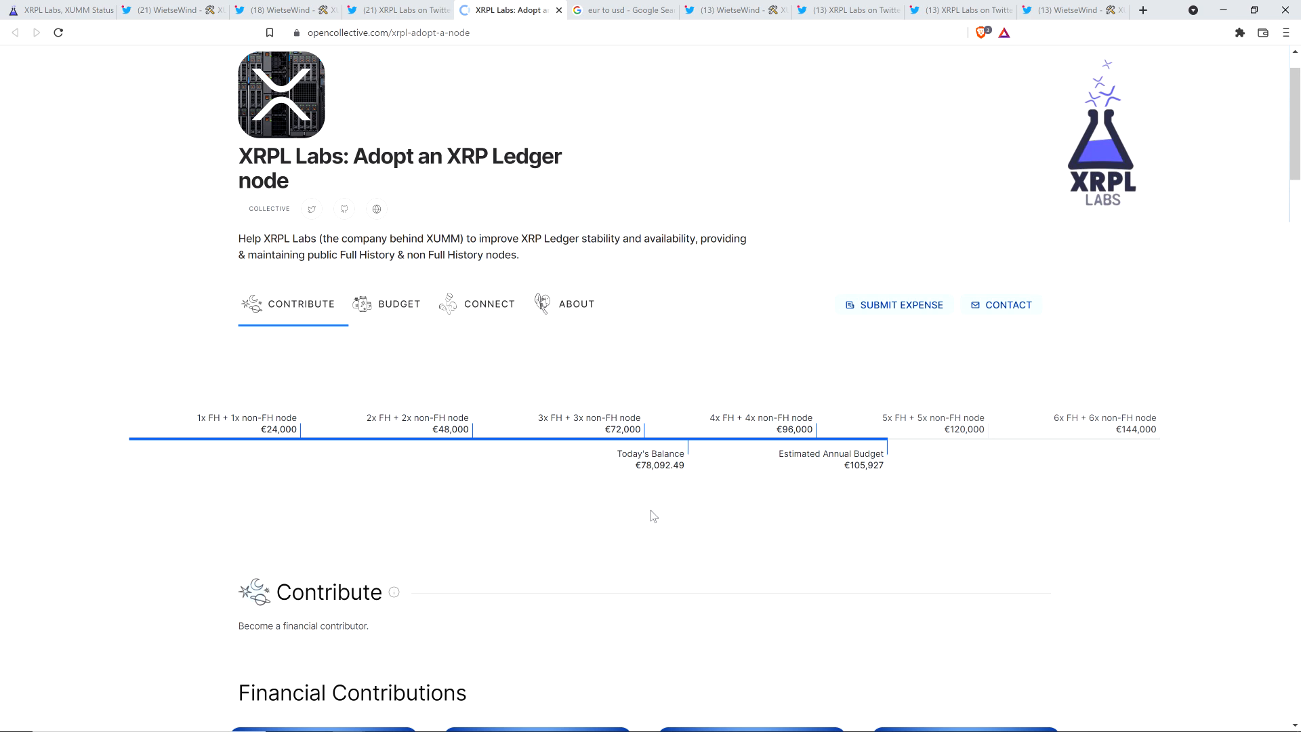
{"action": "mouse_move", "coordinate": [424, 515]}
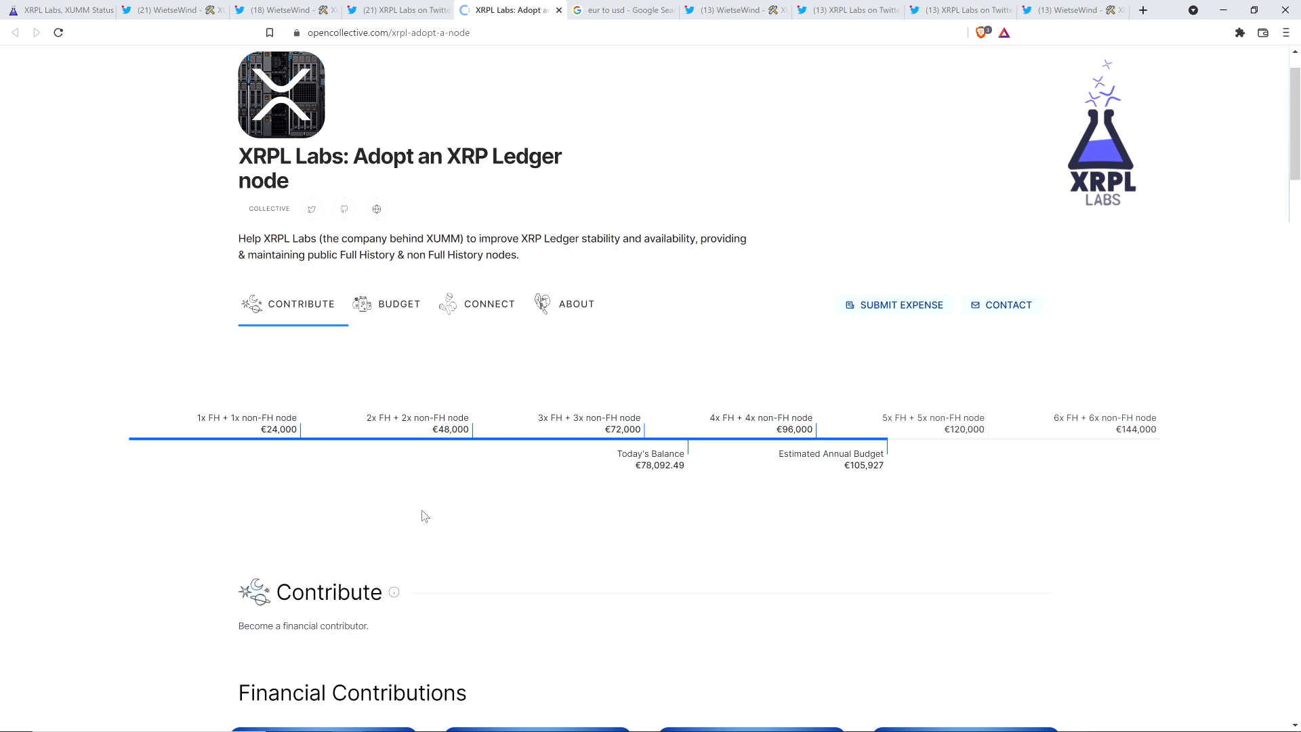
{"action": "mouse_move", "coordinate": [835, 479]}
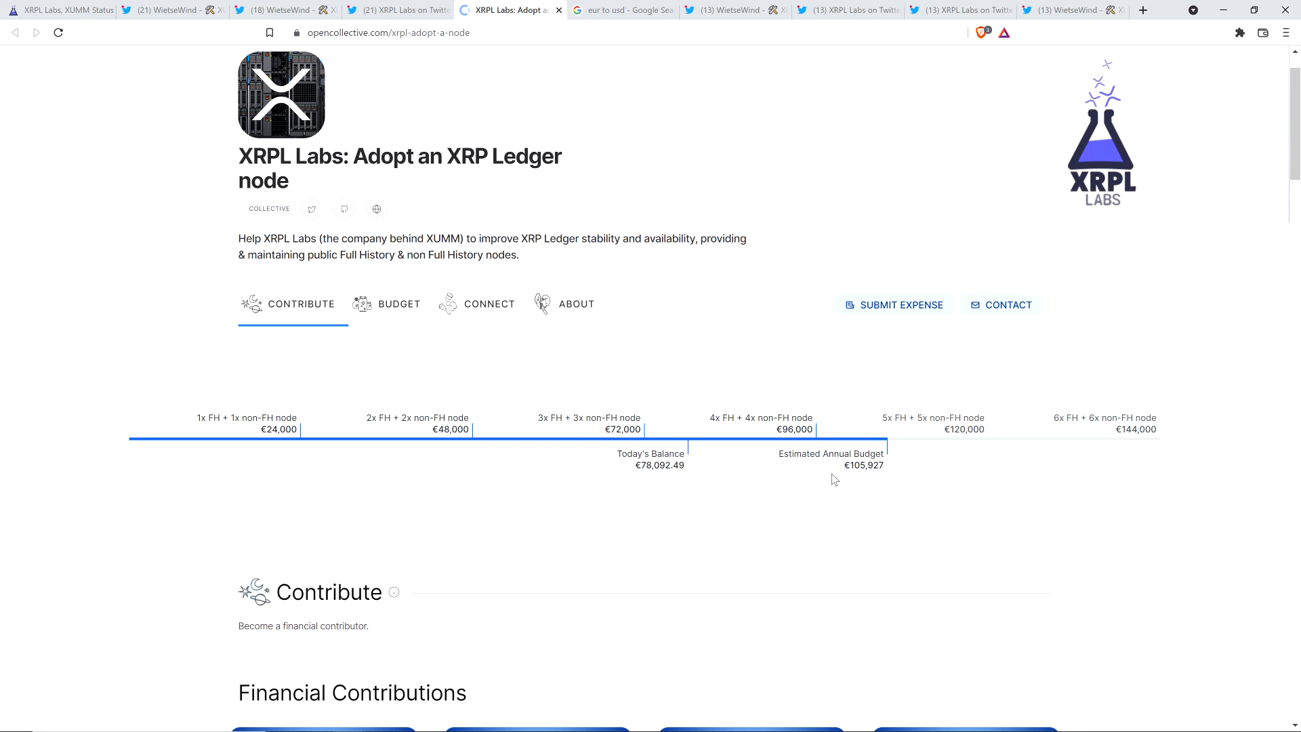
{"action": "mouse_move", "coordinate": [778, 476]}
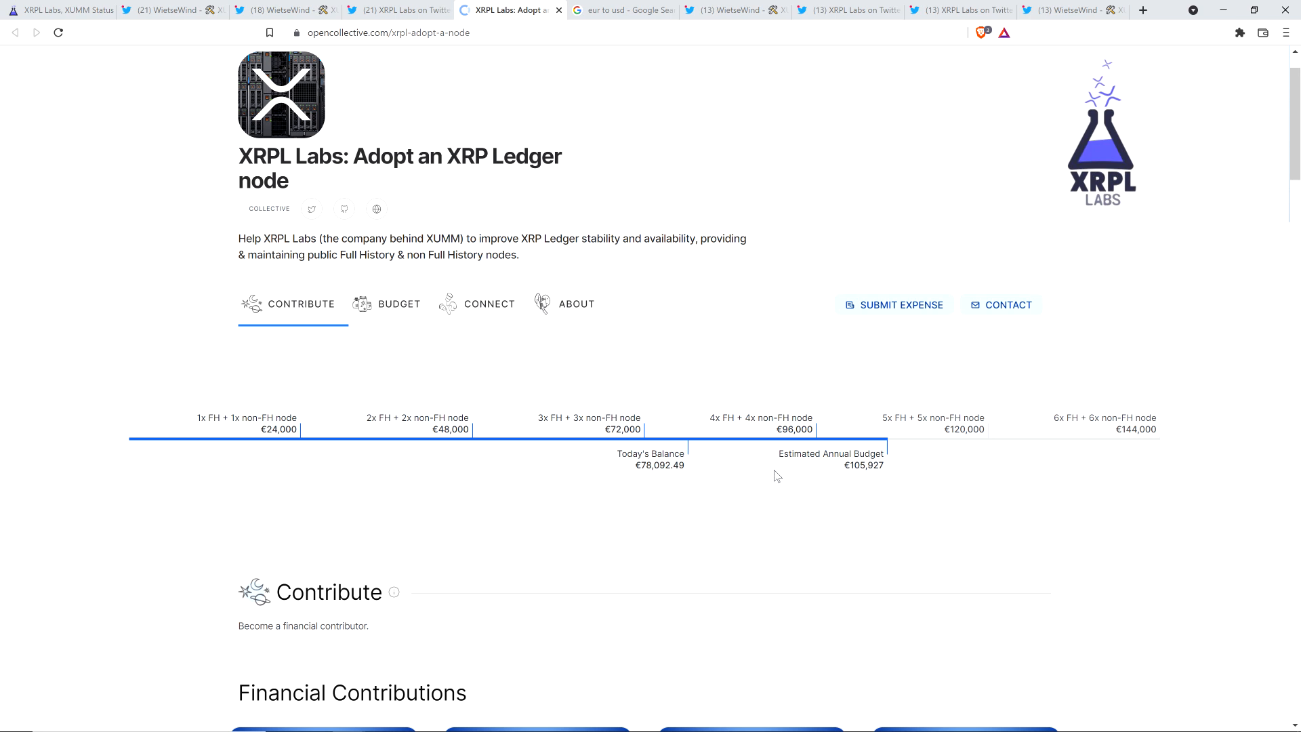
{"action": "mouse_move", "coordinate": [755, 482]}
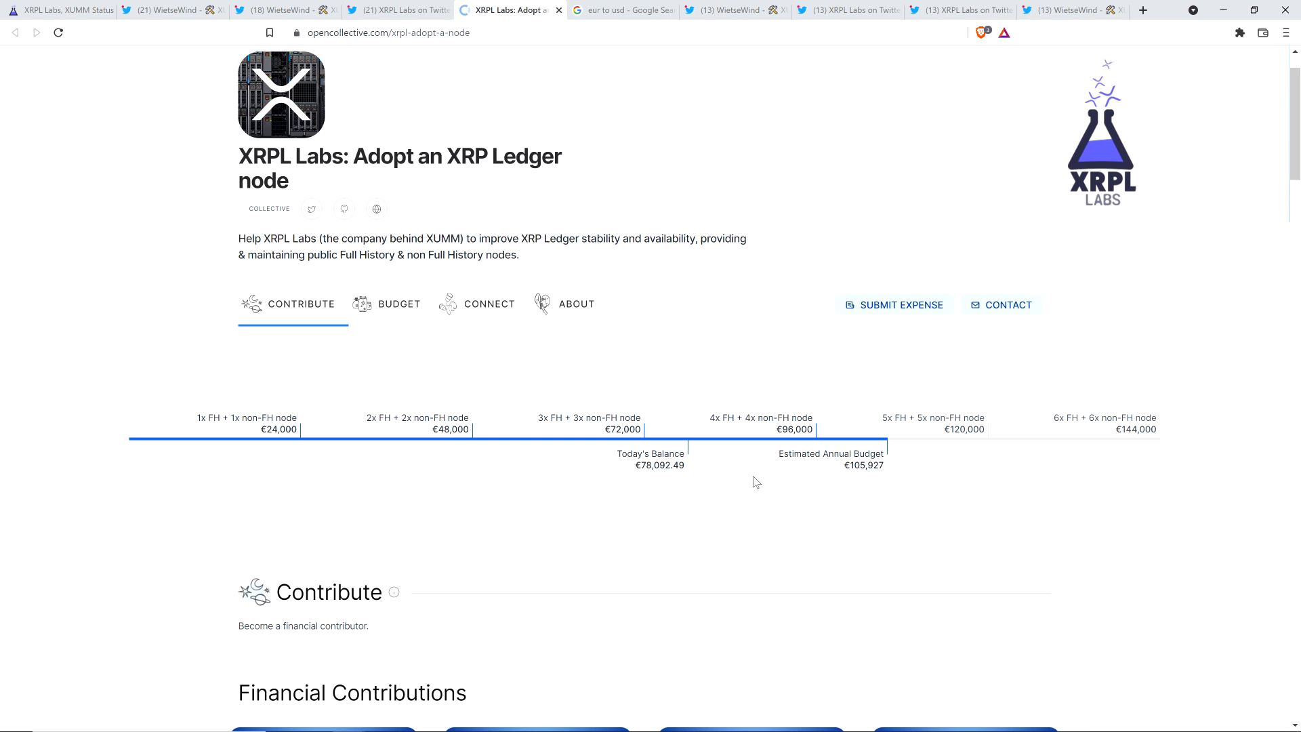
{"action": "mouse_move", "coordinate": [747, 485]}
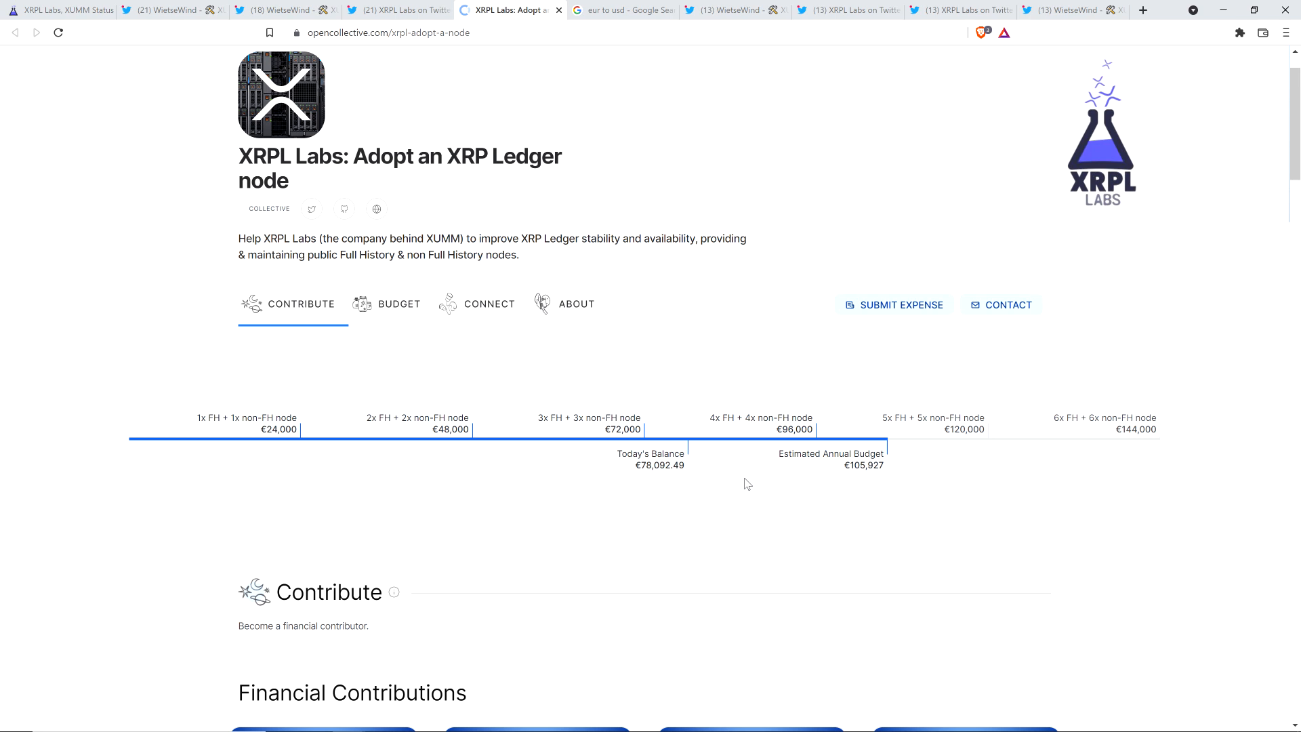
{"action": "mouse_move", "coordinate": [806, 500]}
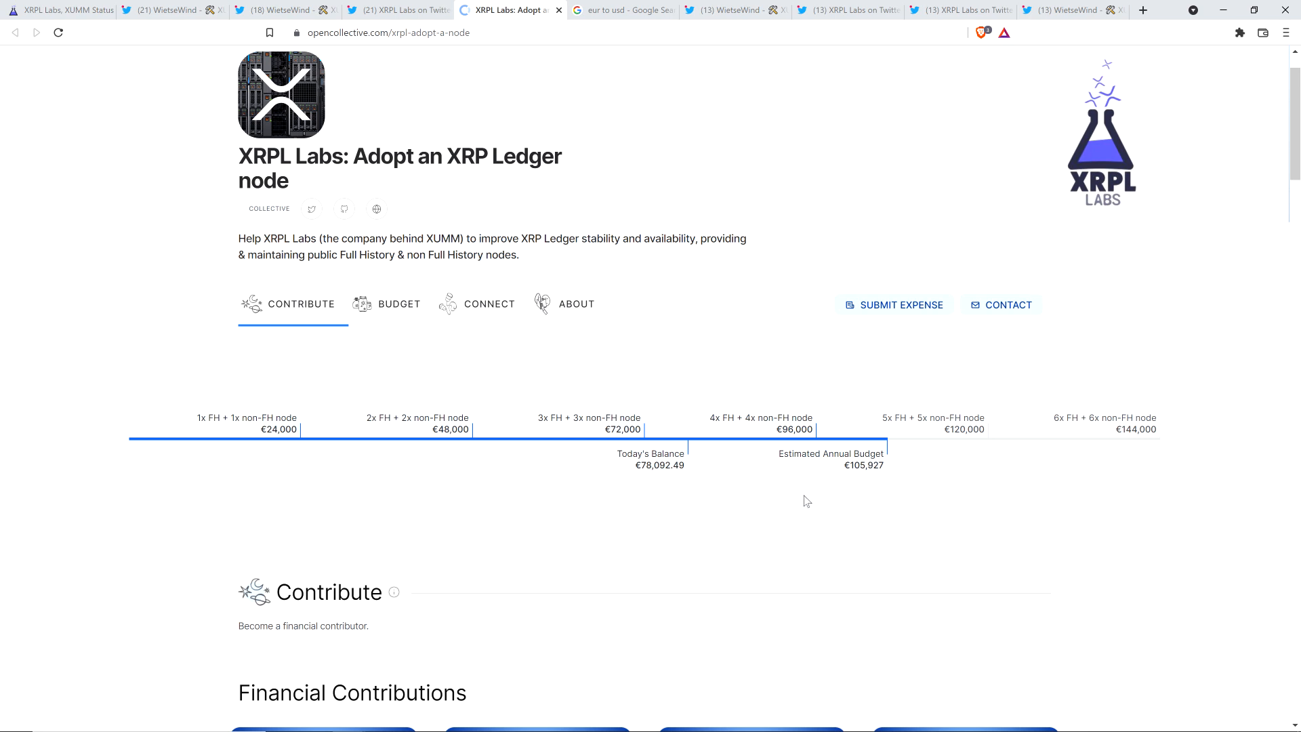
{"action": "mouse_move", "coordinate": [135, 491]}
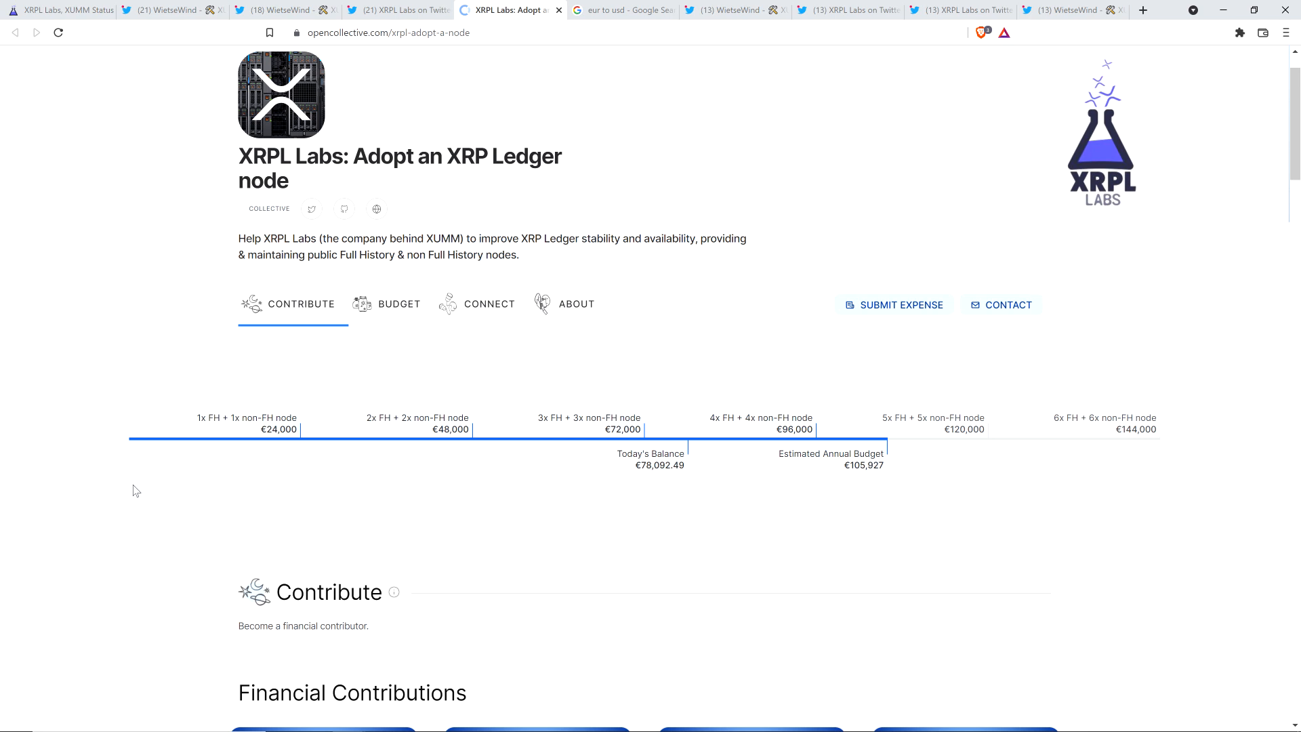
Browse the fundraiser page down through contribution tiers, top financial contributors and the 435-contributor list.
{"action": "scroll", "scroll_direction": "down", "scroll_amount": 3}
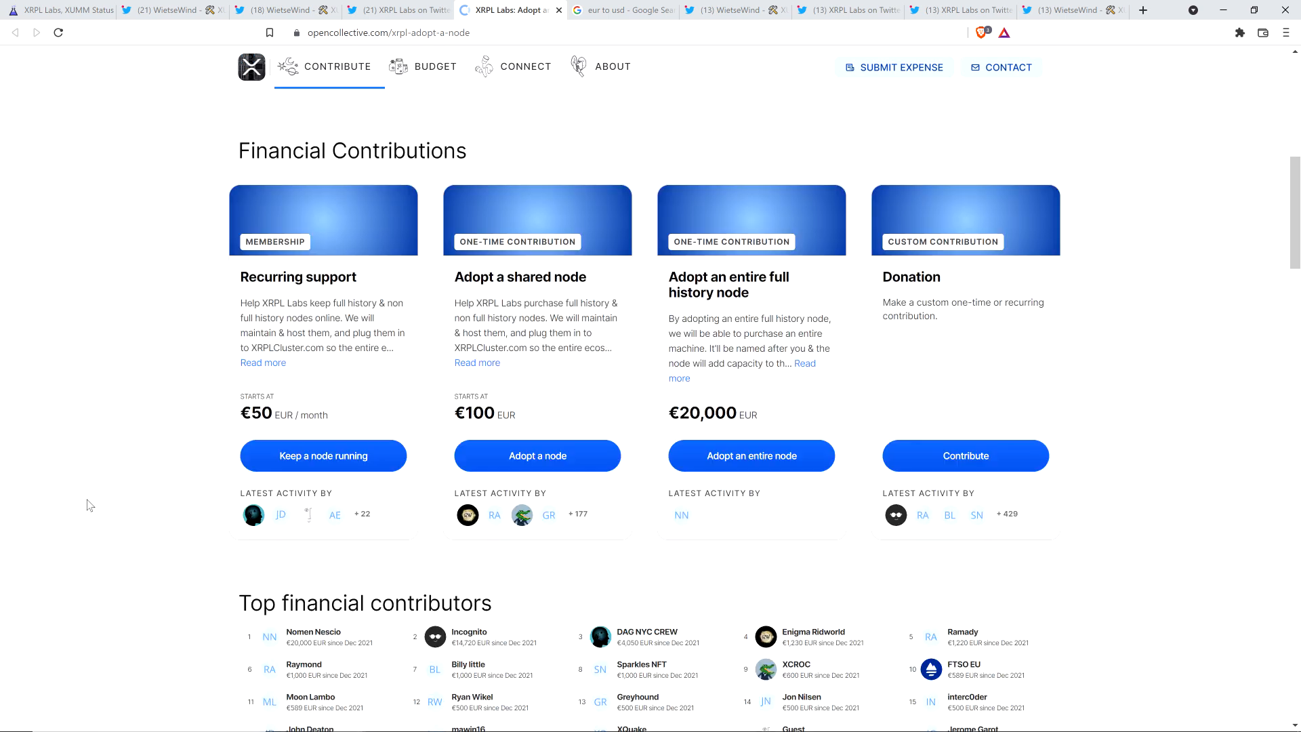
{"action": "scroll", "scroll_direction": "up", "scroll_amount": 3}
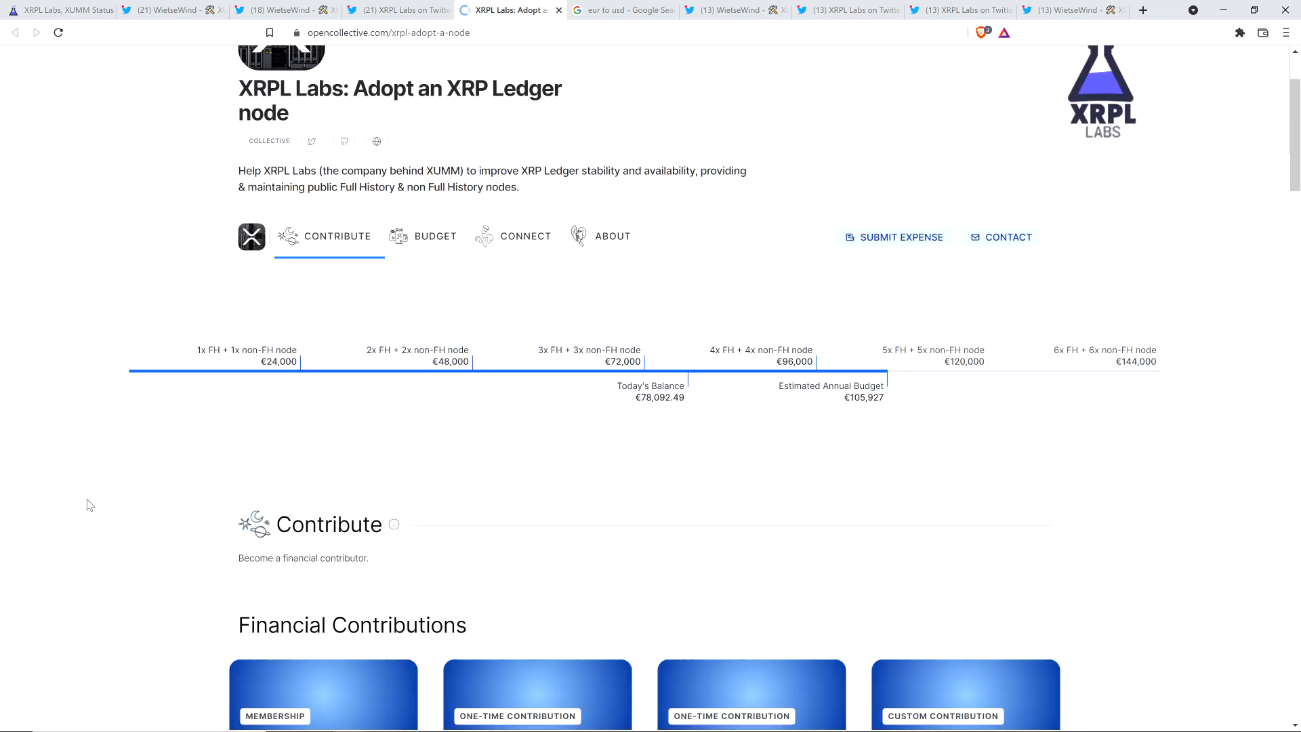
{"action": "scroll", "scroll_direction": "up", "scroll_amount": 3}
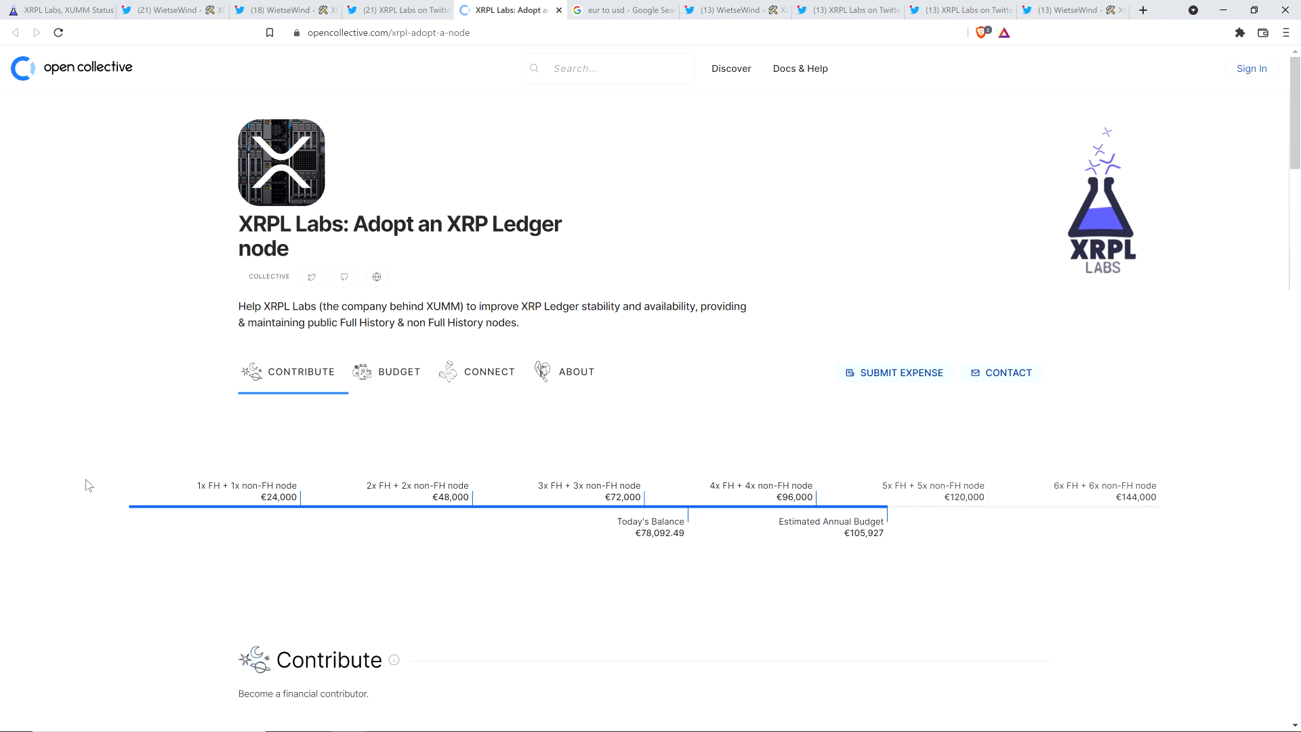
{"action": "scroll", "scroll_direction": "down", "scroll_amount": 3}
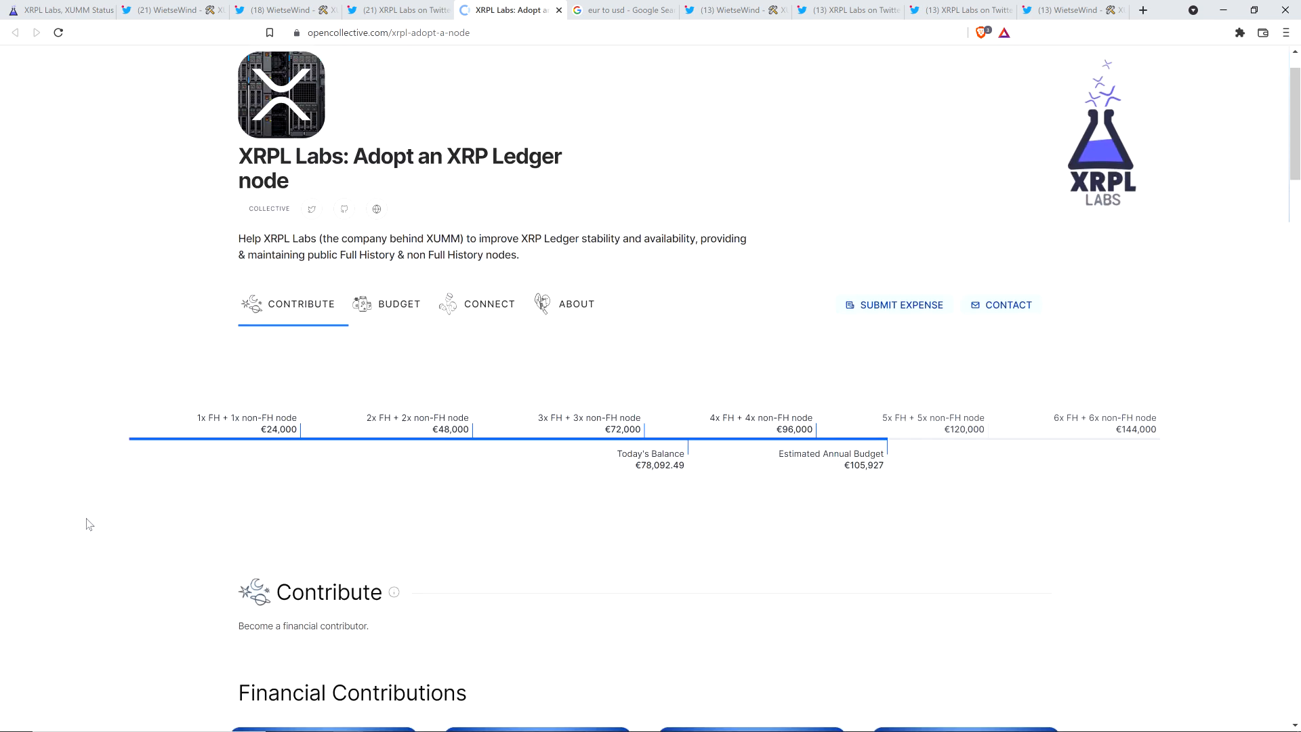
{"action": "scroll", "scroll_direction": "down", "scroll_amount": 3}
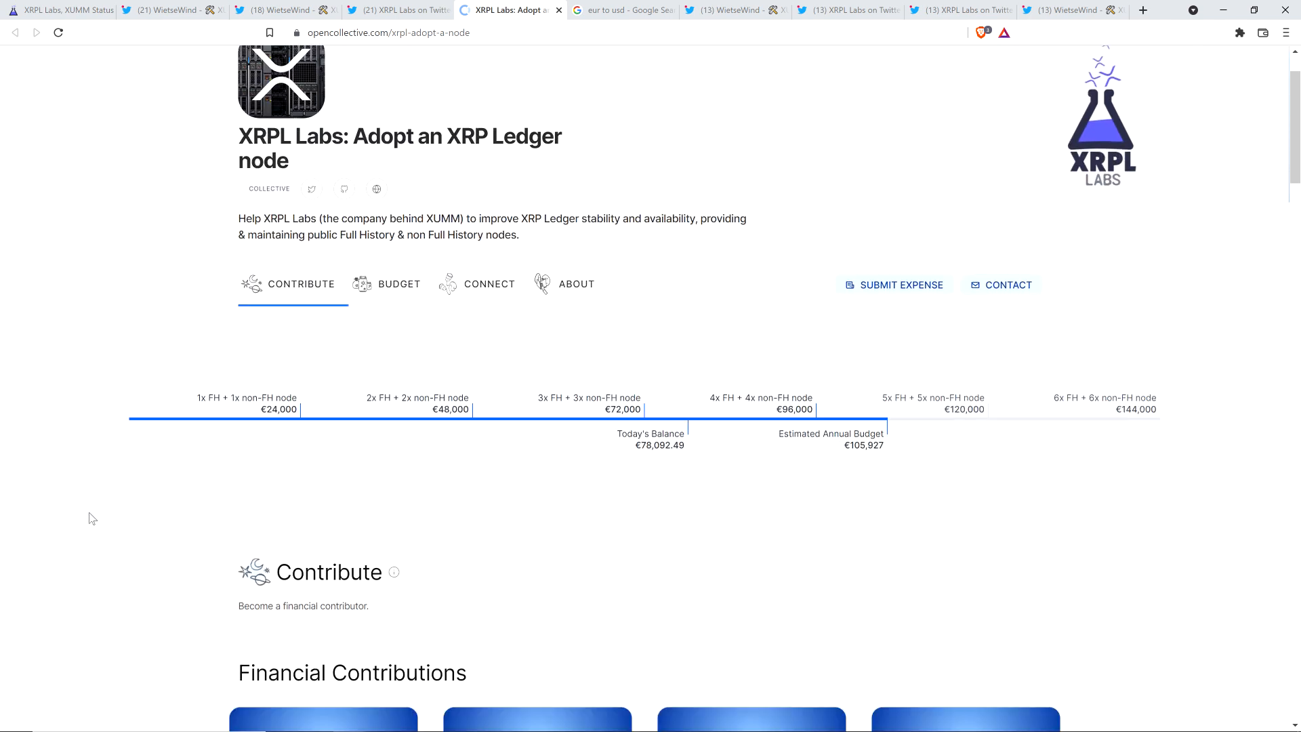
{"action": "scroll", "scroll_direction": "down", "scroll_amount": 3}
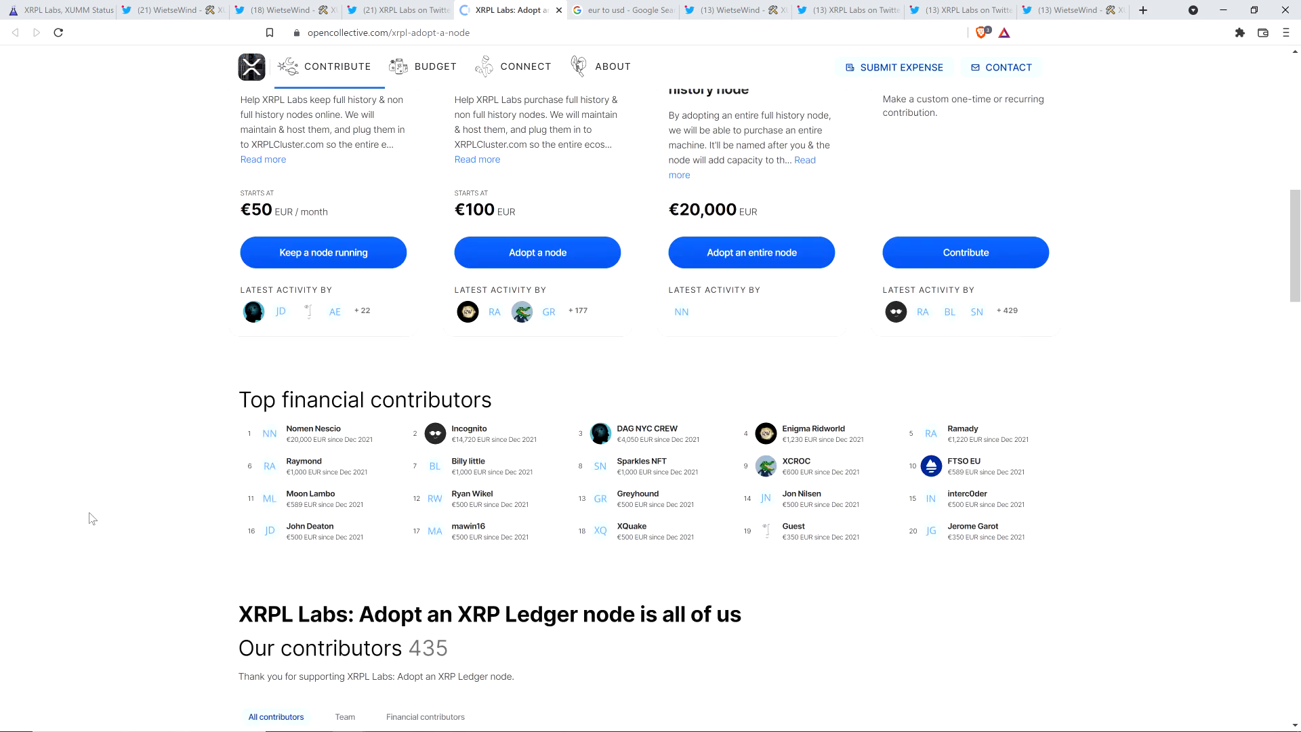
{"action": "scroll", "scroll_direction": "down", "scroll_amount": 3}
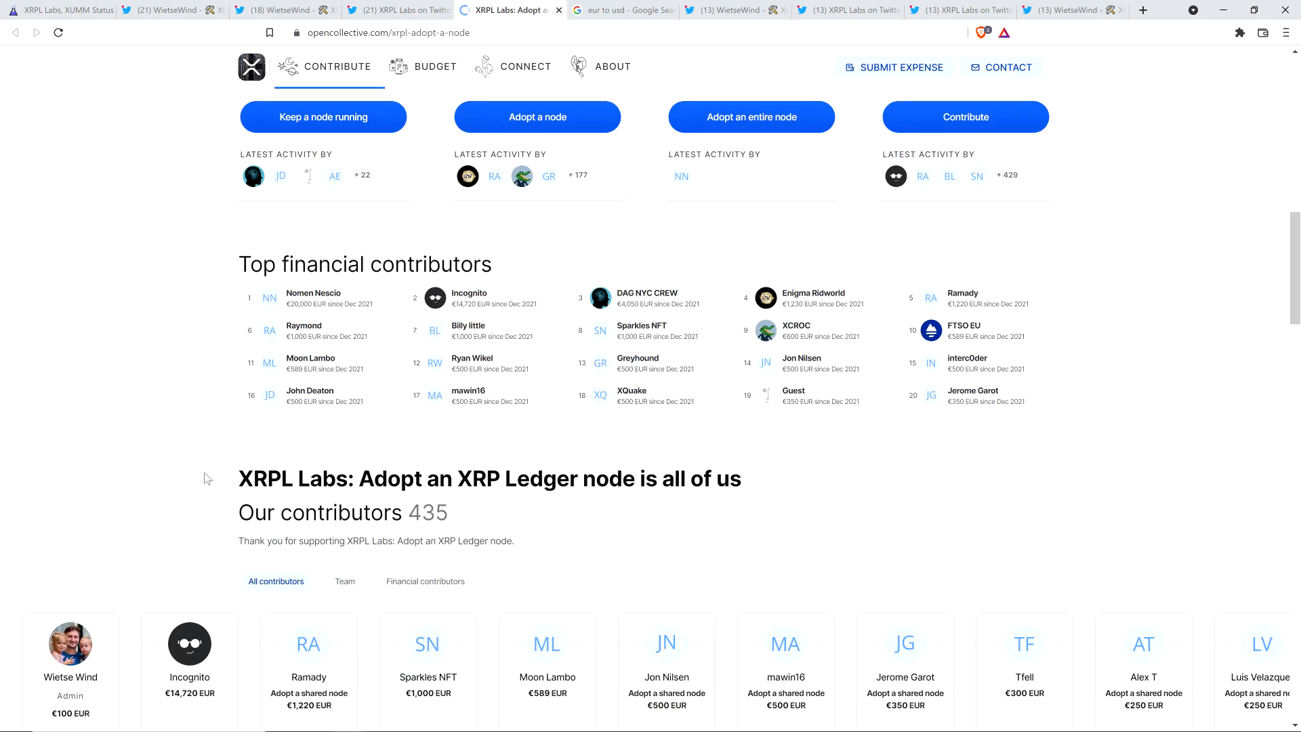
{"action": "scroll", "scroll_direction": "down", "scroll_amount": 3}
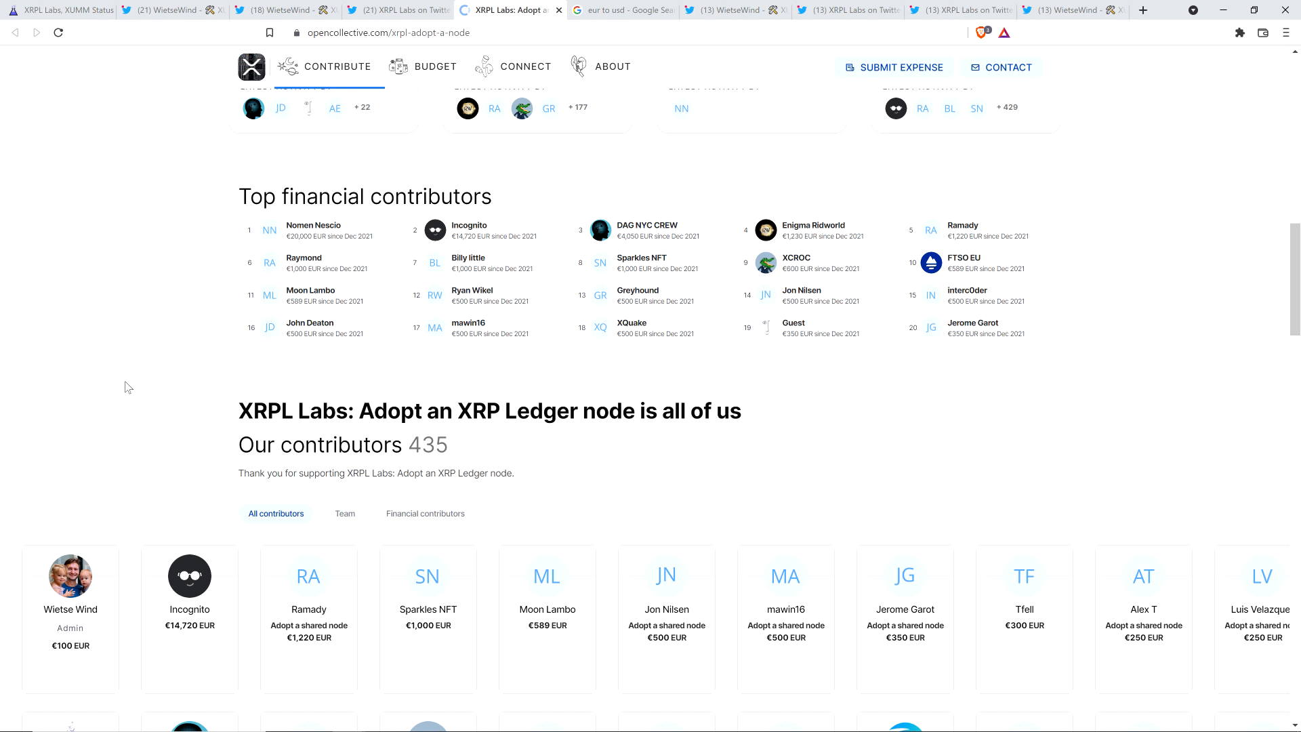
{"action": "mouse_move", "coordinate": [99, 452]}
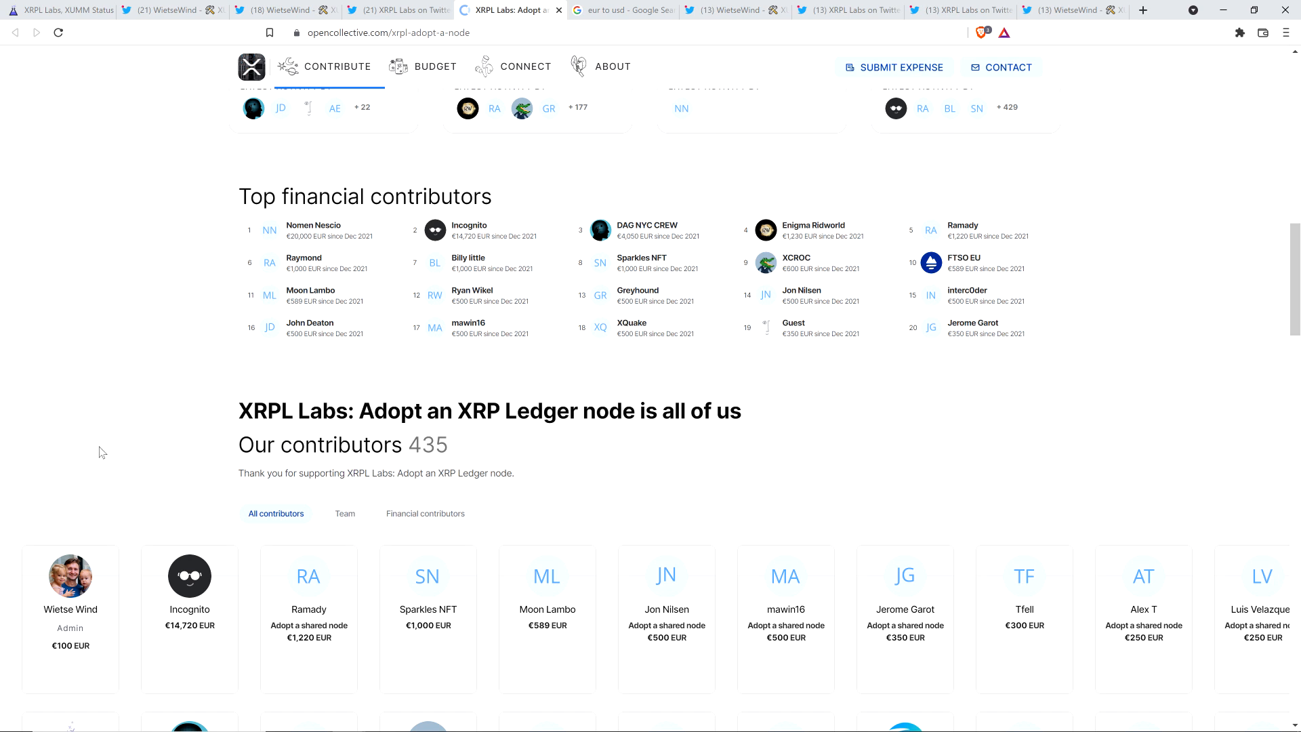
{"action": "mouse_move", "coordinate": [74, 491]}
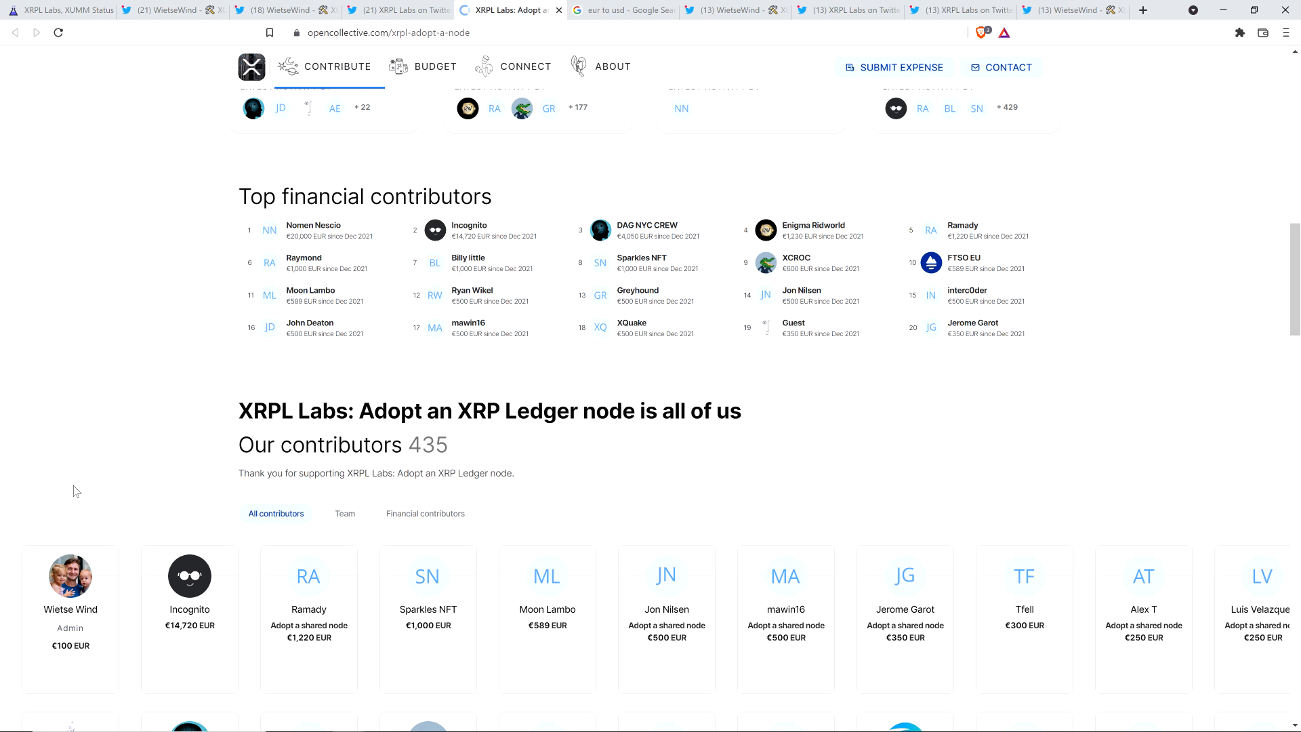
{"action": "mouse_move", "coordinate": [251, 402]}
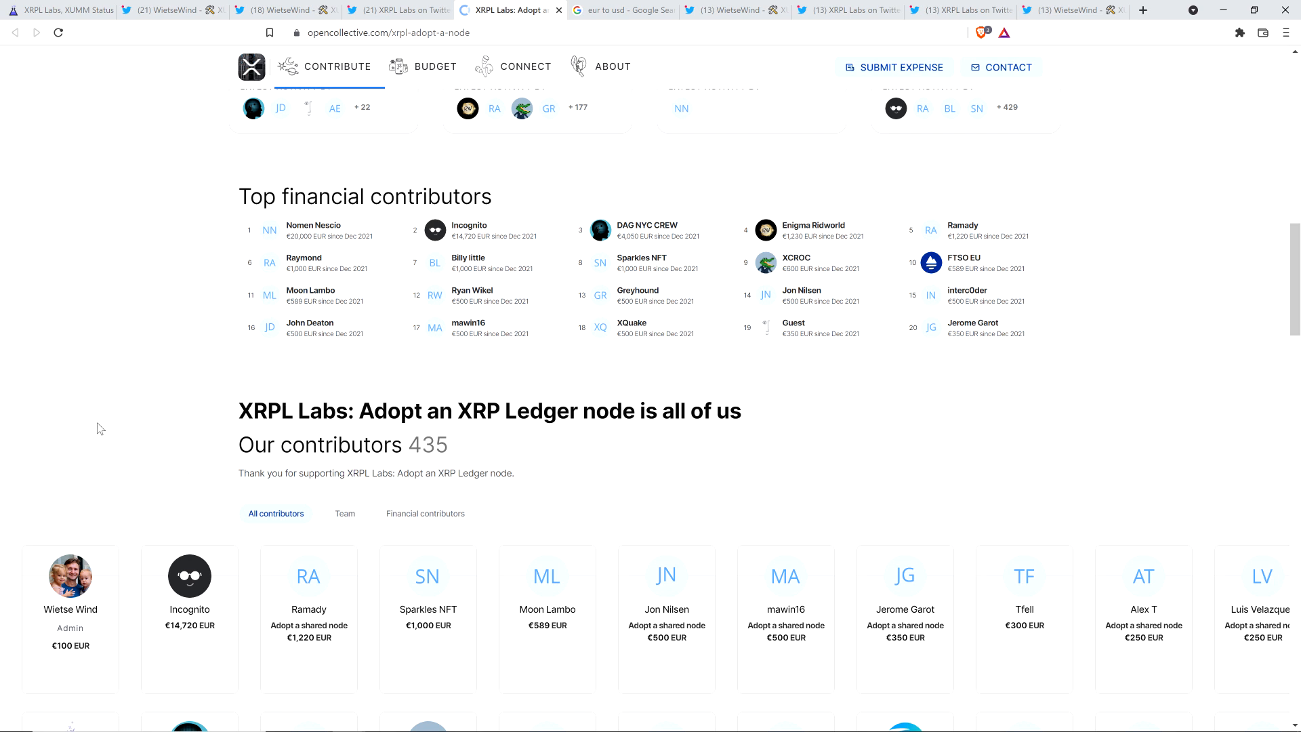
{"action": "scroll", "scroll_direction": "up", "scroll_amount": 3}
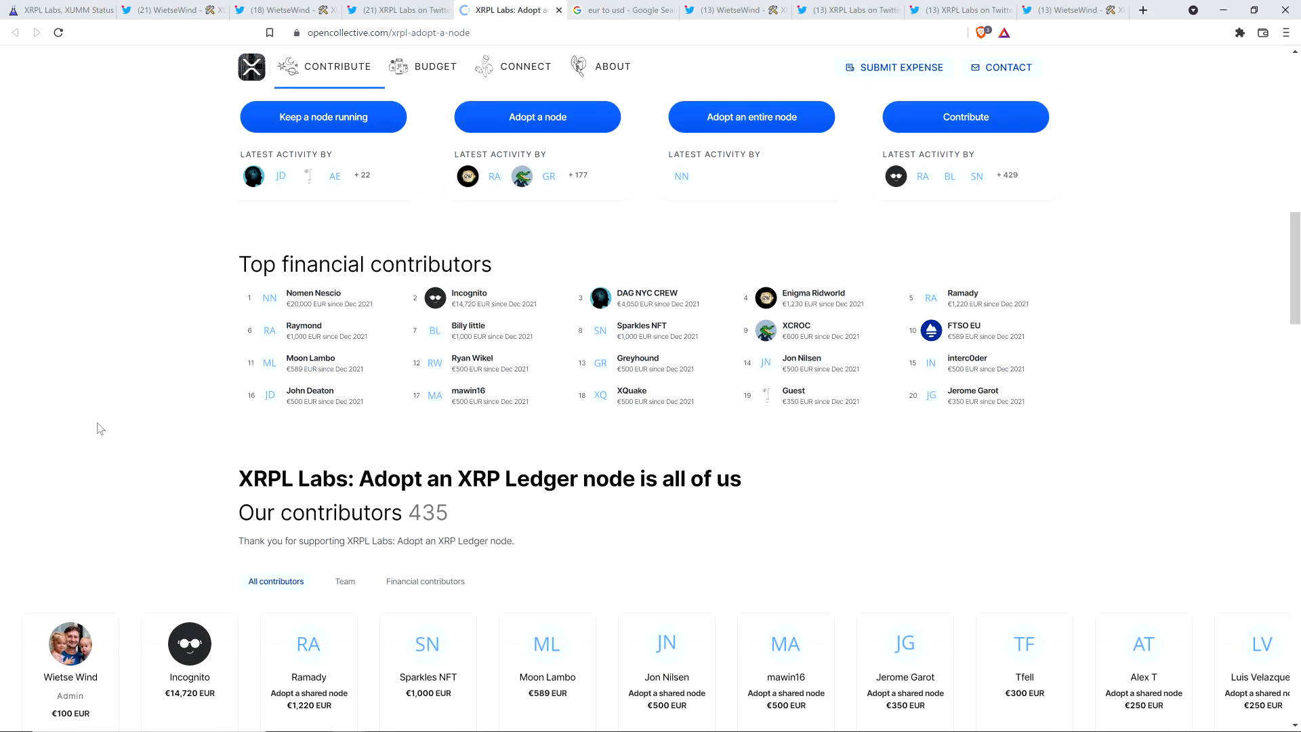
{"action": "scroll", "scroll_direction": "down", "scroll_amount": 3}
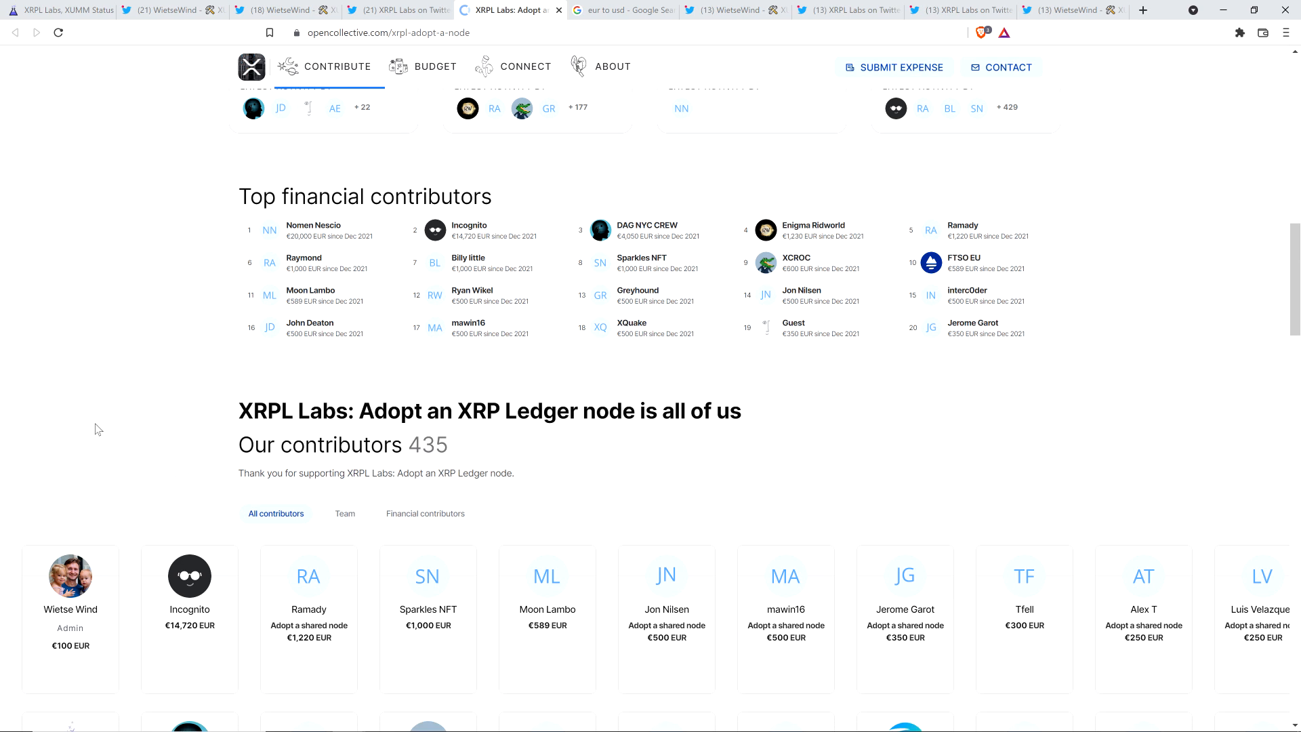
{"action": "mouse_move", "coordinate": [120, 428]}
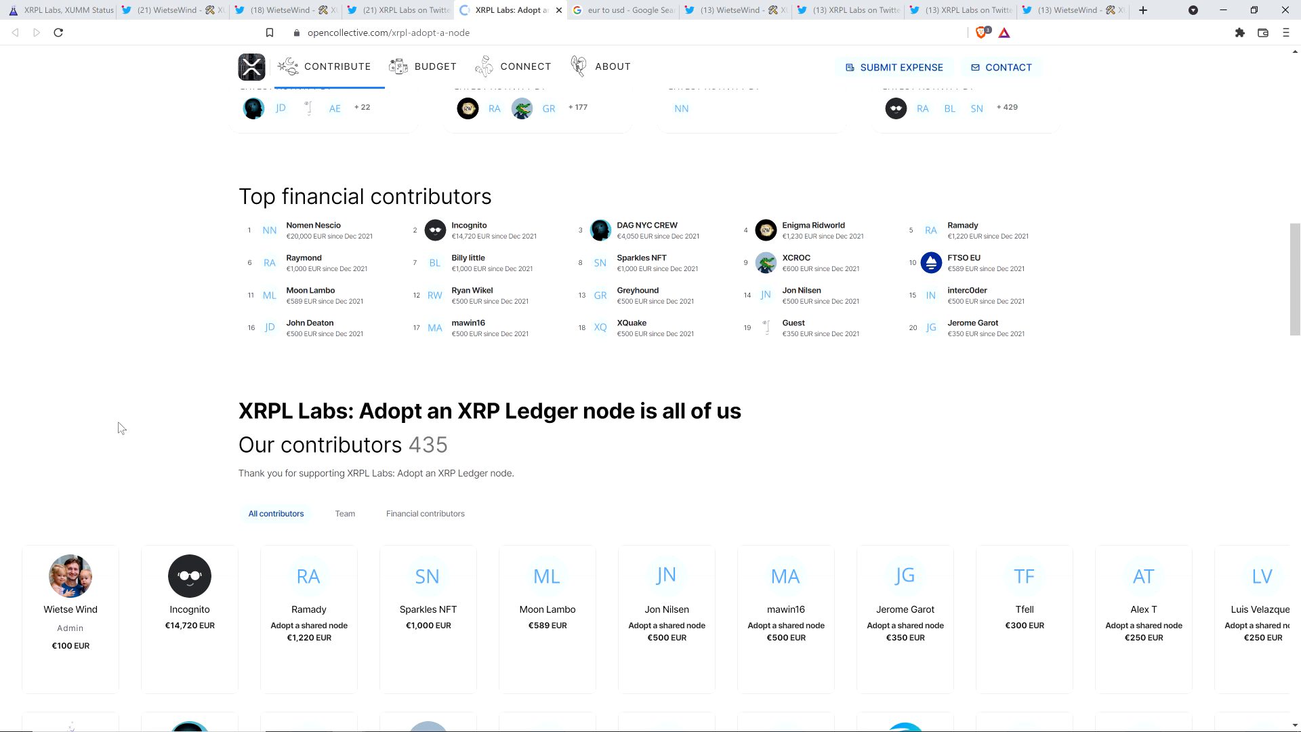
{"action": "scroll", "scroll_direction": "up", "scroll_amount": 3}
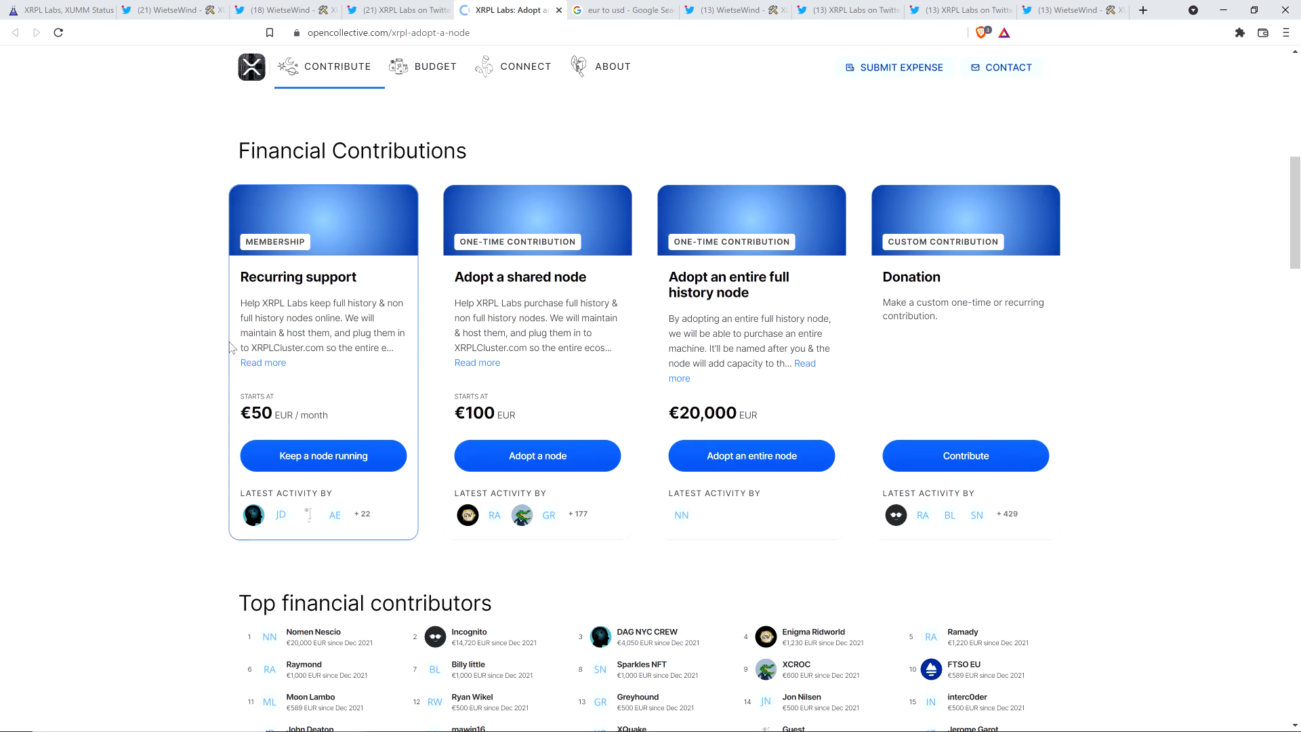
{"action": "mouse_move", "coordinate": [261, 293]}
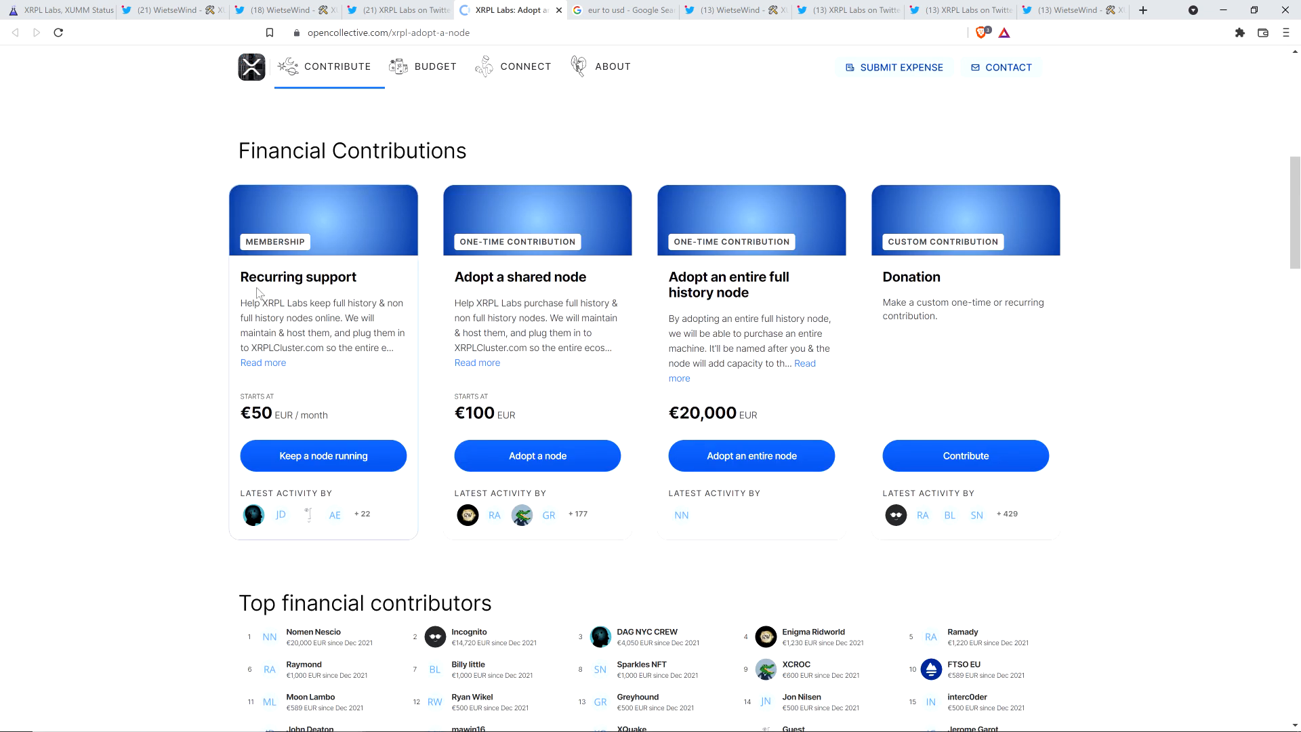
{"action": "mouse_move", "coordinate": [328, 291]}
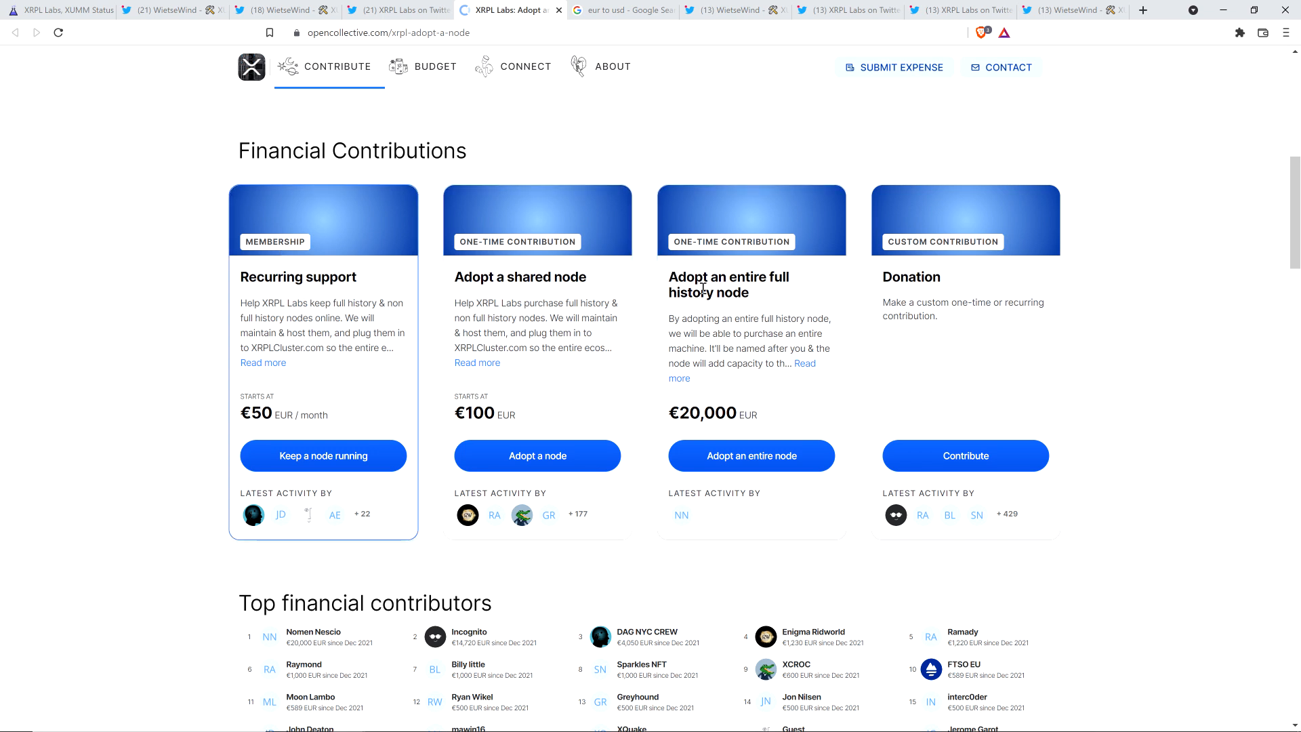
{"action": "mouse_move", "coordinate": [979, 375]}
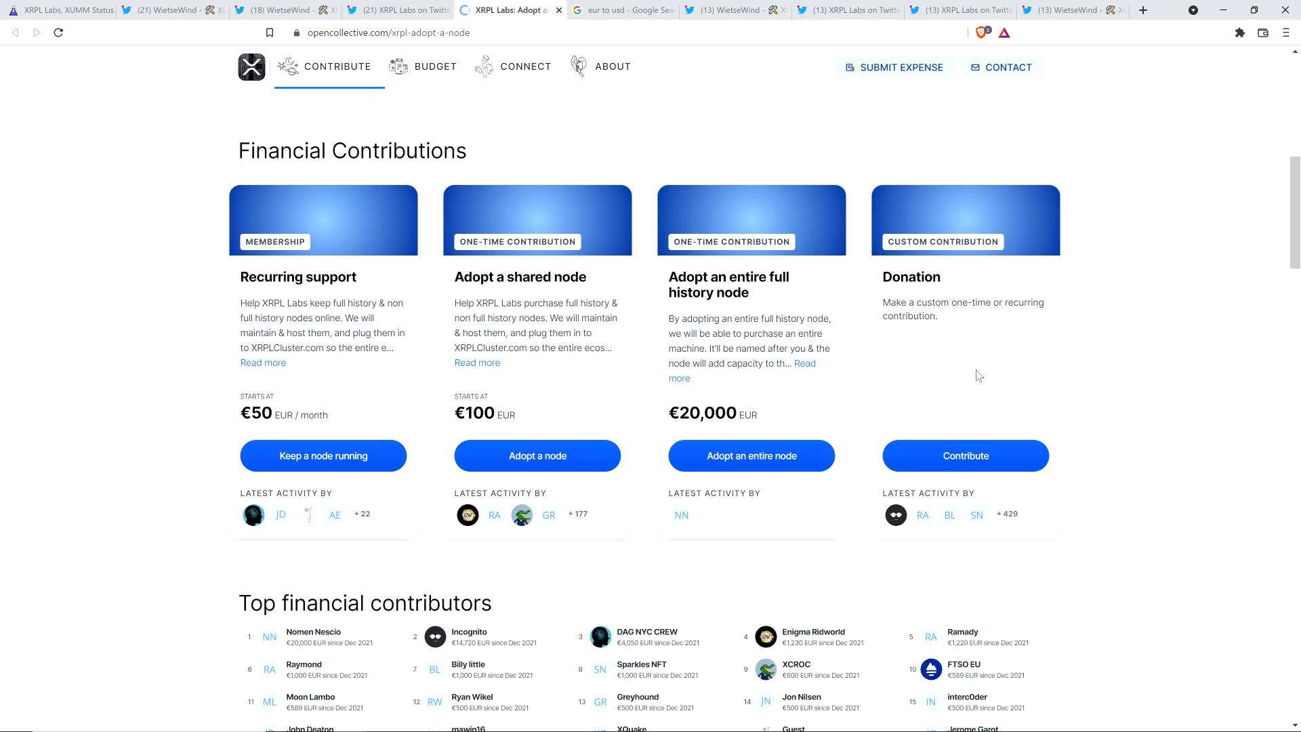
{"action": "mouse_move", "coordinate": [97, 330]}
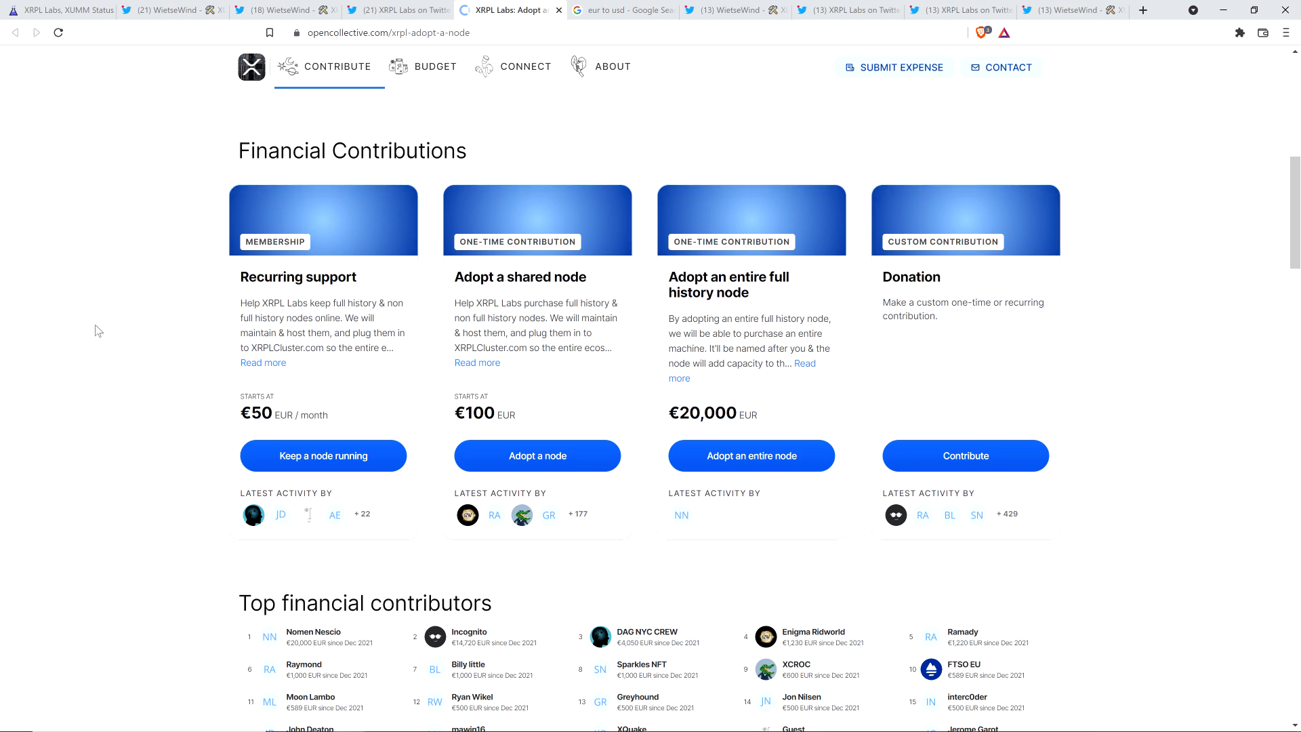
{"action": "mouse_move", "coordinate": [130, 308]}
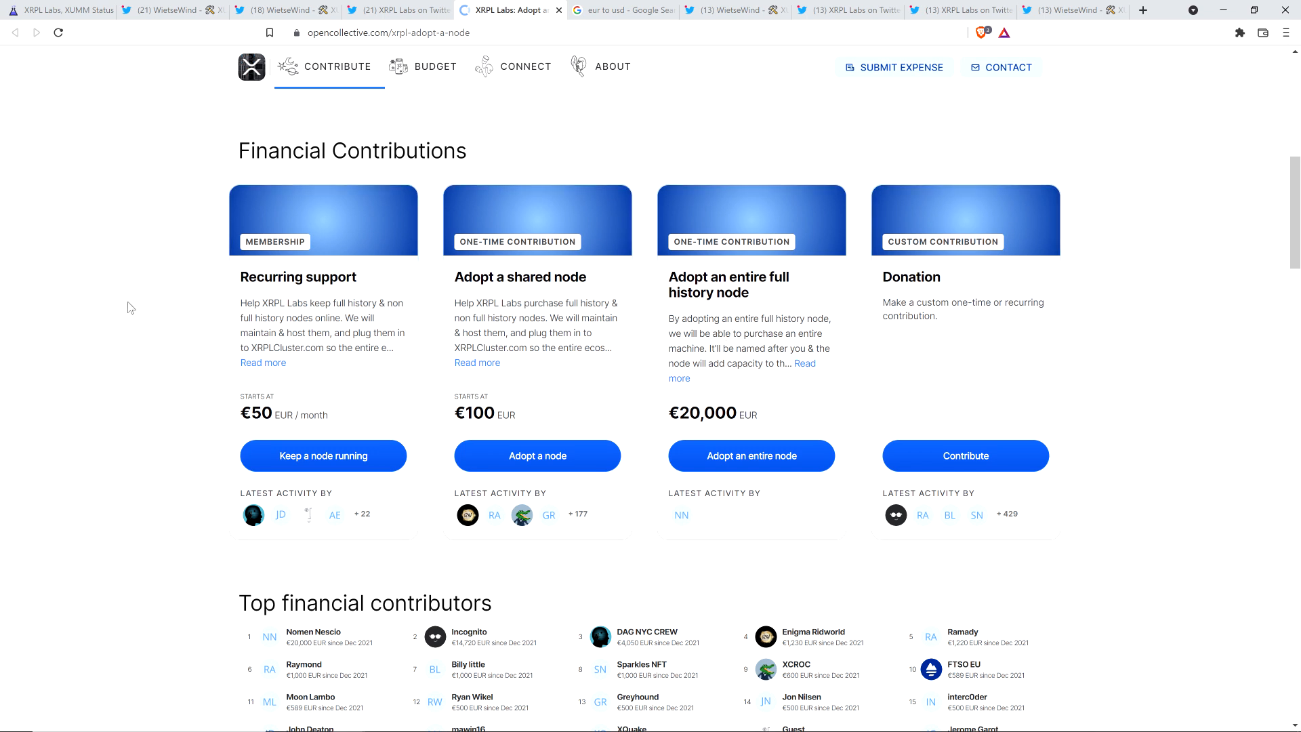
{"action": "mouse_move", "coordinate": [135, 331]}
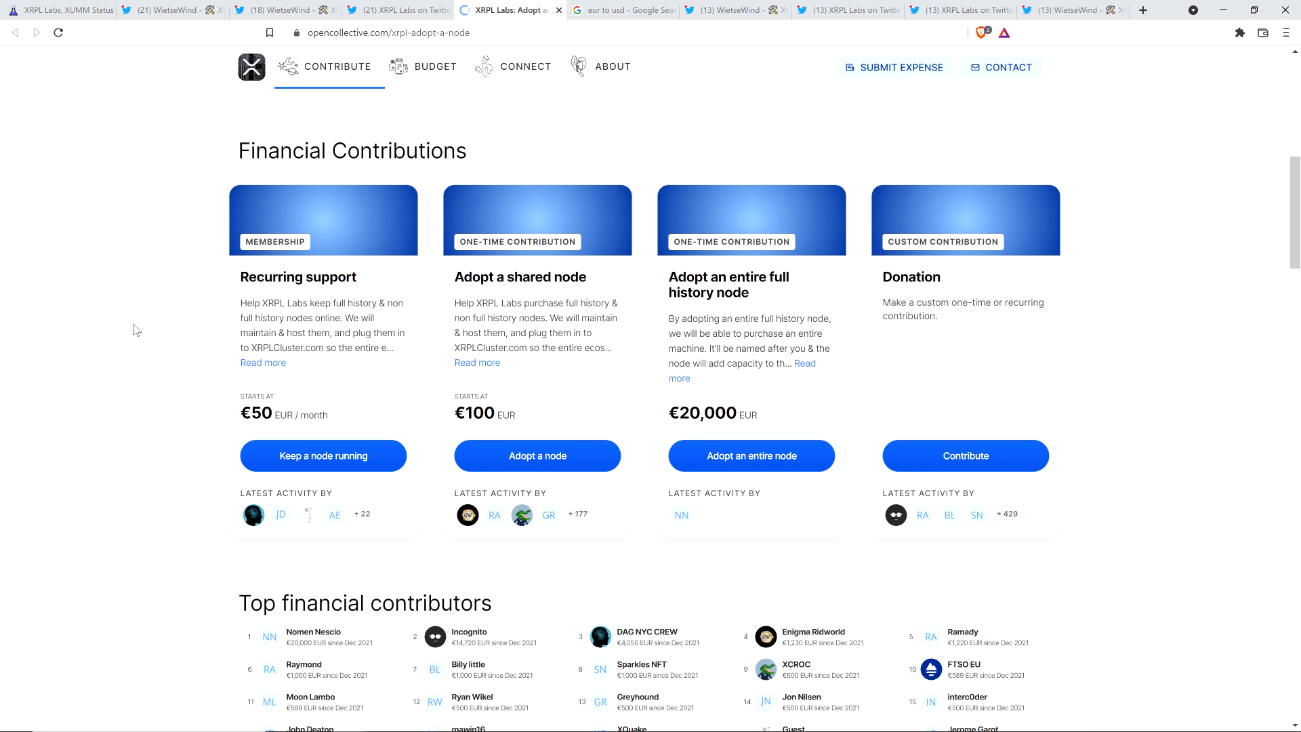
{"action": "mouse_move", "coordinate": [146, 320]}
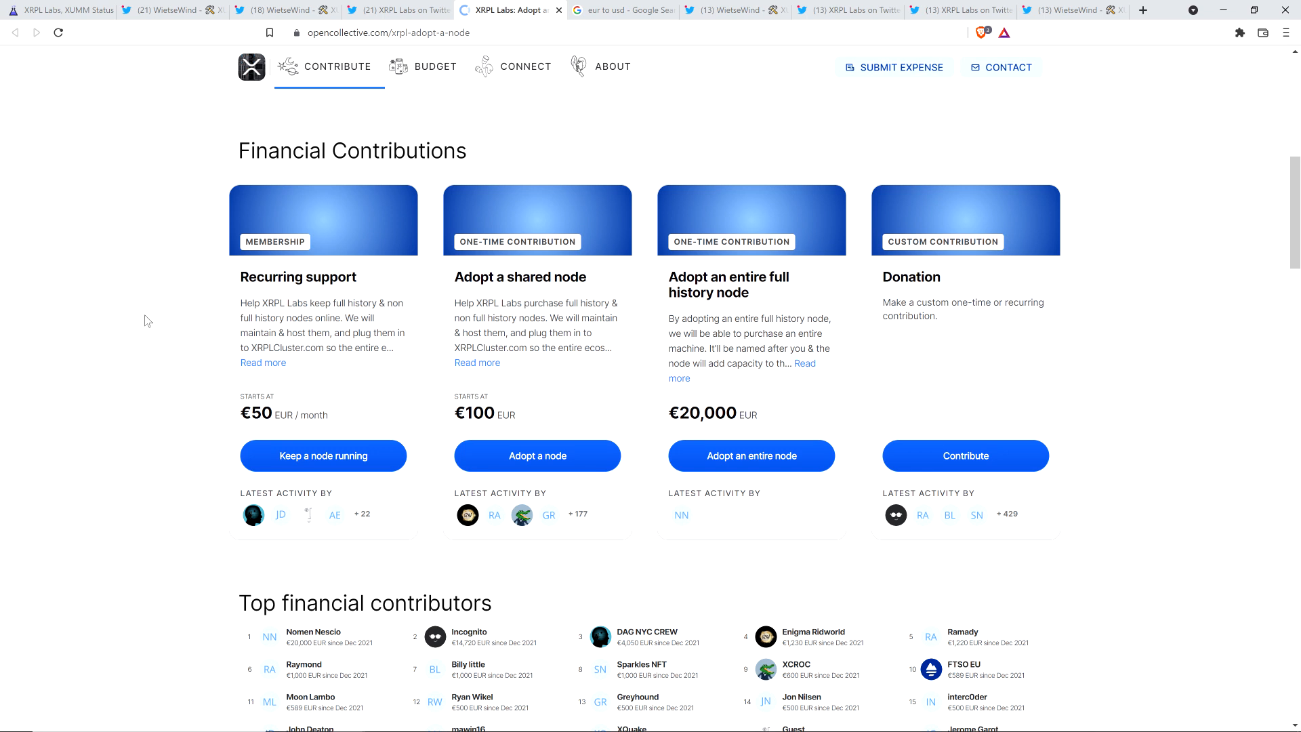
{"action": "mouse_move", "coordinate": [1156, 366]}
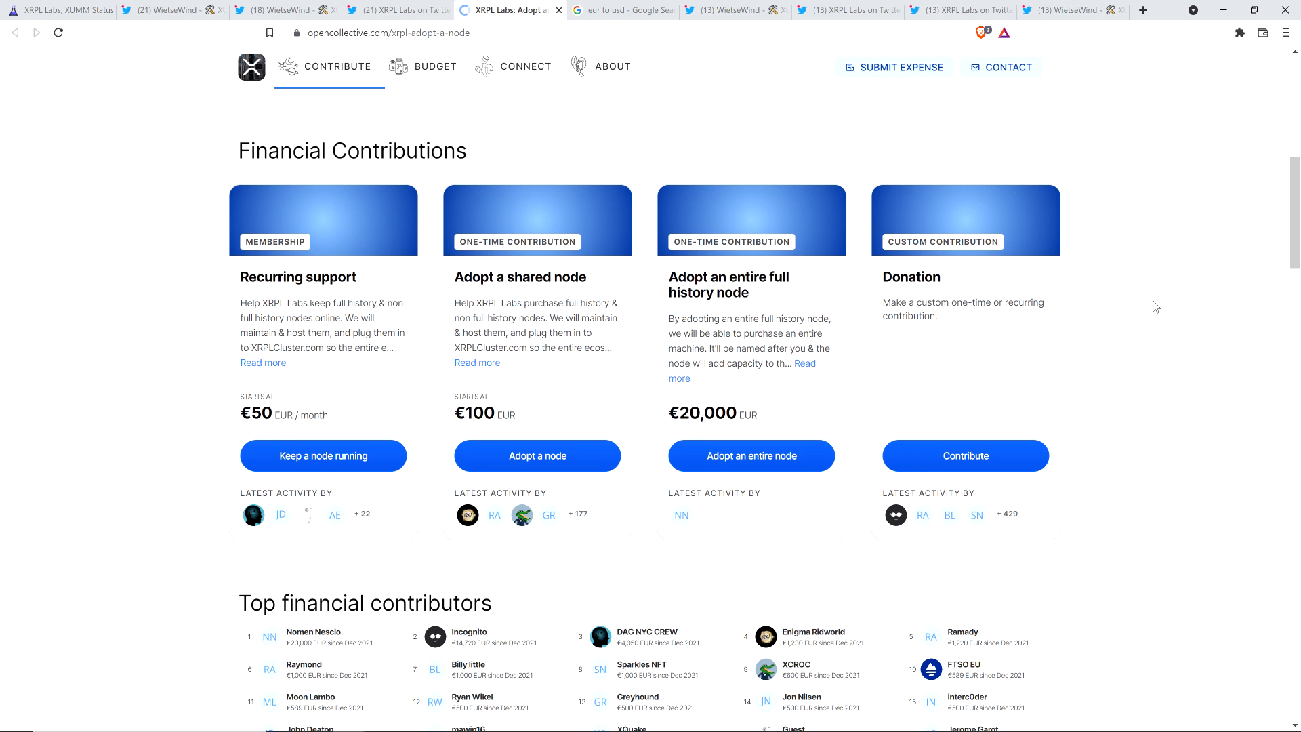
{"action": "mouse_move", "coordinate": [130, 264]}
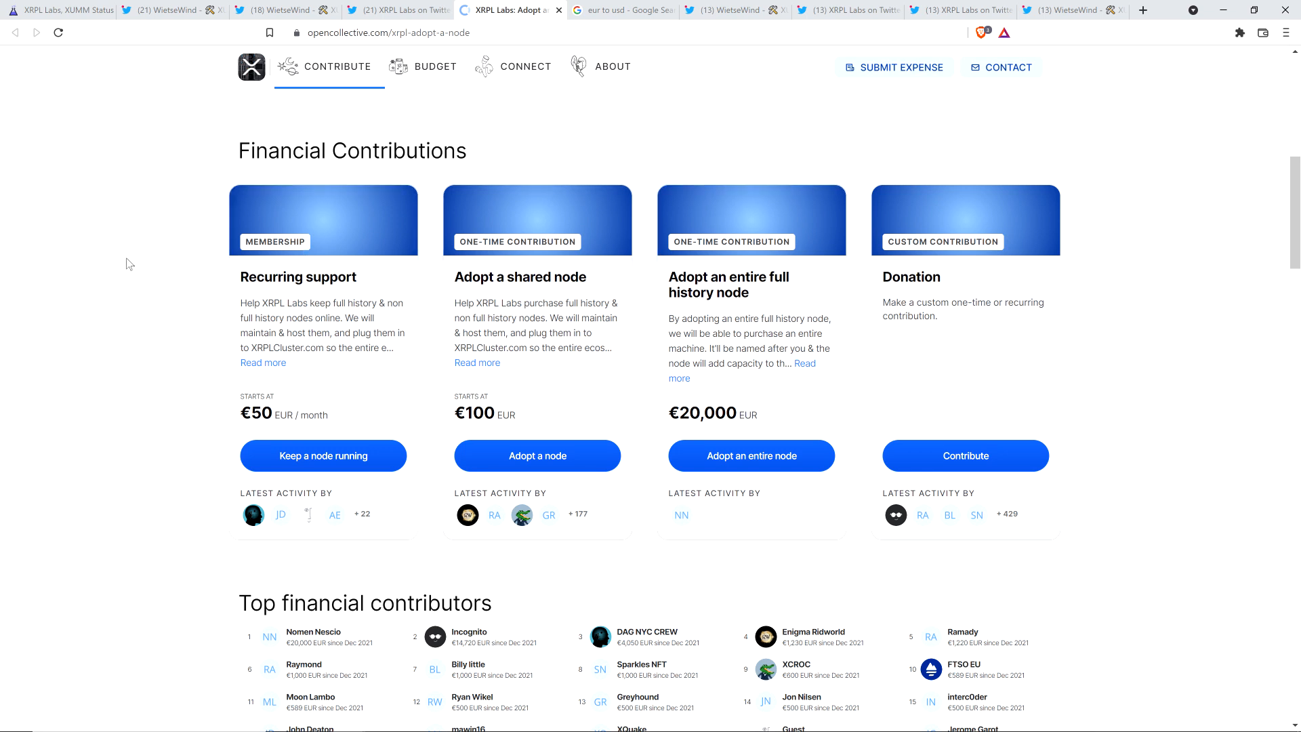
Review the four contribution tiers and top contributors, then return to the eur to usd Google search.
{"action": "scroll", "scroll_direction": "down", "scroll_amount": 3}
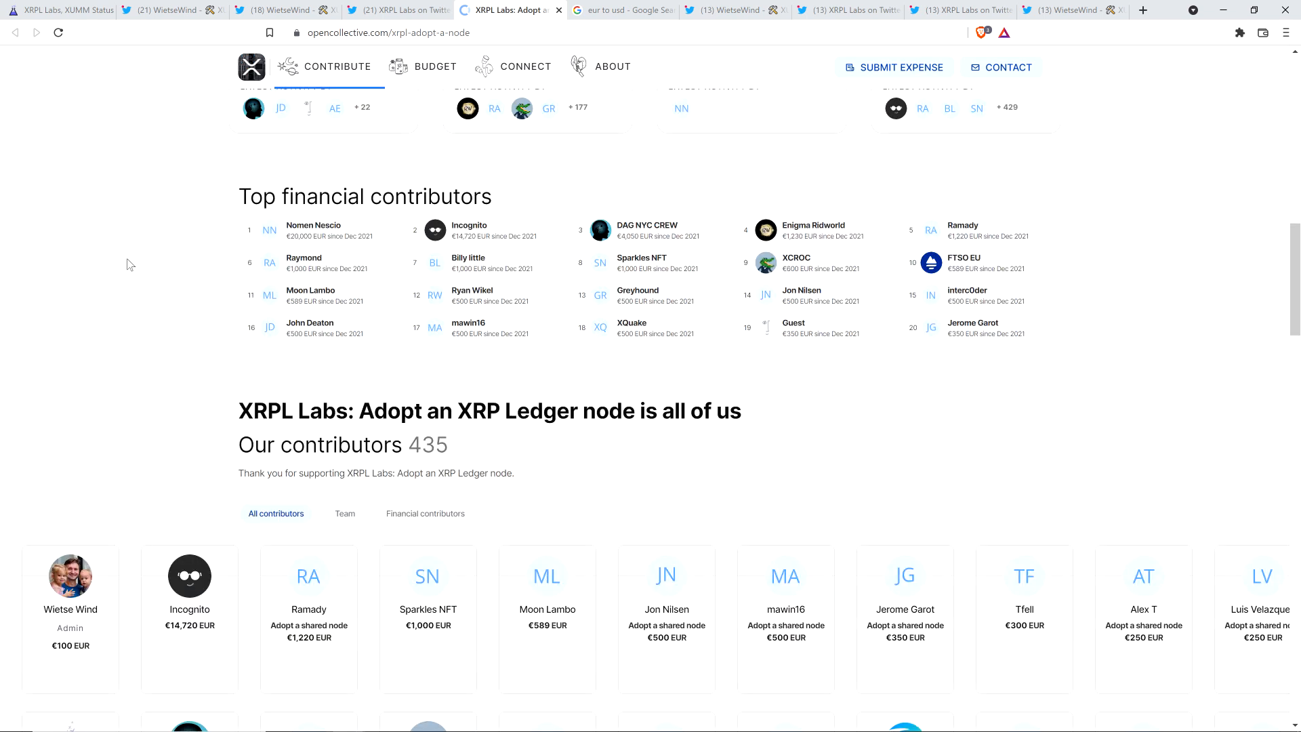
{"action": "scroll", "scroll_direction": "up", "scroll_amount": 3}
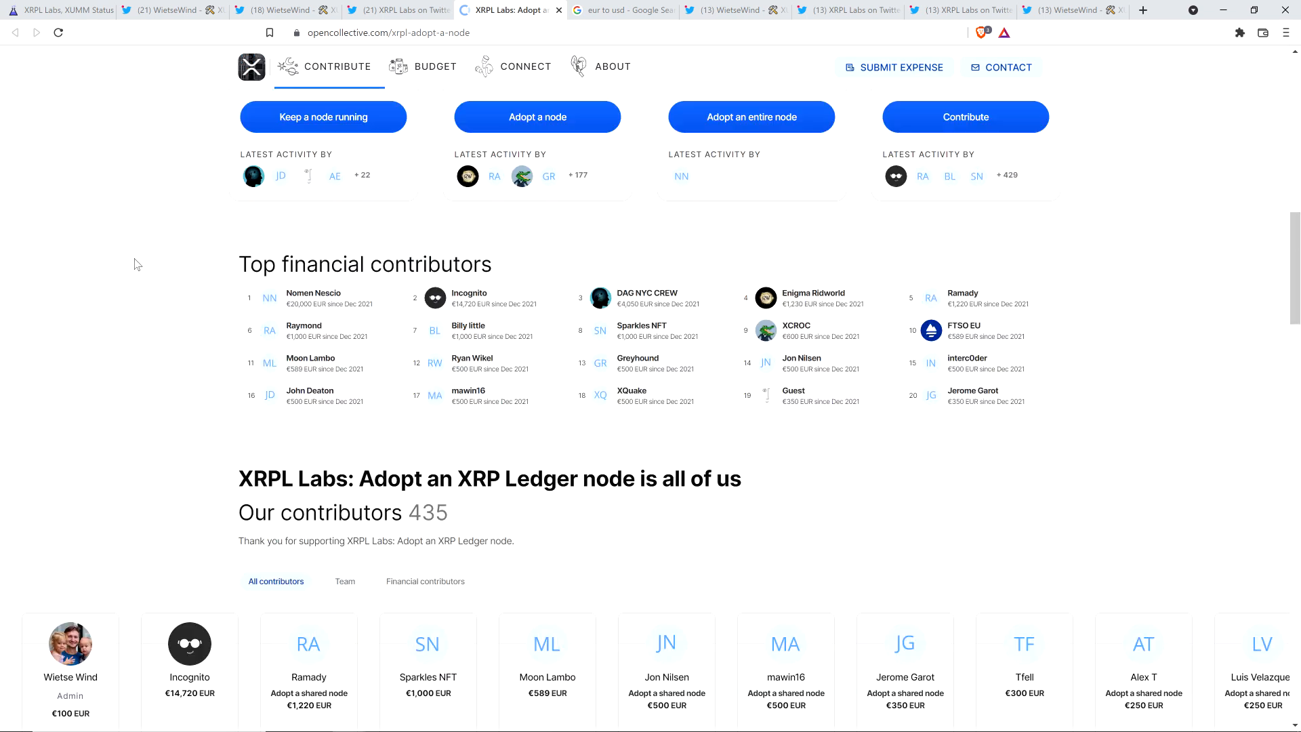
{"action": "left_click", "coordinate": [621, 10]}
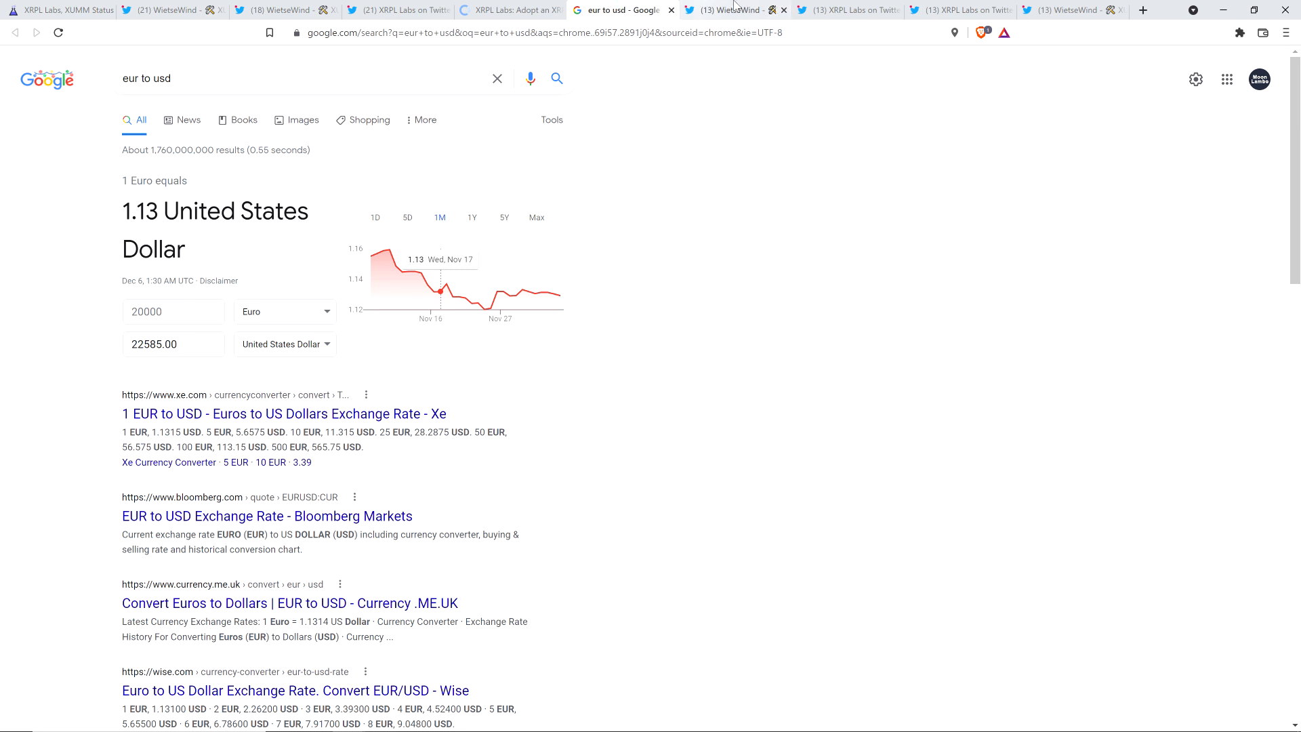
View WietseWind's Dec 3 server photo full size, then his tweet thanking donors and promising two servers.
{"action": "left_click", "coordinate": [734, 10]}
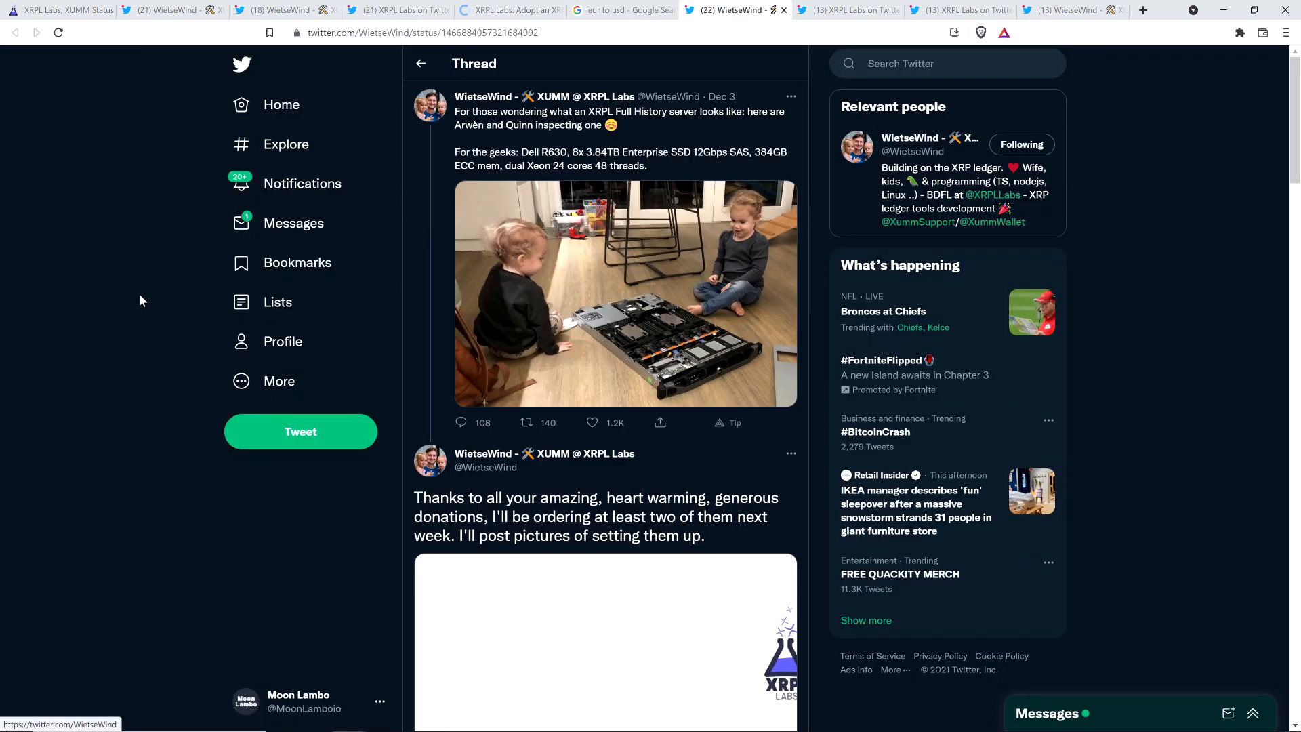
{"action": "mouse_move", "coordinate": [177, 152]}
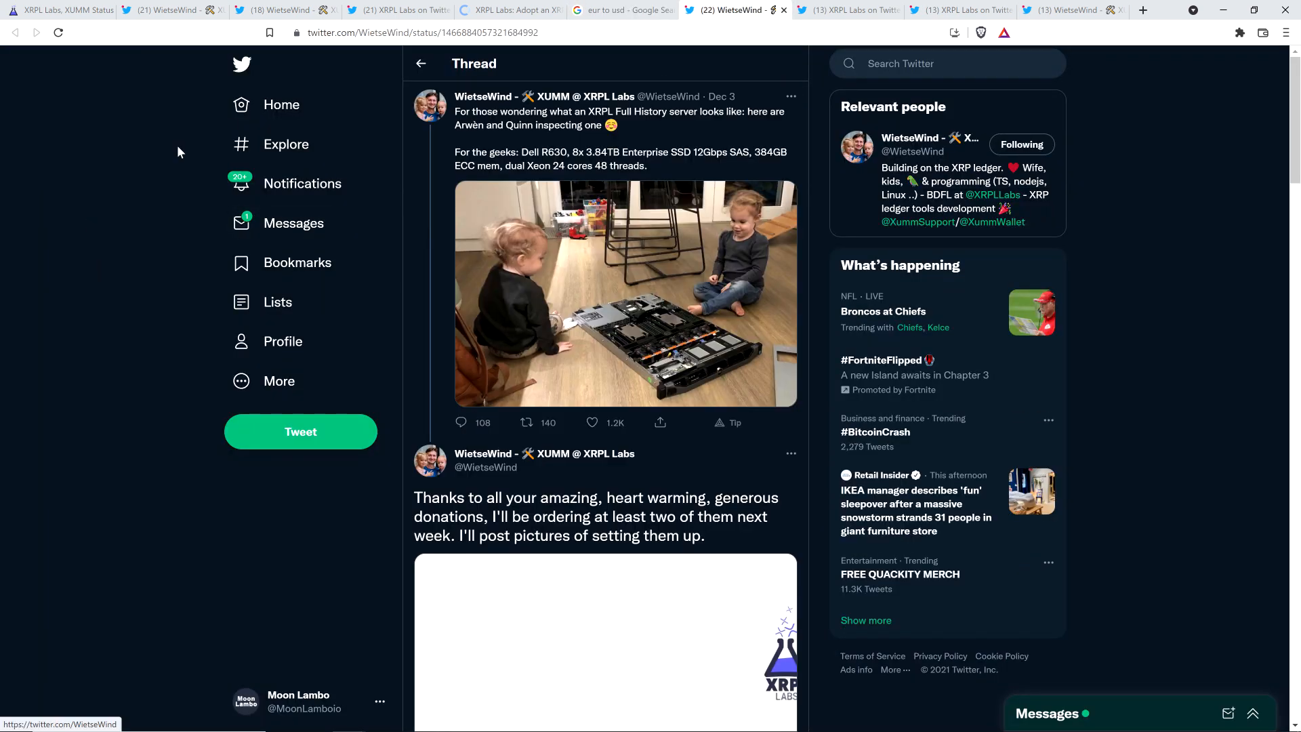
{"action": "mouse_move", "coordinate": [564, 295]}
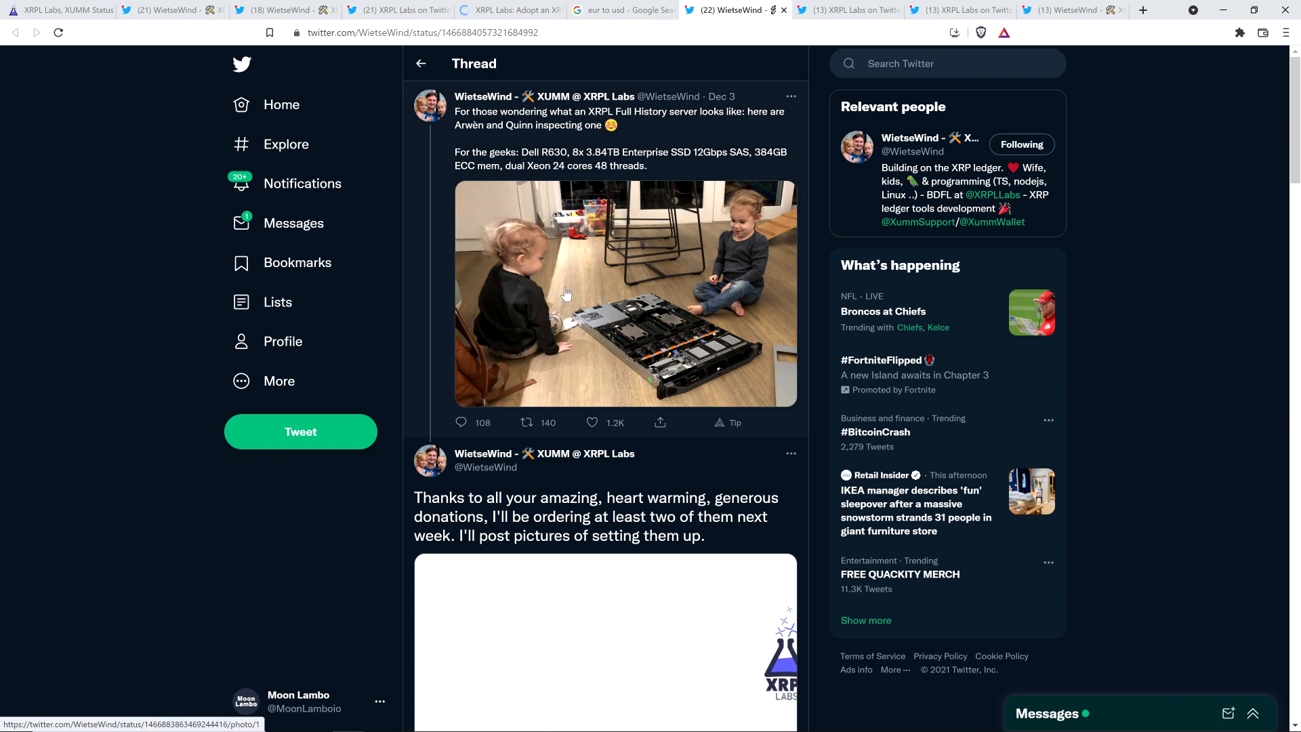
{"action": "mouse_move", "coordinate": [525, 145]}
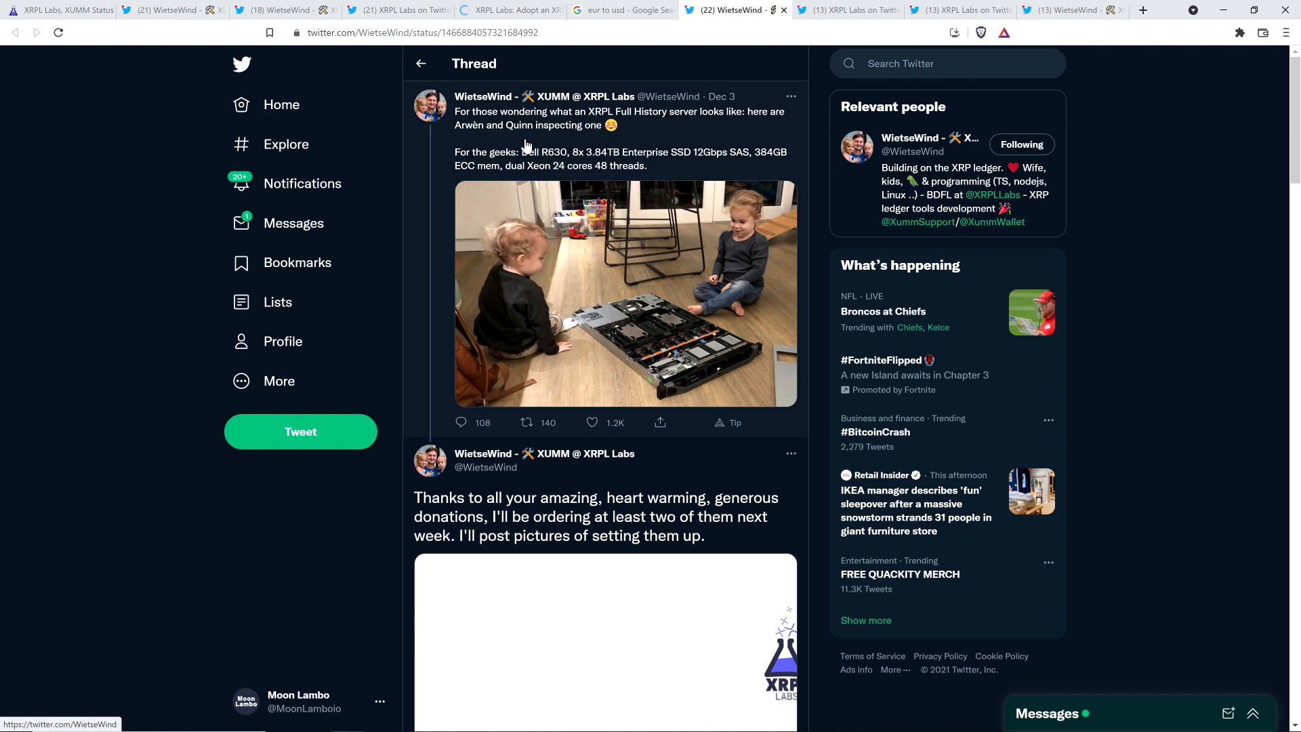
{"action": "mouse_move", "coordinate": [124, 149]}
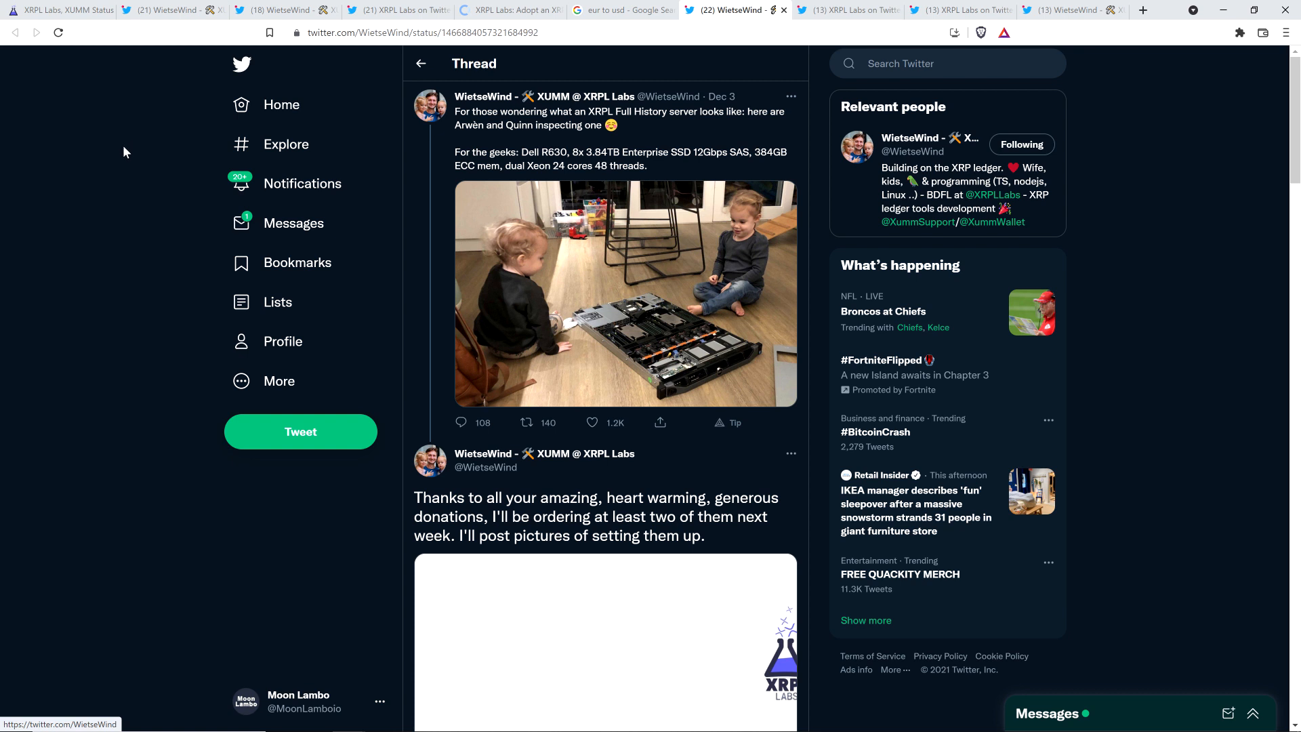
{"action": "mouse_move", "coordinate": [97, 166]}
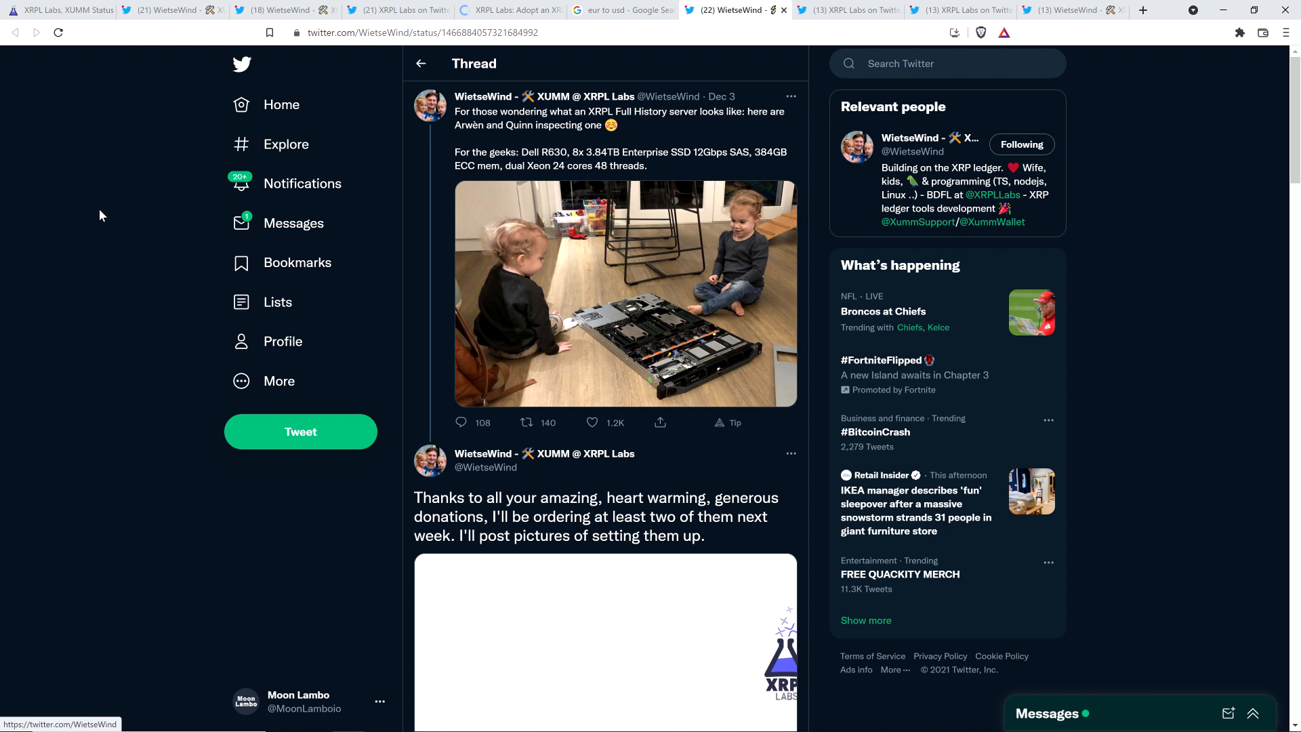
{"action": "mouse_move", "coordinate": [668, 311]}
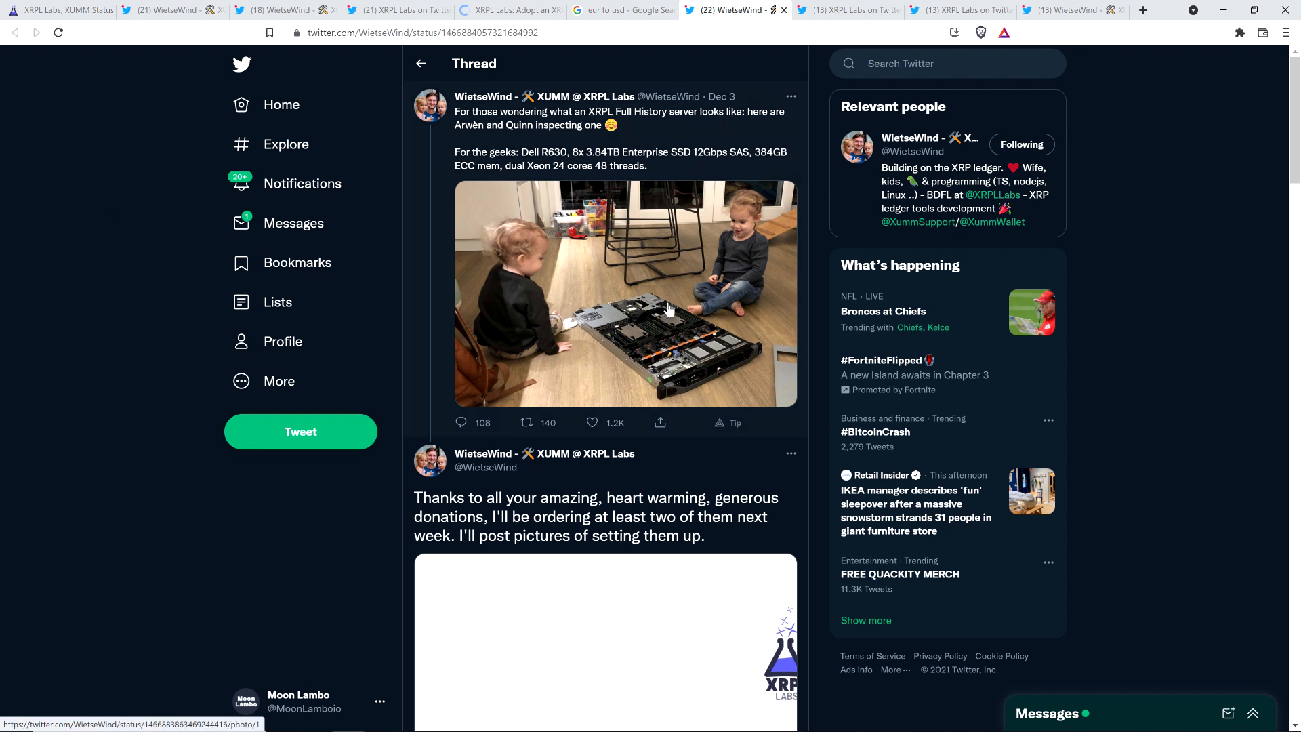
{"action": "left_click", "coordinate": [623, 293]}
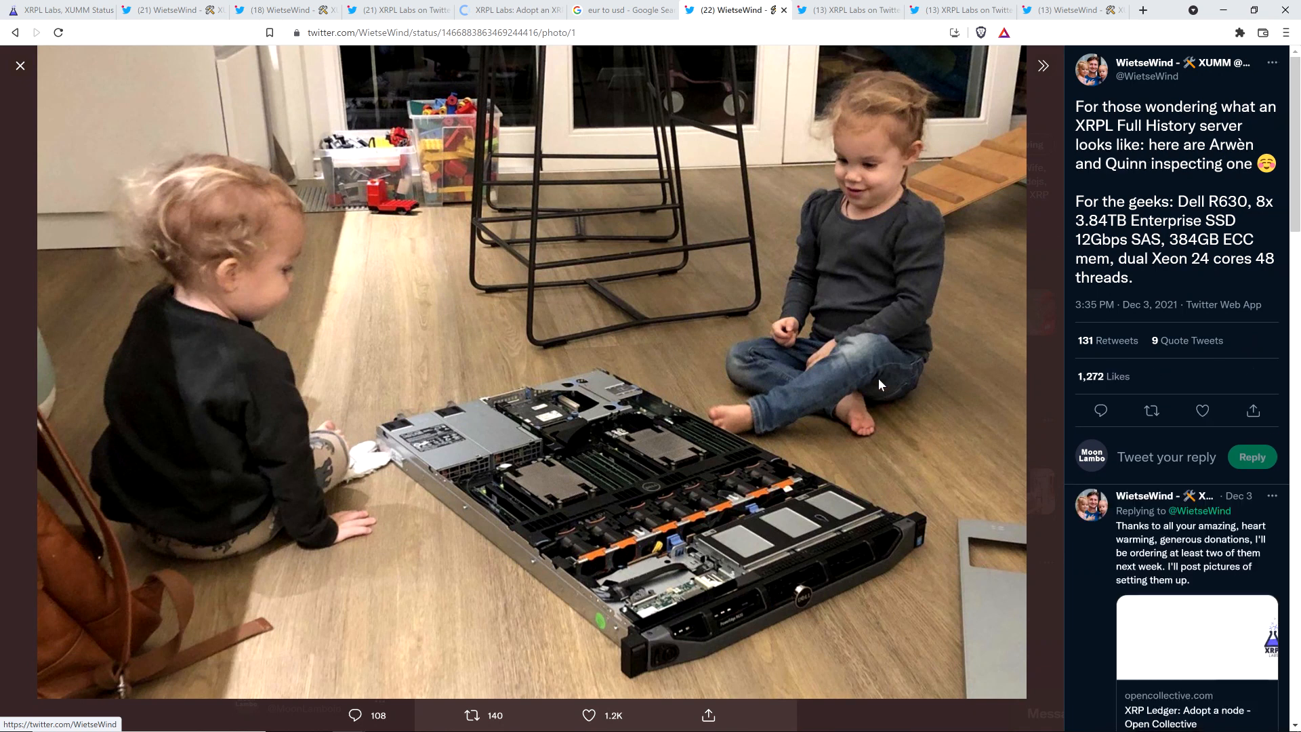
{"action": "mouse_move", "coordinate": [602, 311]}
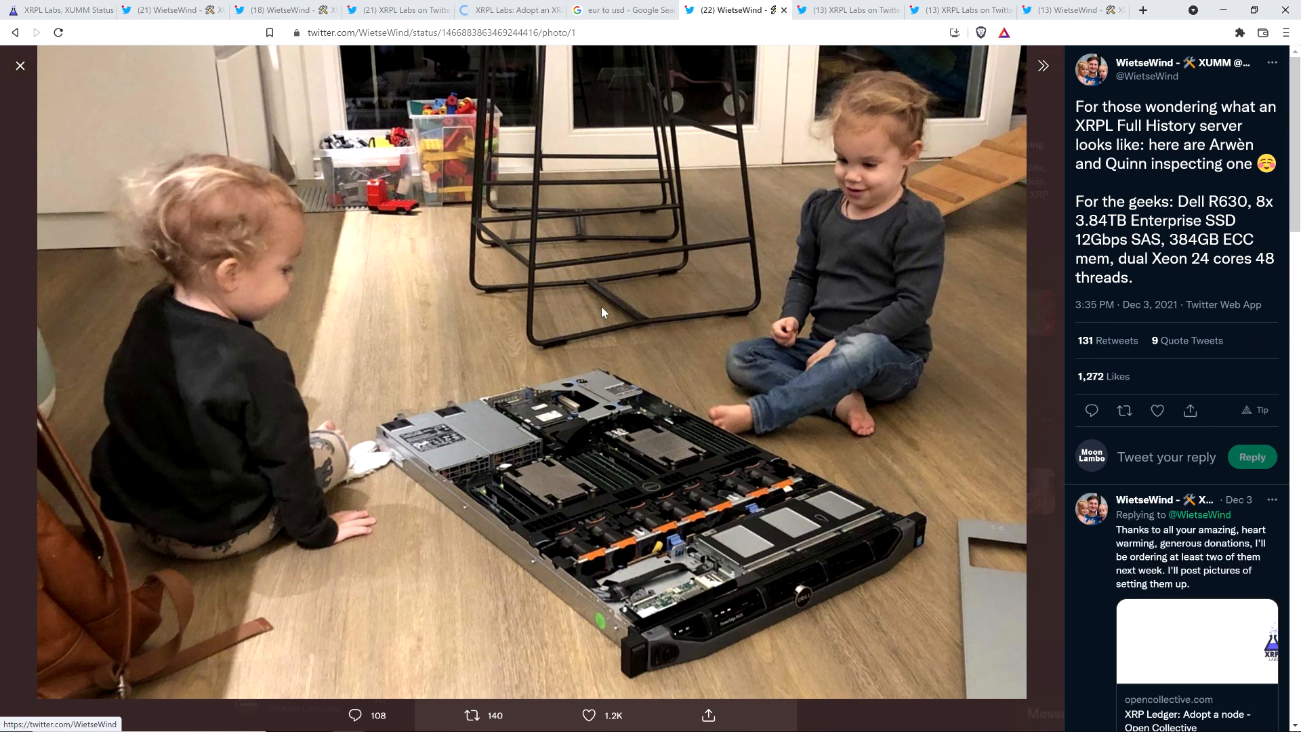
{"action": "left_click", "coordinate": [20, 65]}
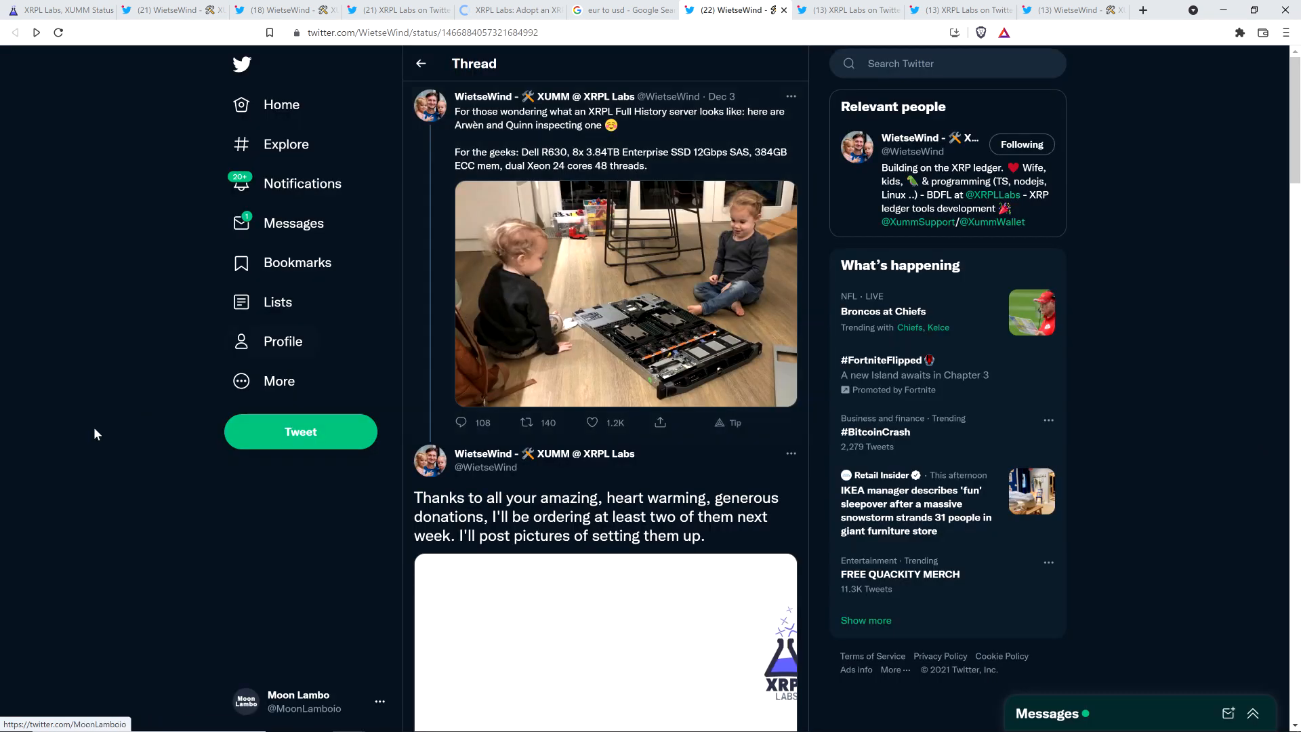
{"action": "mouse_move", "coordinate": [117, 352]}
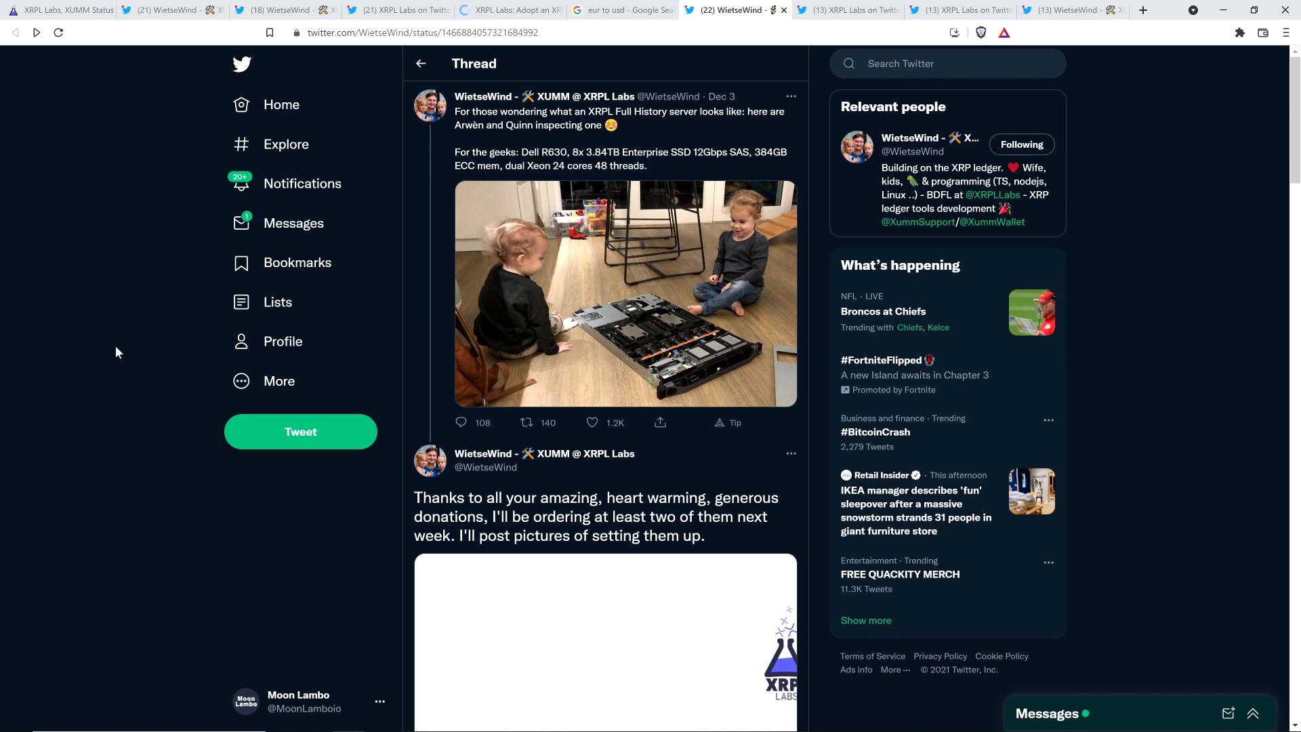
{"action": "mouse_move", "coordinate": [136, 347]}
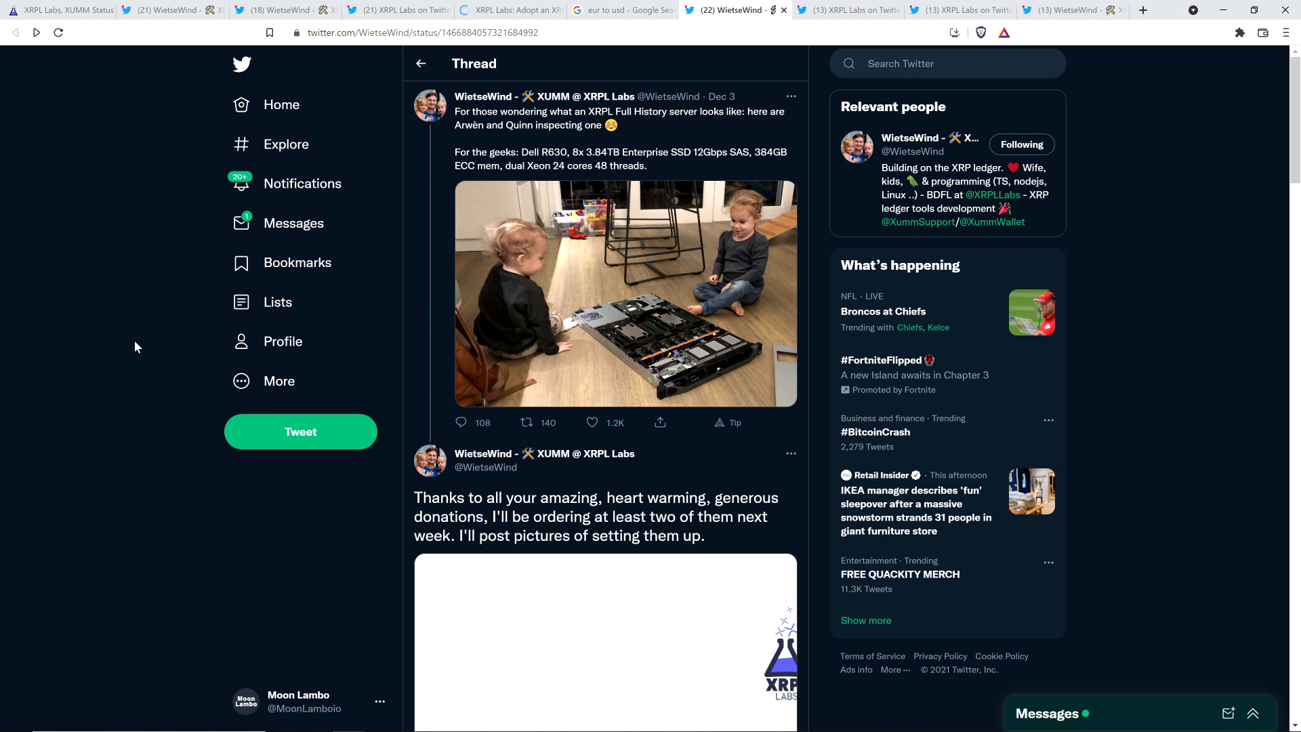
{"action": "scroll", "scroll_direction": "down", "scroll_amount": 3}
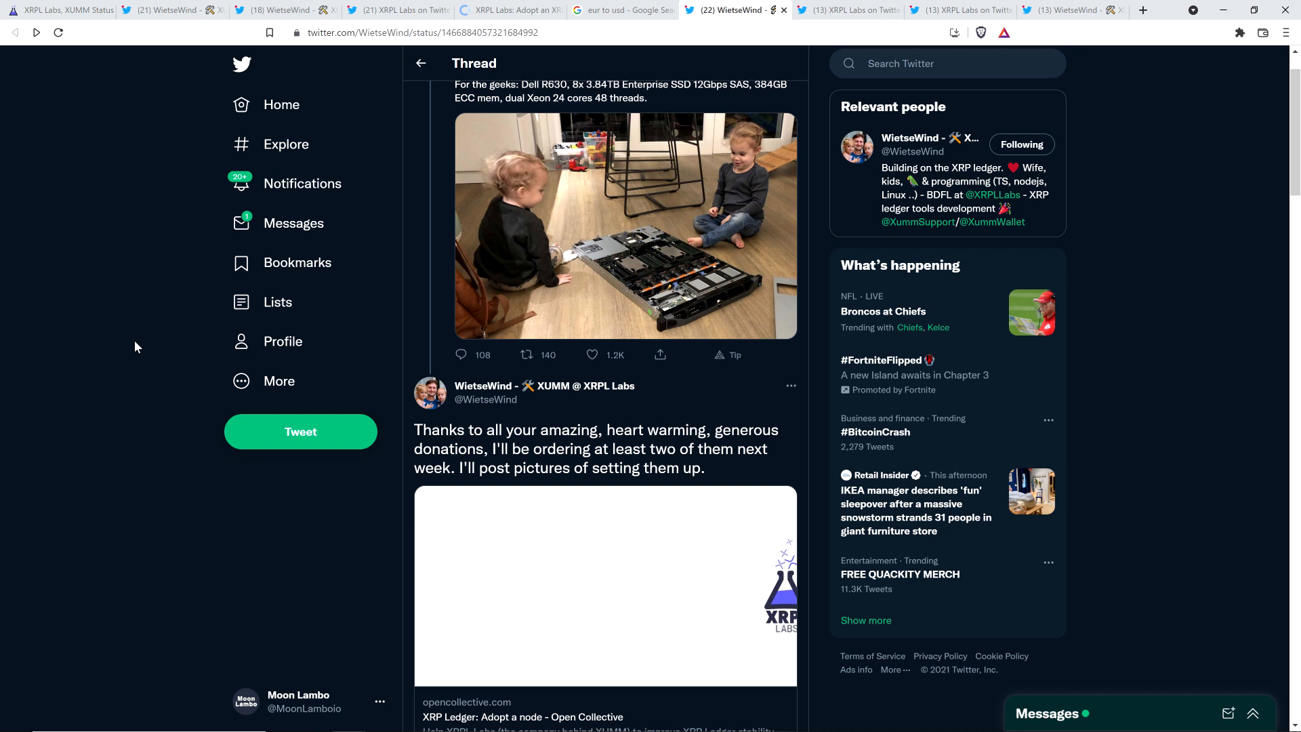
{"action": "scroll", "scroll_direction": "down", "scroll_amount": 3}
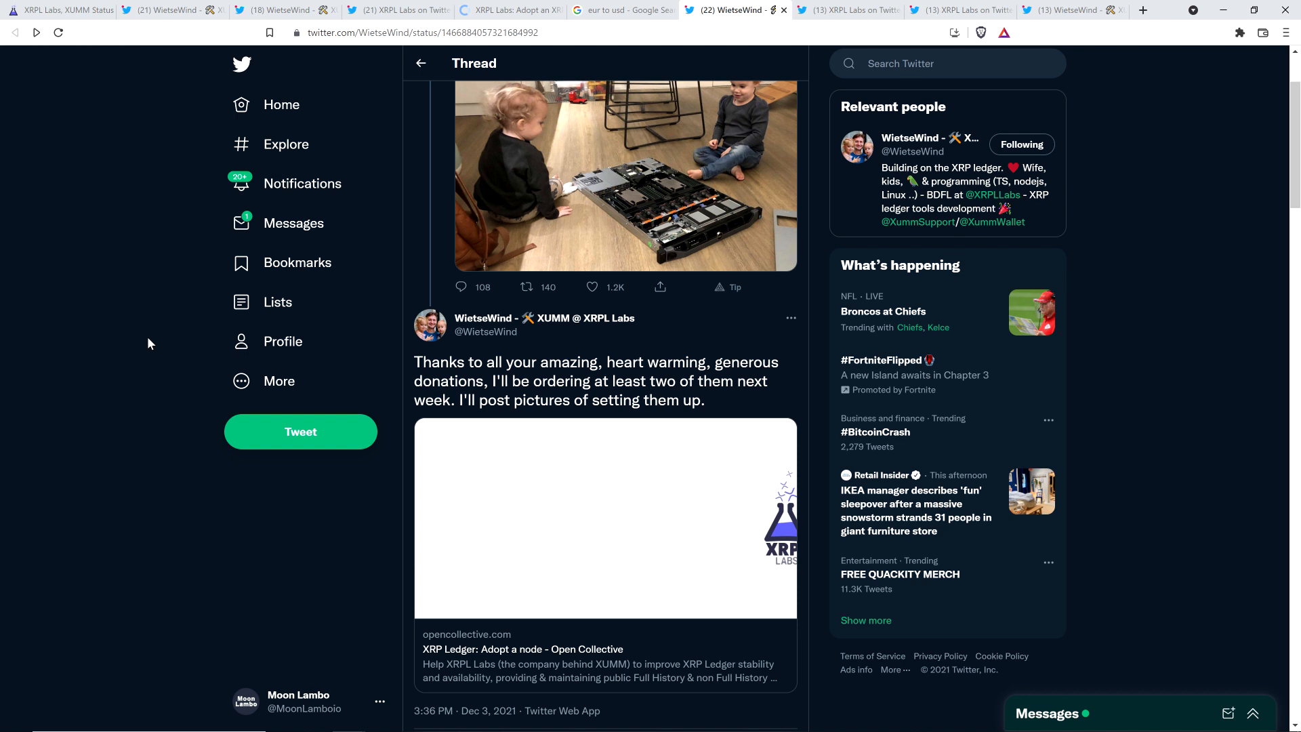
{"action": "mouse_move", "coordinate": [129, 282]}
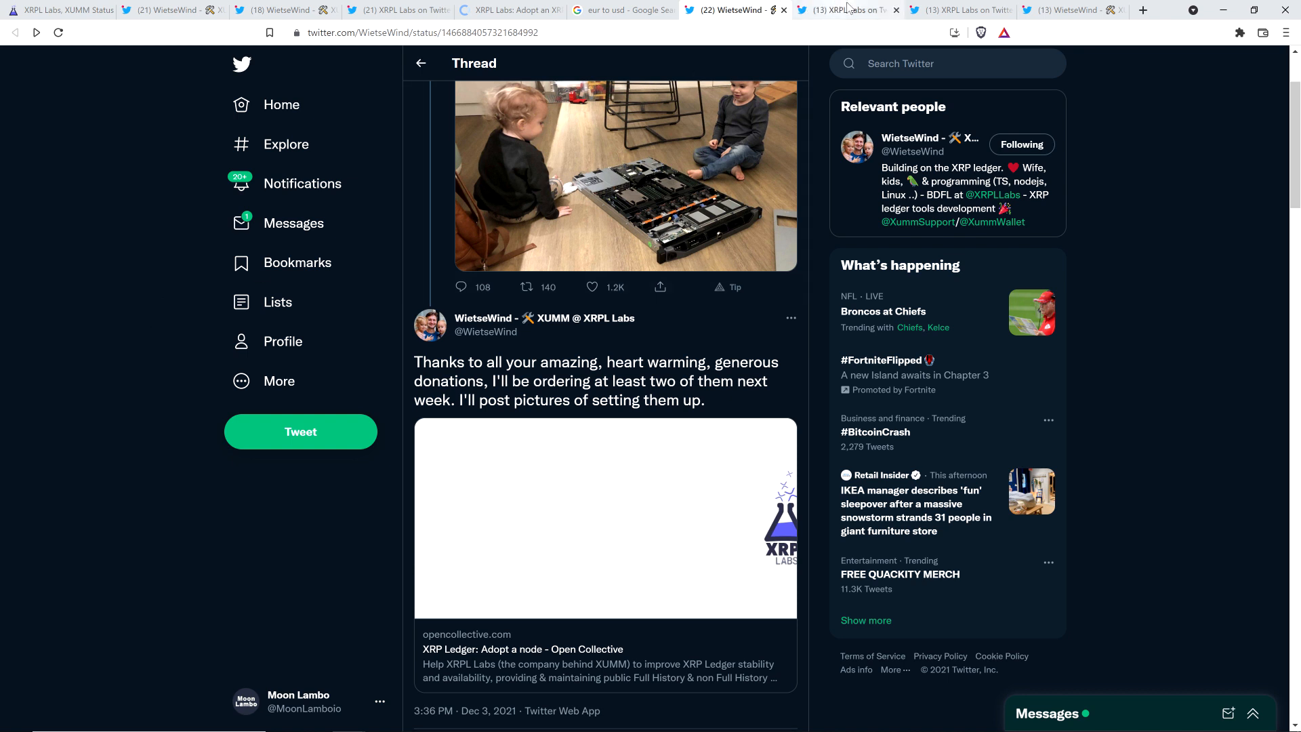
{"action": "mouse_move", "coordinate": [846, 9]}
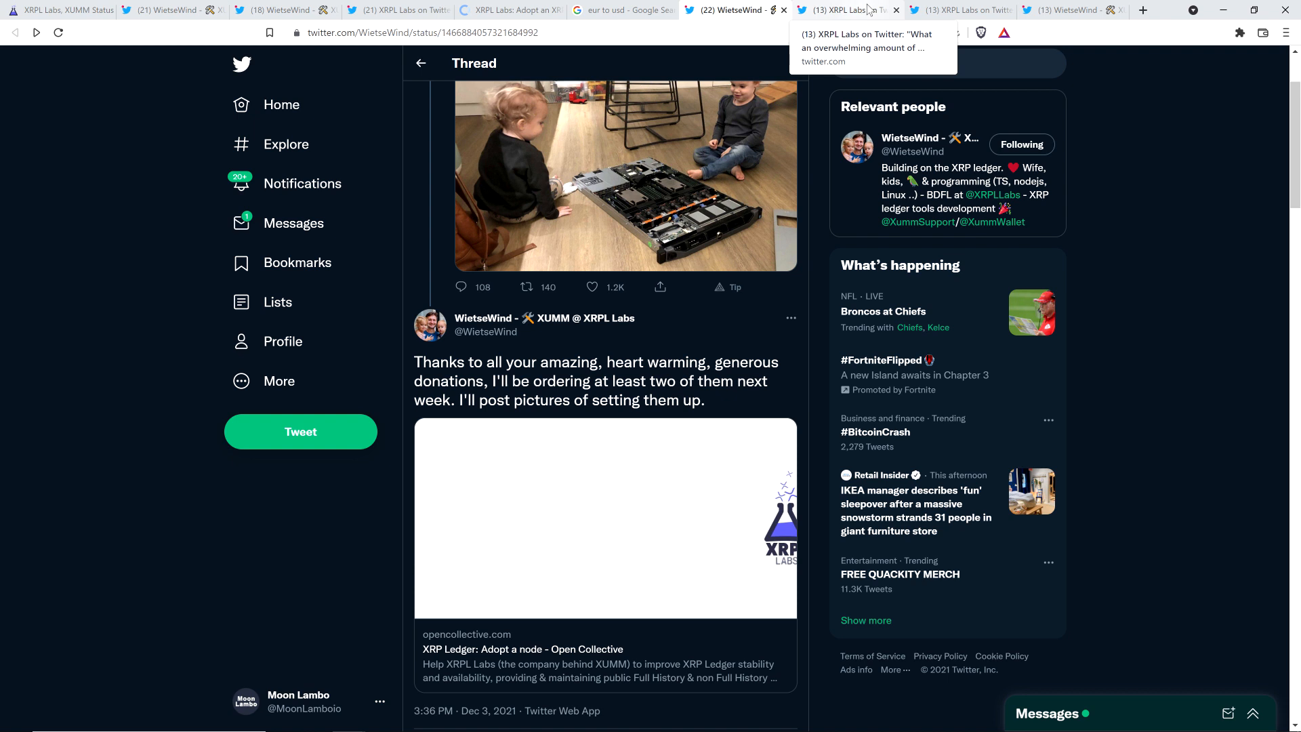
Show XRPL Labs' Dec 4 tweet: 3 of 21 Full History nodes now community provided.
{"action": "left_click", "coordinate": [845, 9]}
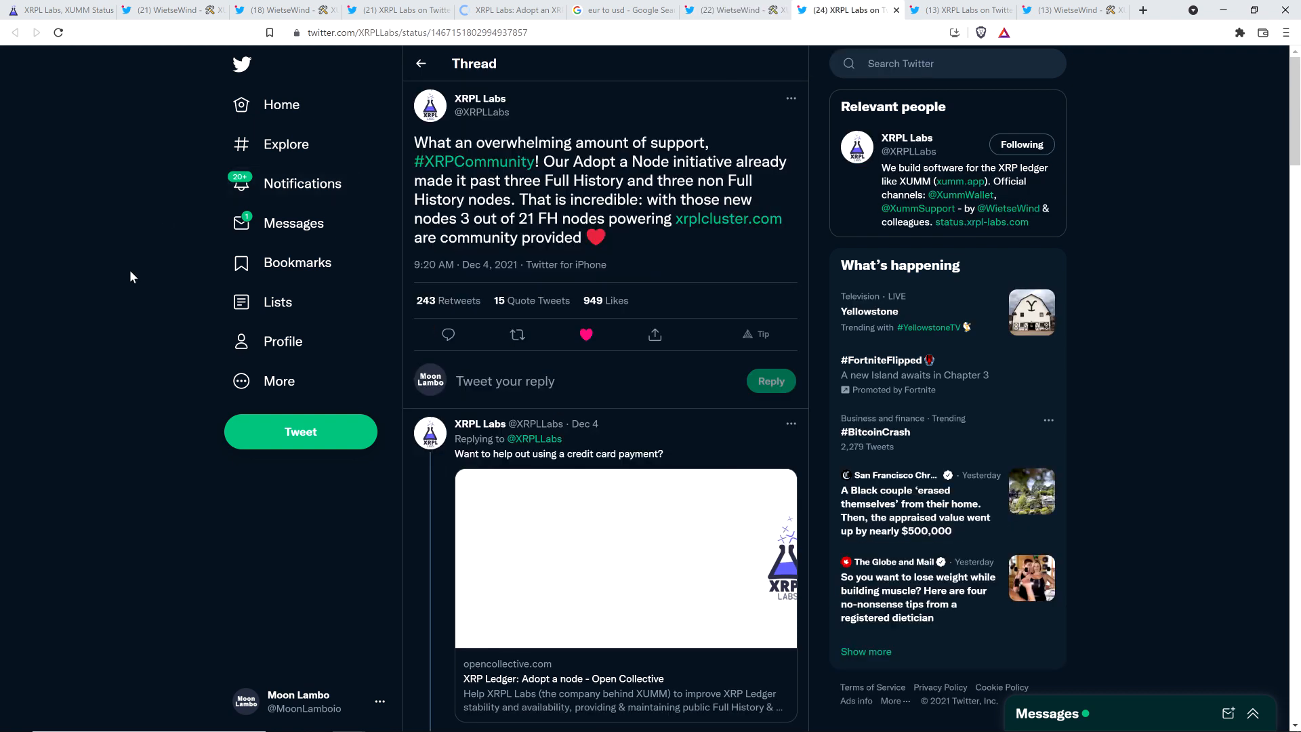
{"action": "mouse_move", "coordinate": [531, 99]}
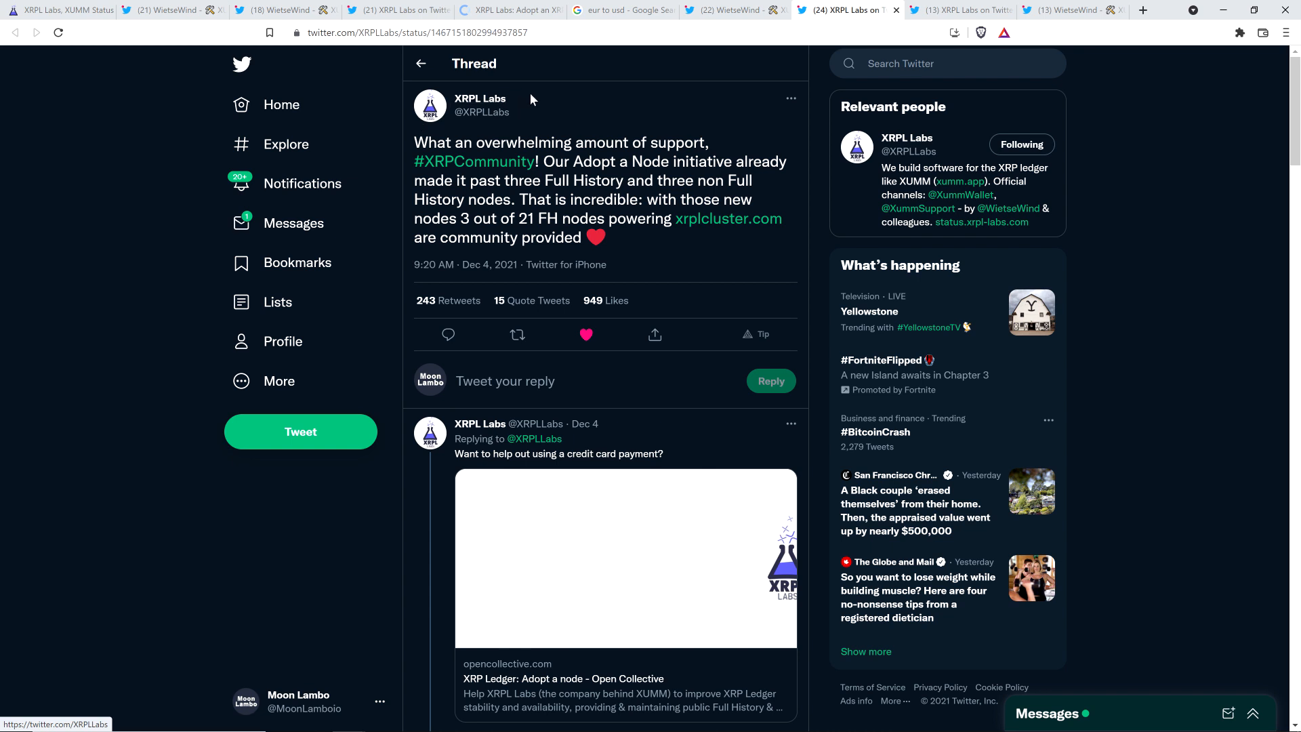
{"action": "mouse_move", "coordinate": [546, 126]}
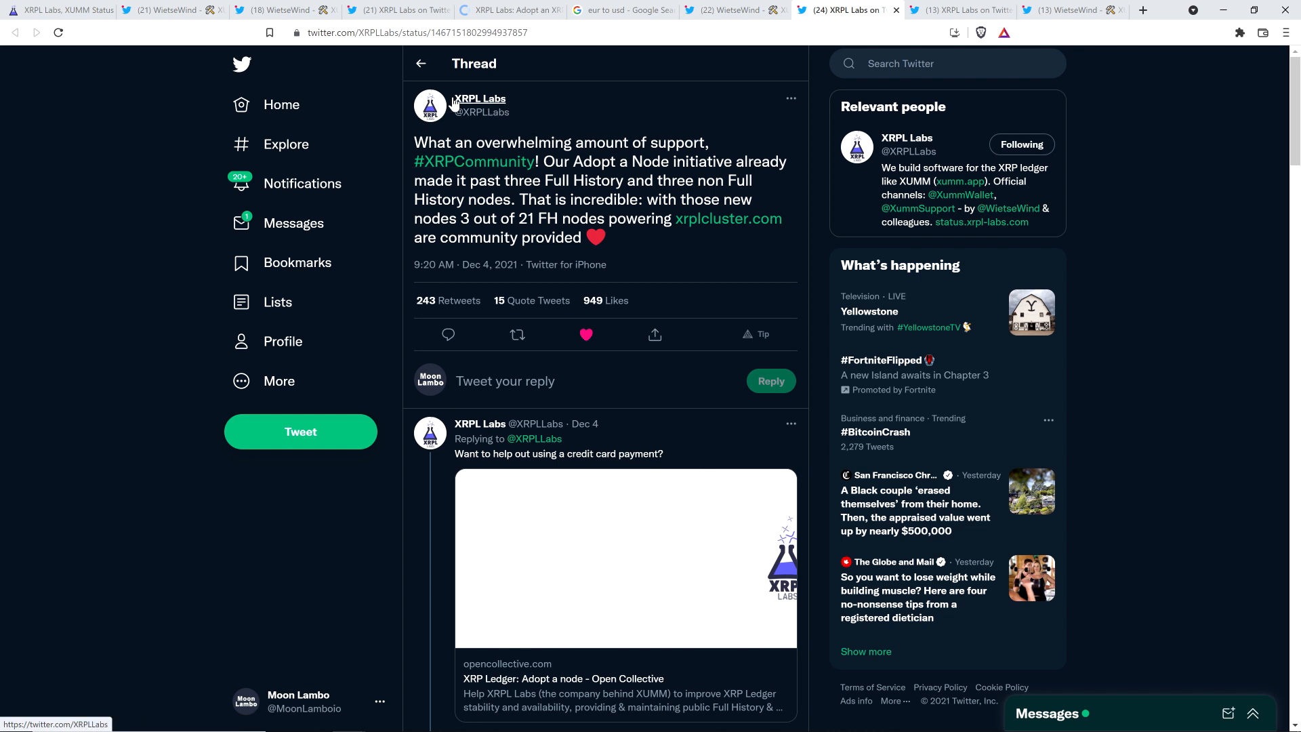
{"action": "mouse_move", "coordinate": [139, 148]}
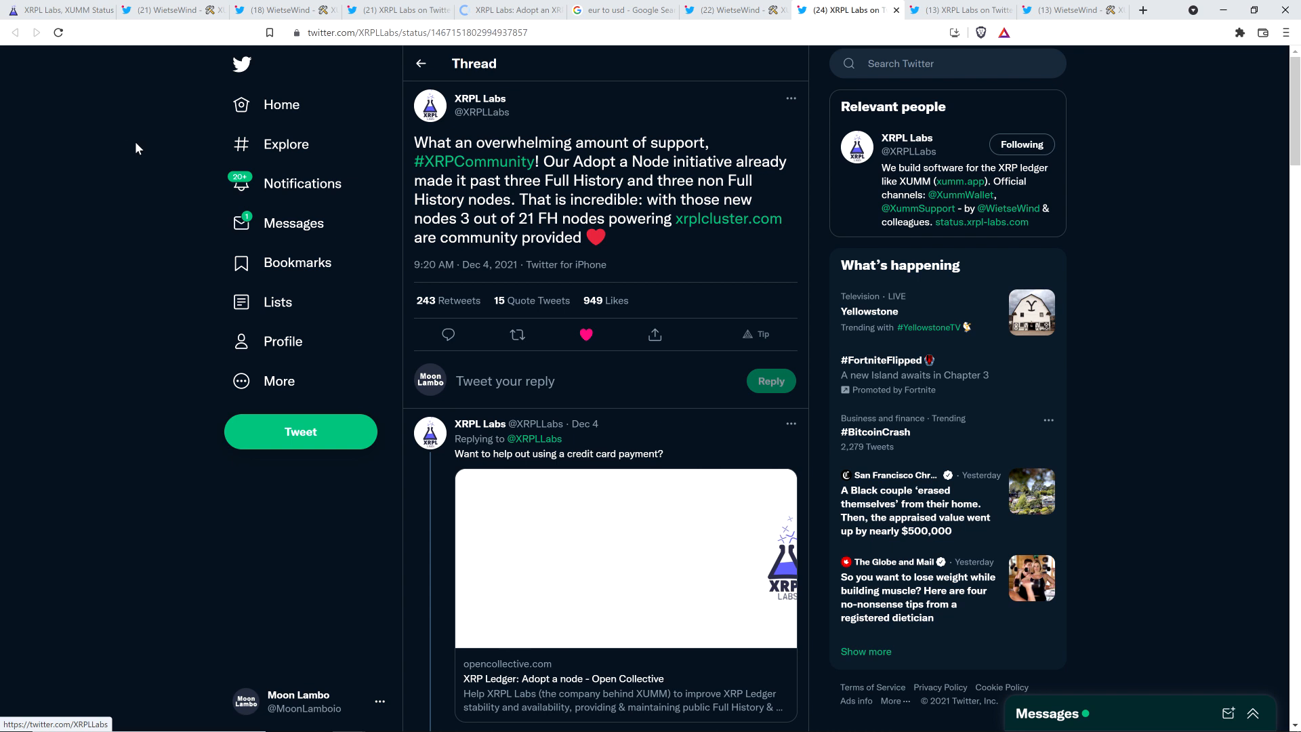
{"action": "mouse_move", "coordinate": [130, 160]}
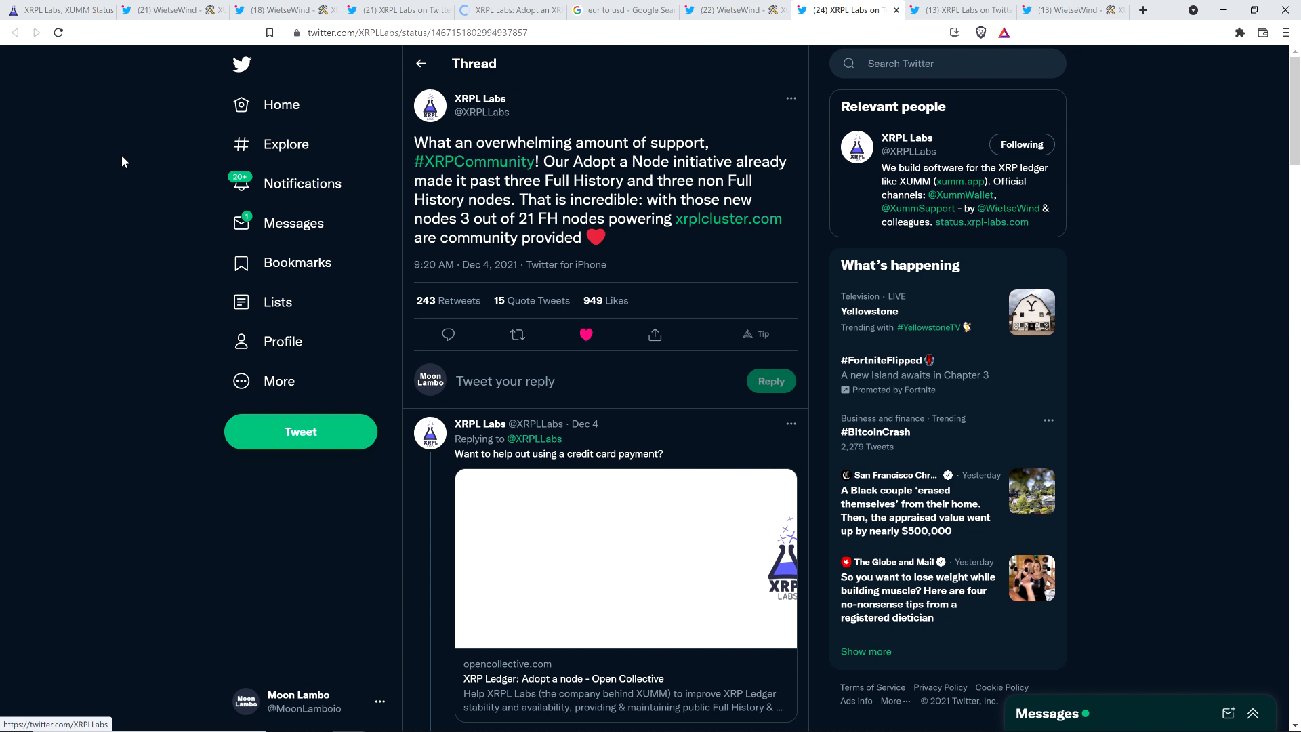
{"action": "mouse_move", "coordinate": [126, 176]}
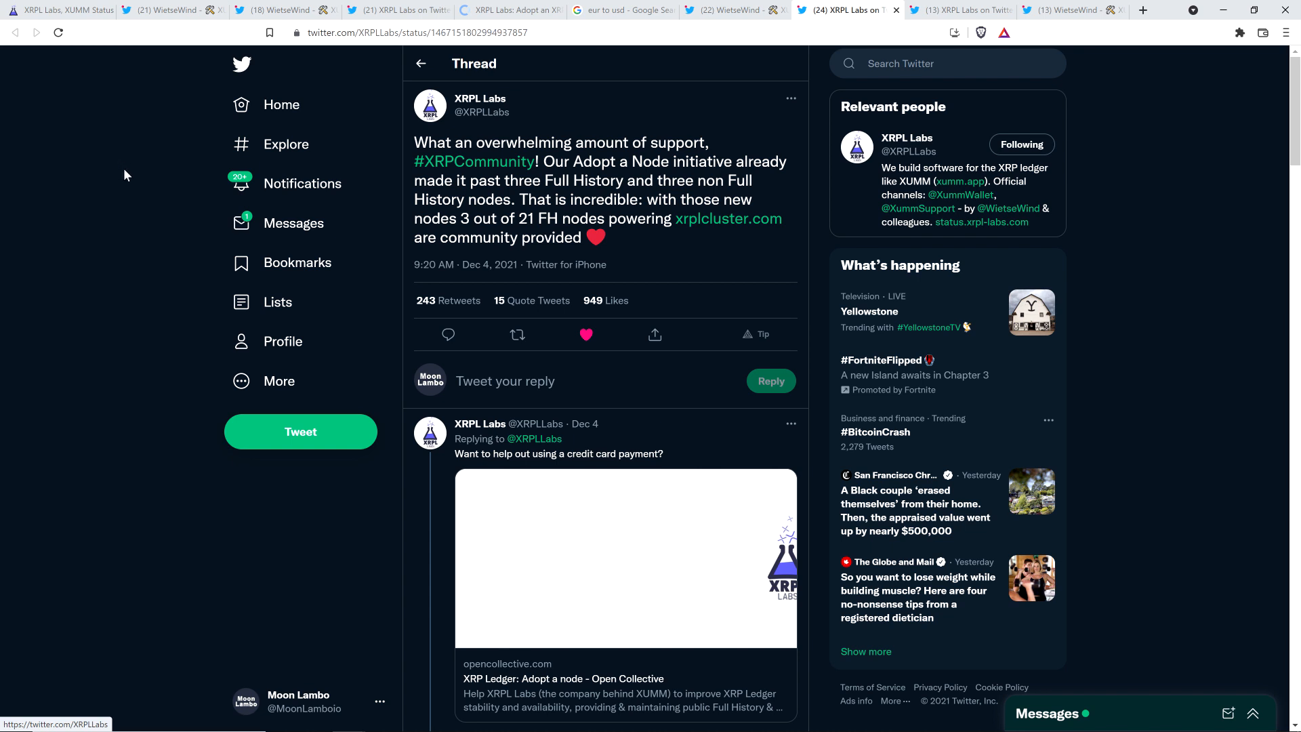
{"action": "mouse_move", "coordinate": [108, 203]}
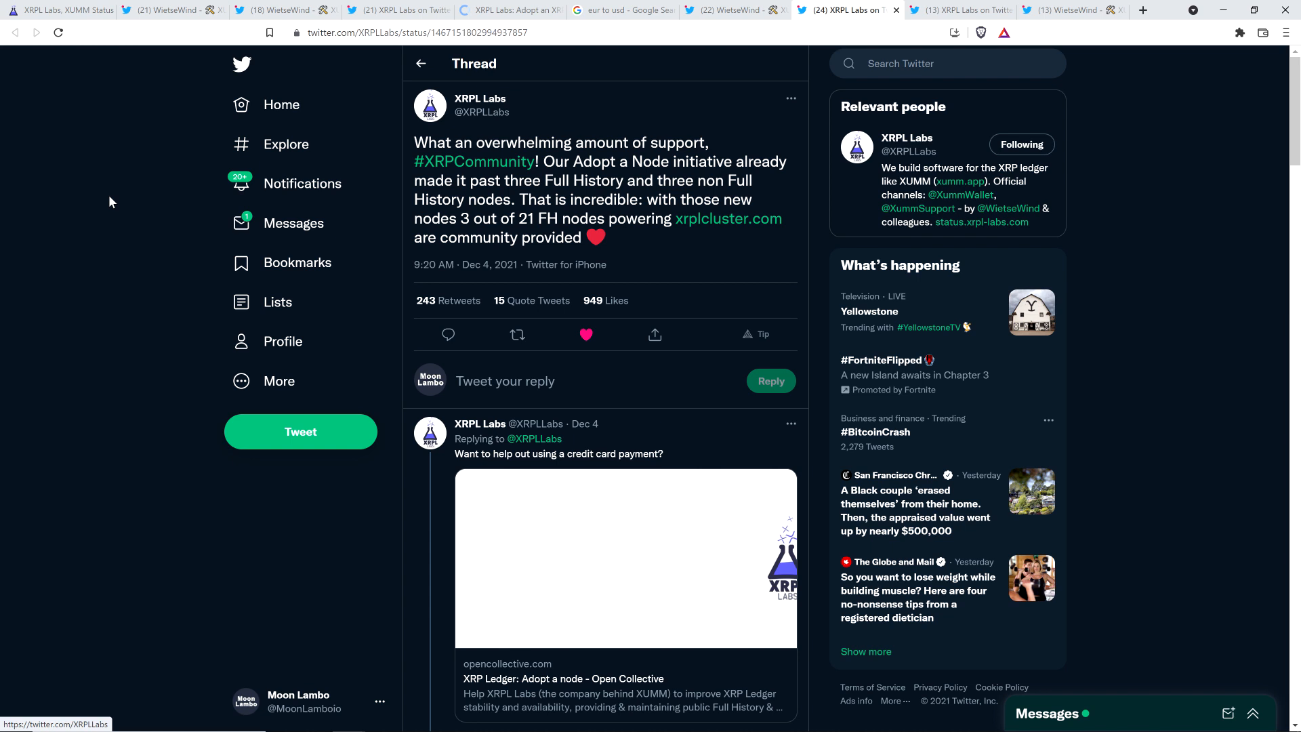
{"action": "mouse_move", "coordinate": [454, 110]}
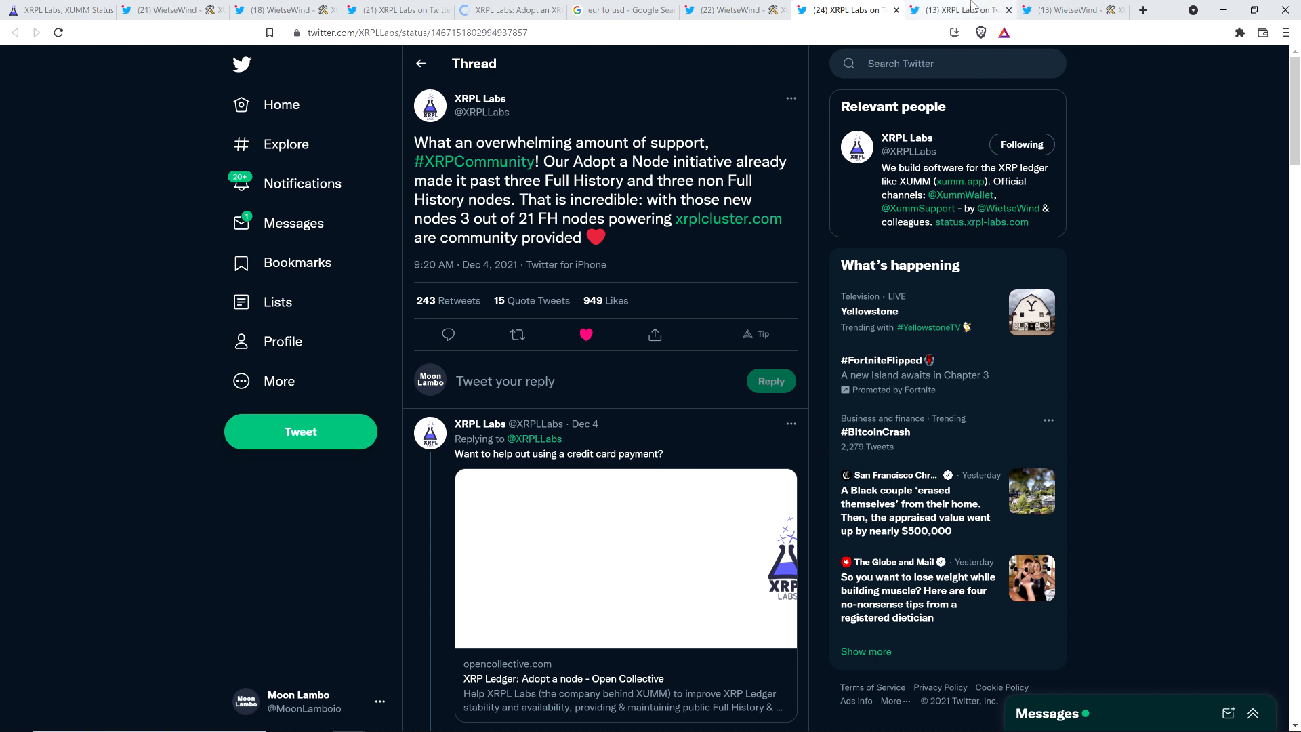
View XRPL Labs' Dec 4 tweet that the new servers will be ordered next week.
{"action": "left_click", "coordinate": [958, 9]}
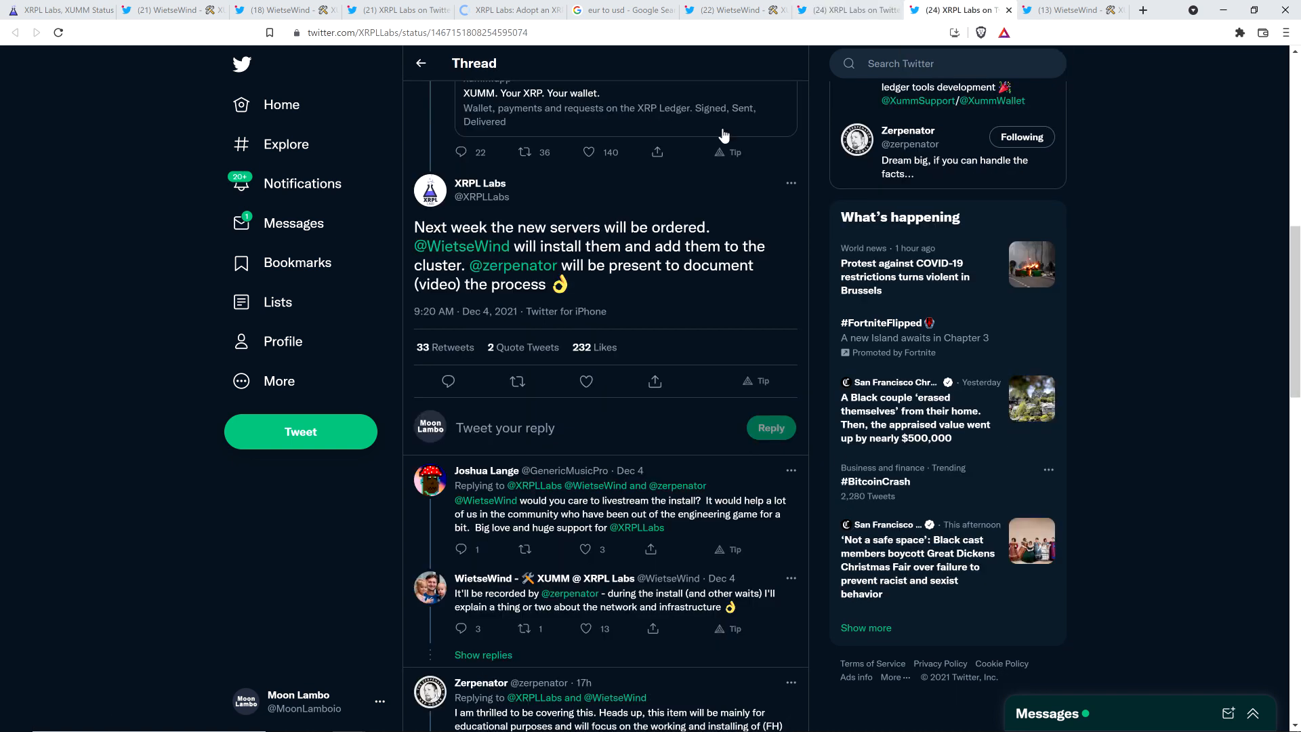
{"action": "mouse_move", "coordinate": [104, 206]}
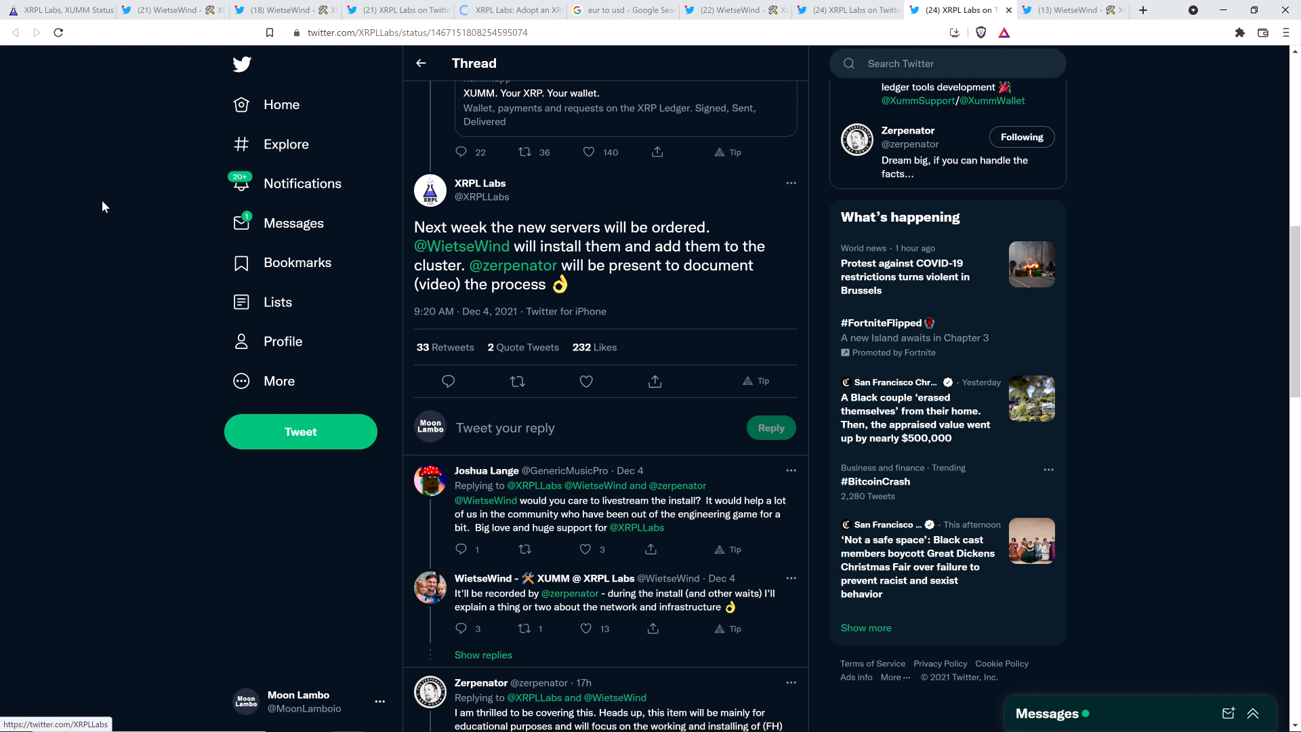
{"action": "mouse_move", "coordinate": [512, 265]}
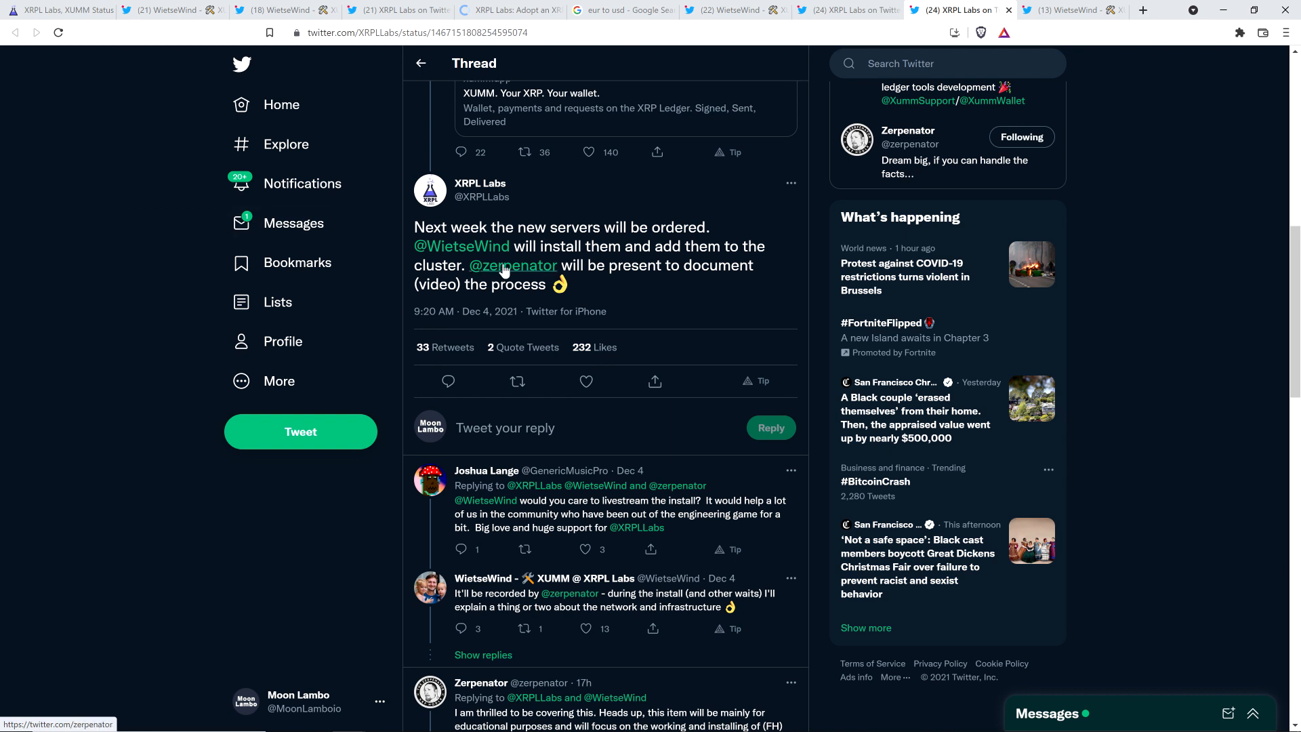
{"action": "mouse_move", "coordinate": [513, 265]}
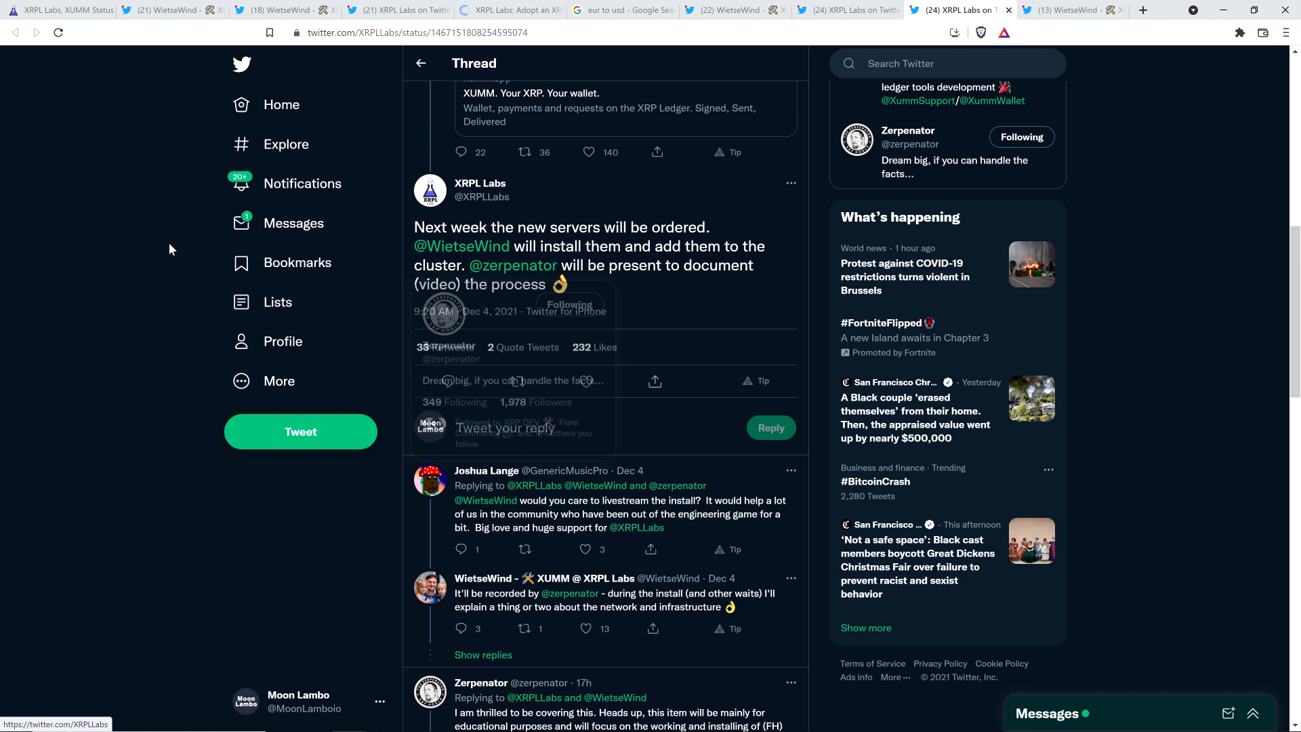
{"action": "mouse_move", "coordinate": [94, 182]}
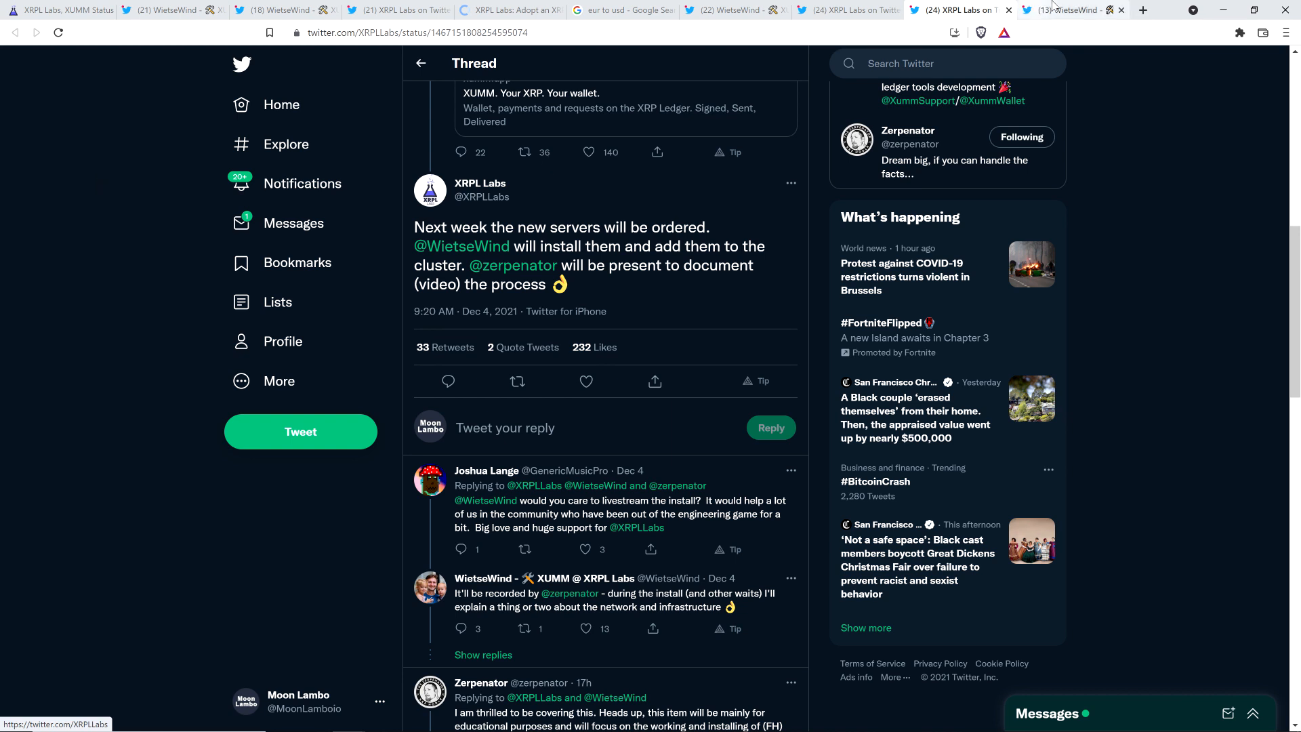
{"action": "mouse_move", "coordinate": [1075, 9]}
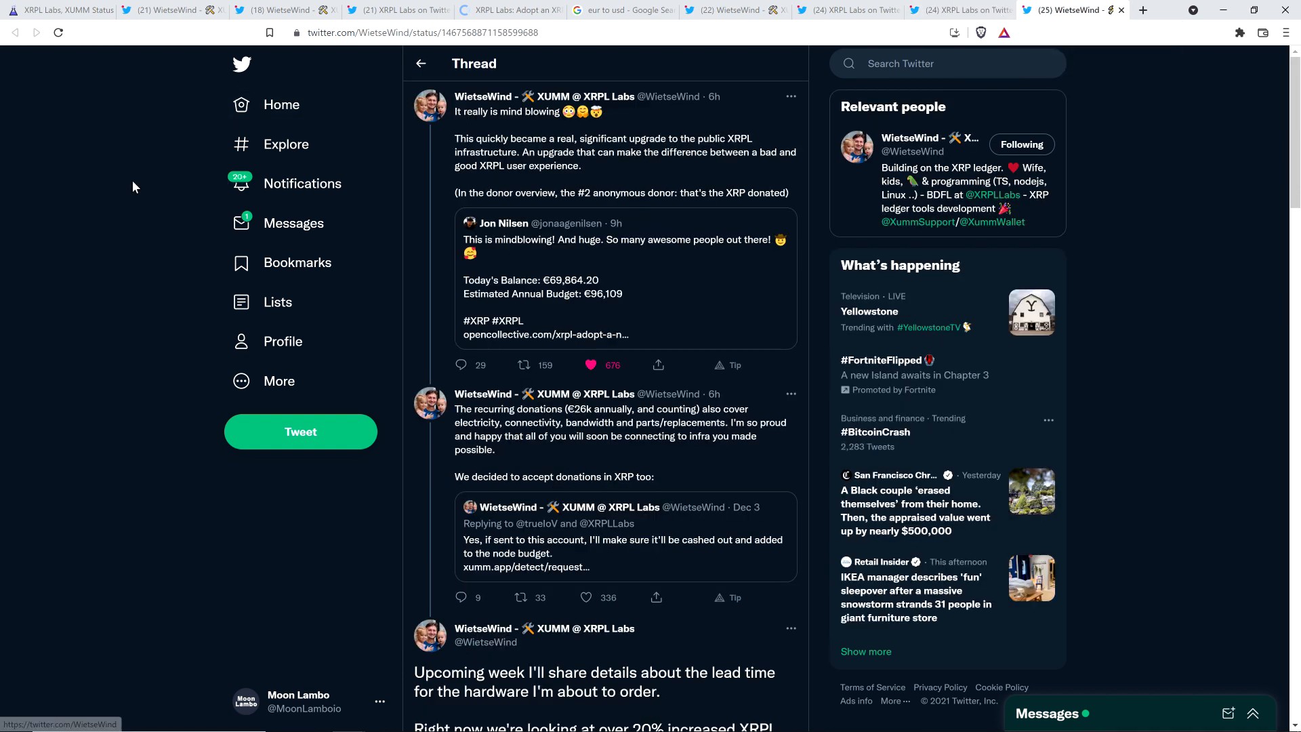
{"action": "mouse_move", "coordinate": [73, 195]}
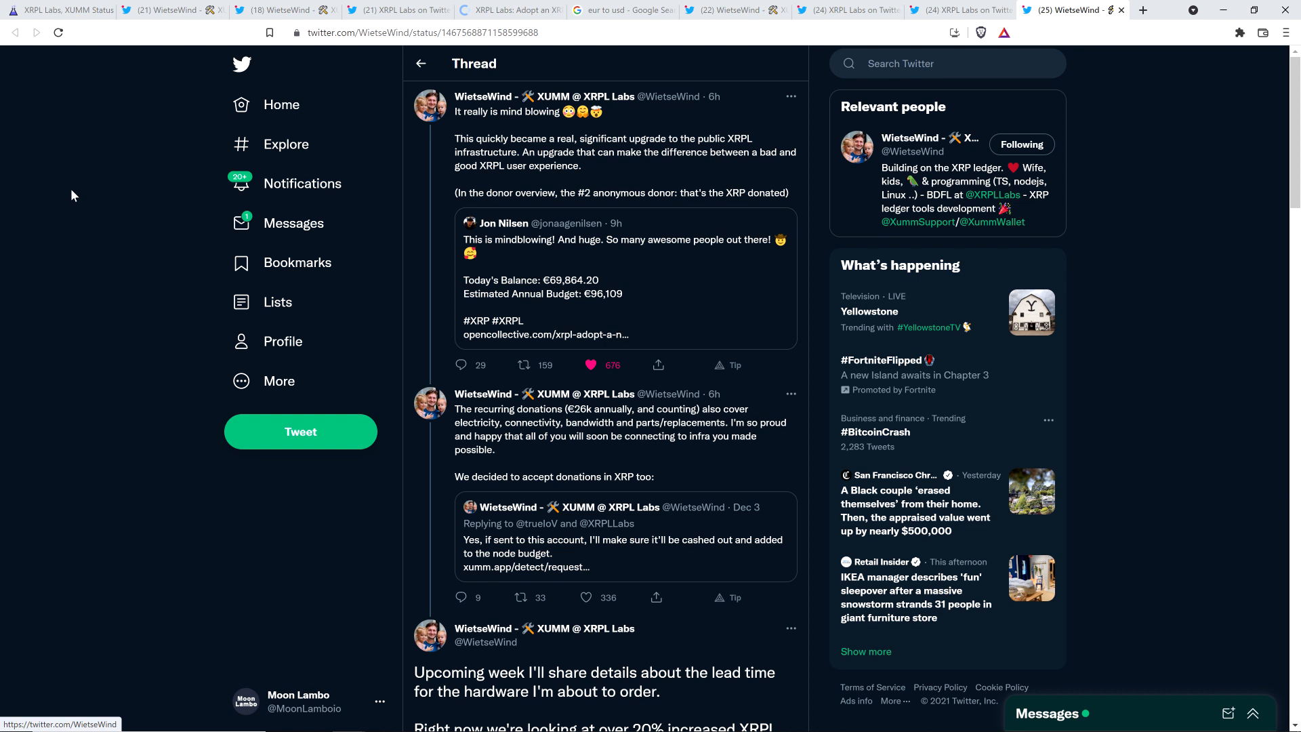
{"action": "left_click", "coordinate": [593, 365]}
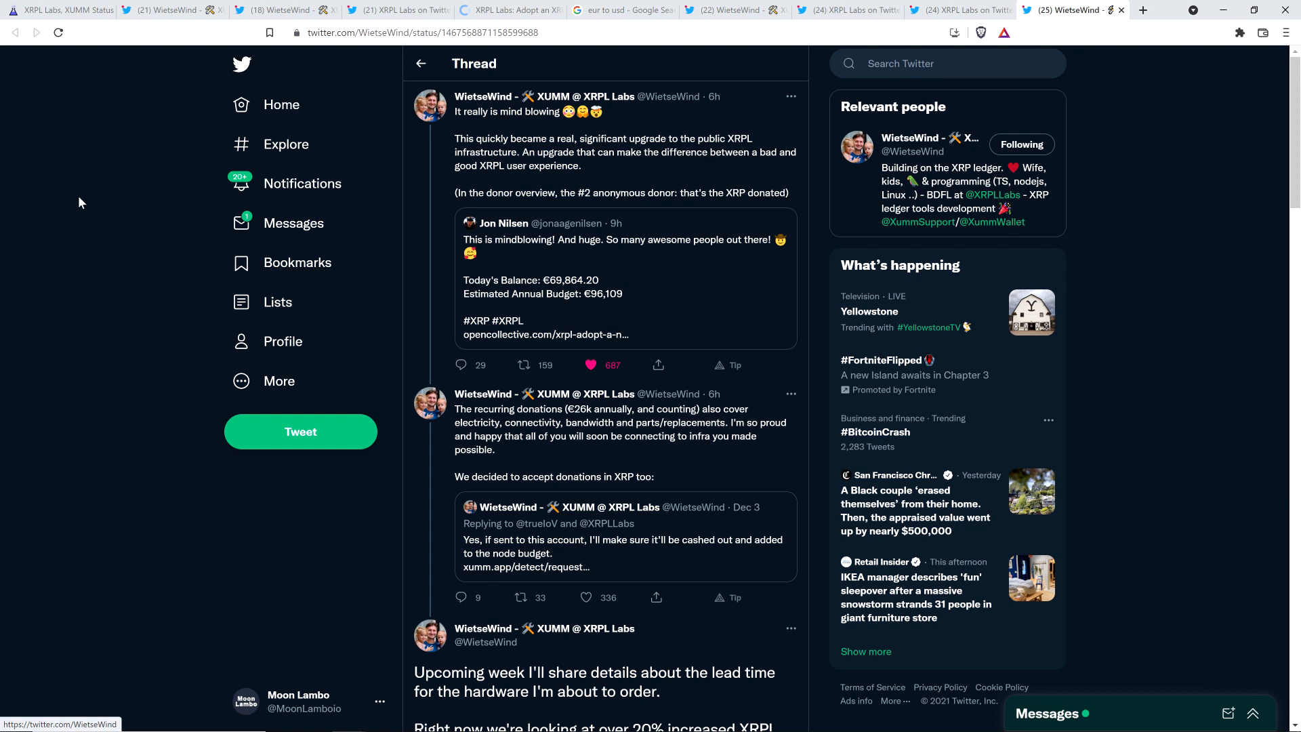
{"action": "scroll", "scroll_direction": "down", "scroll_amount": 3}
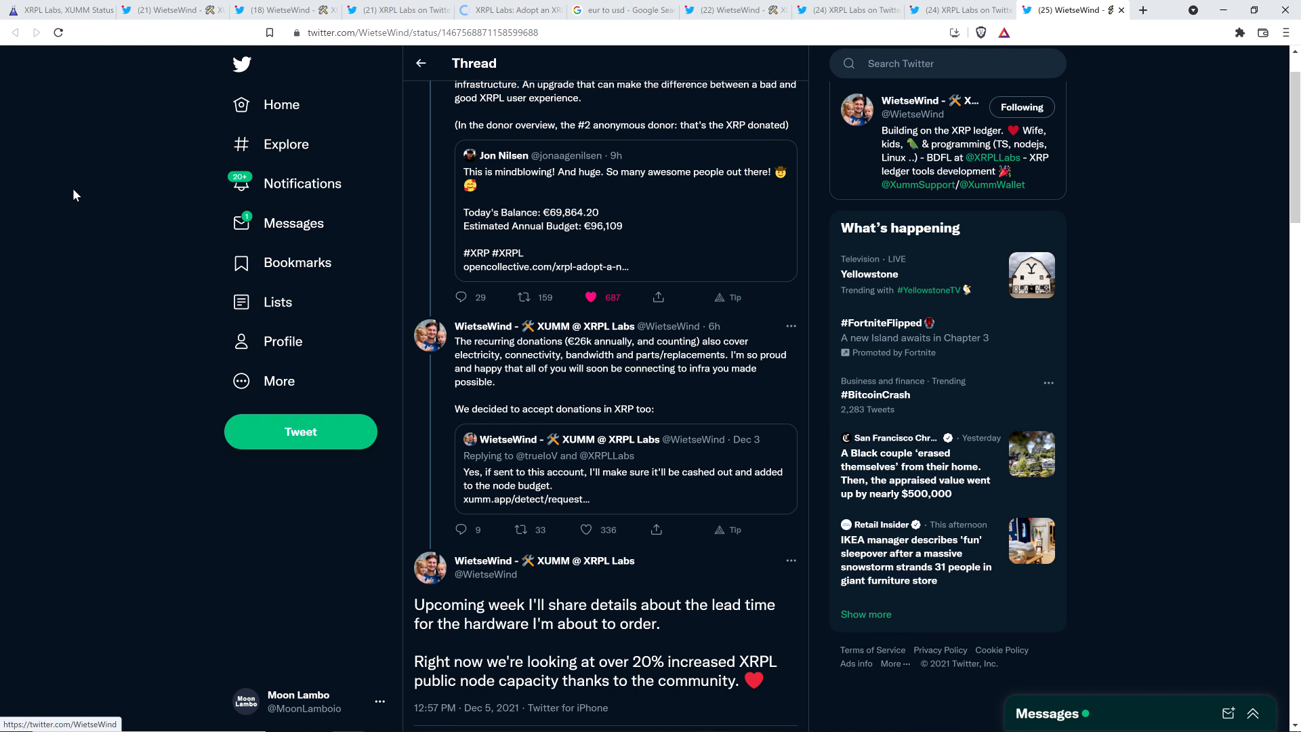
{"action": "scroll", "scroll_direction": "down", "scroll_amount": 3}
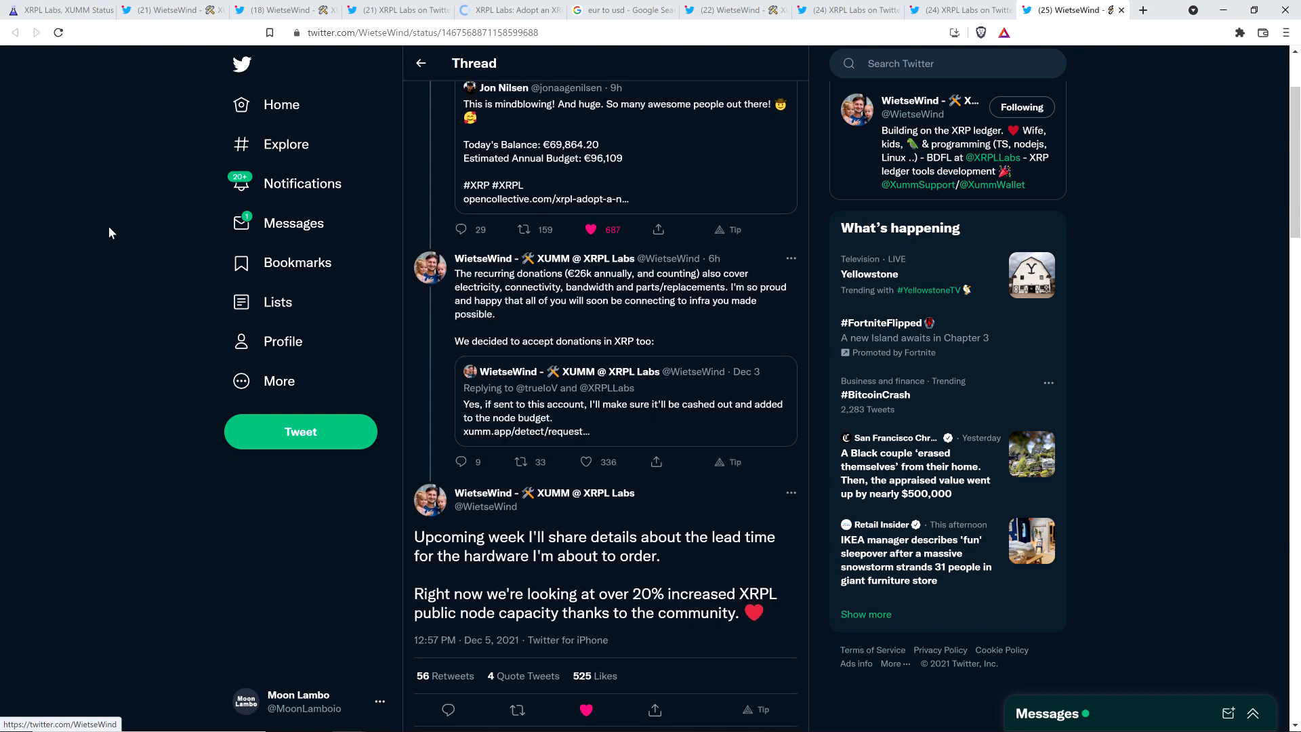
{"action": "scroll", "scroll_direction": "down", "scroll_amount": 3}
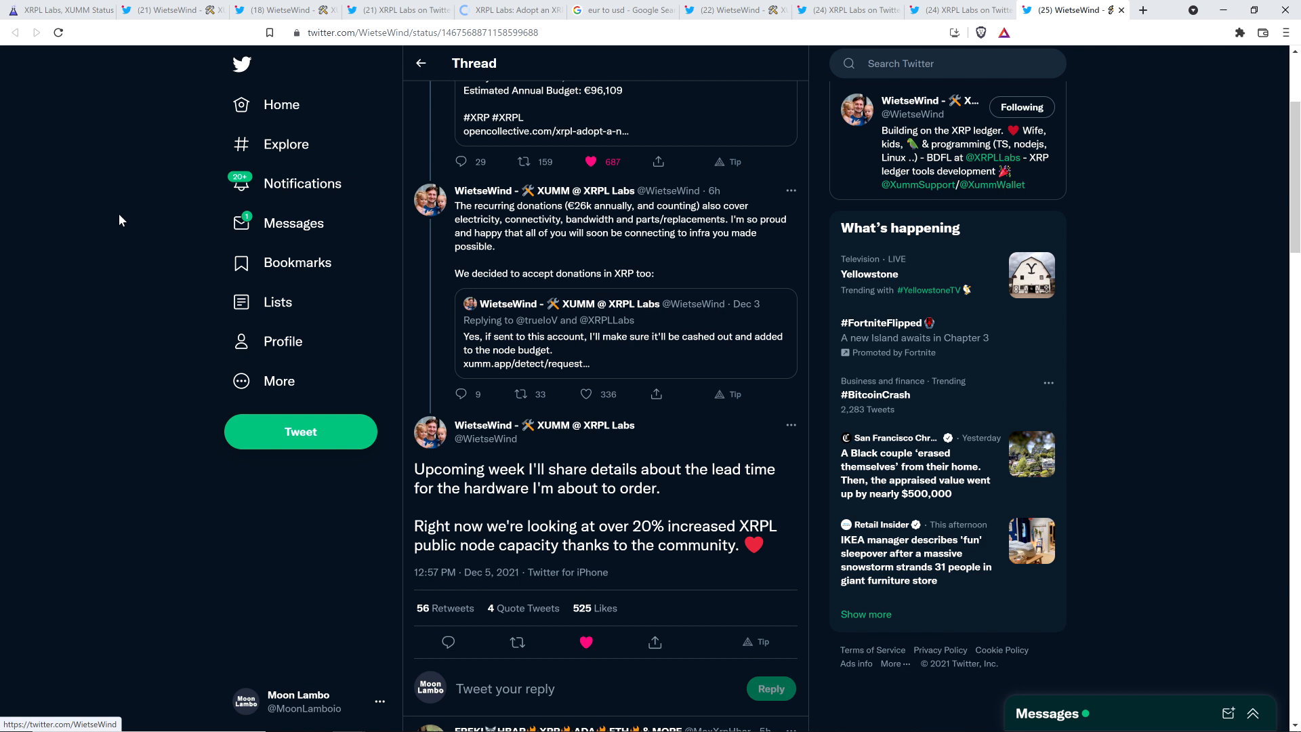
{"action": "scroll", "scroll_direction": "up", "scroll_amount": 3}
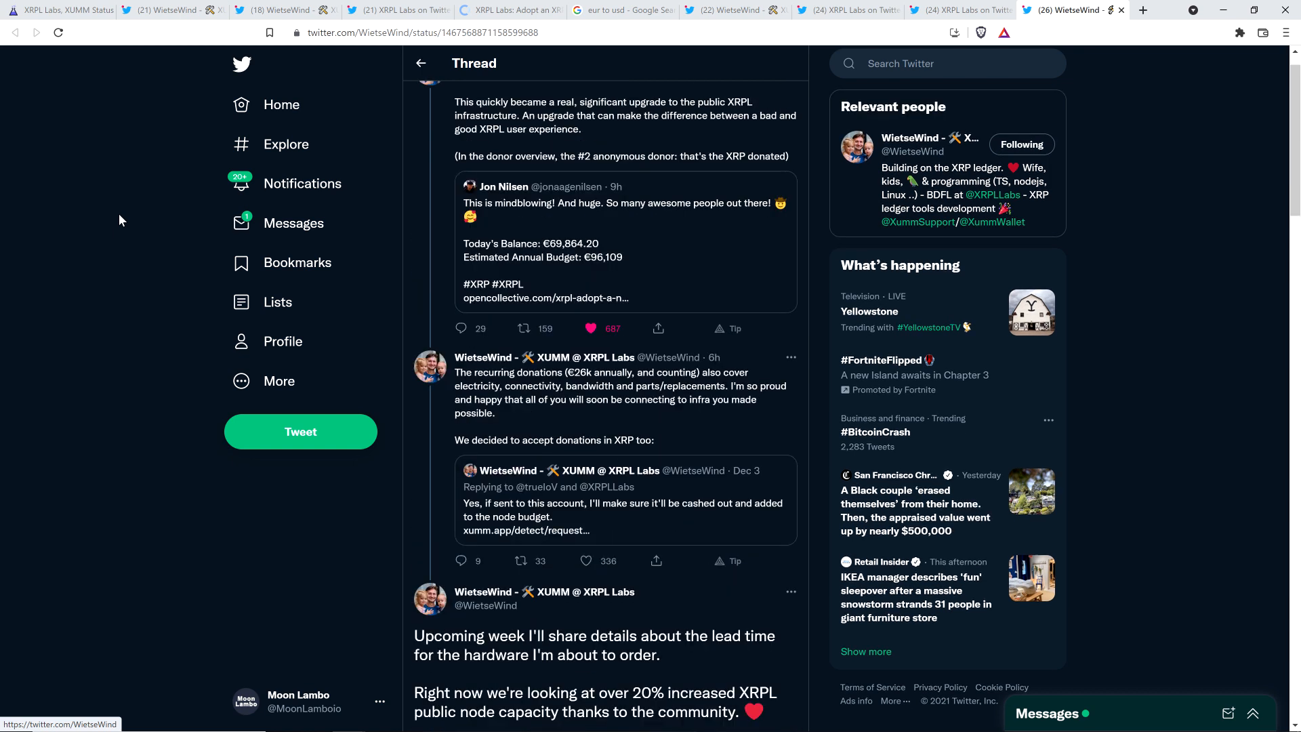
{"action": "scroll", "scroll_direction": "up", "scroll_amount": 3}
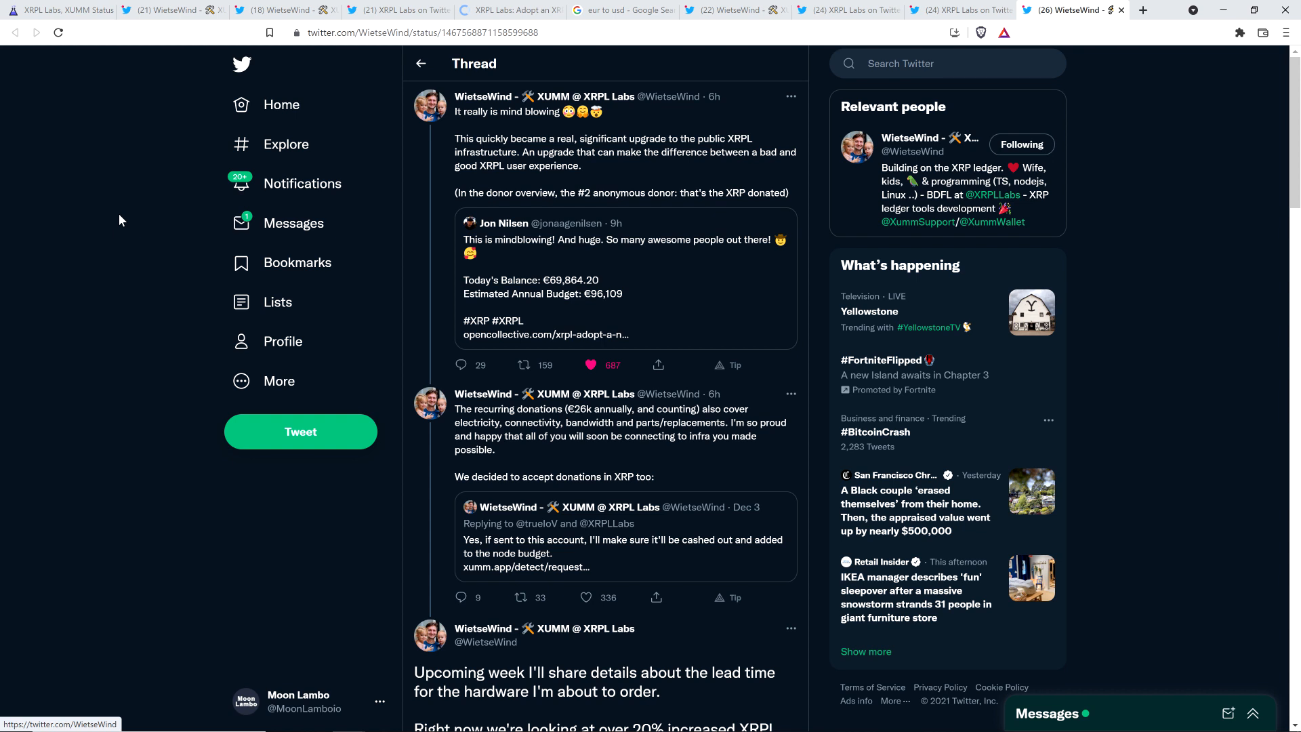
{"action": "mouse_move", "coordinate": [76, 141]}
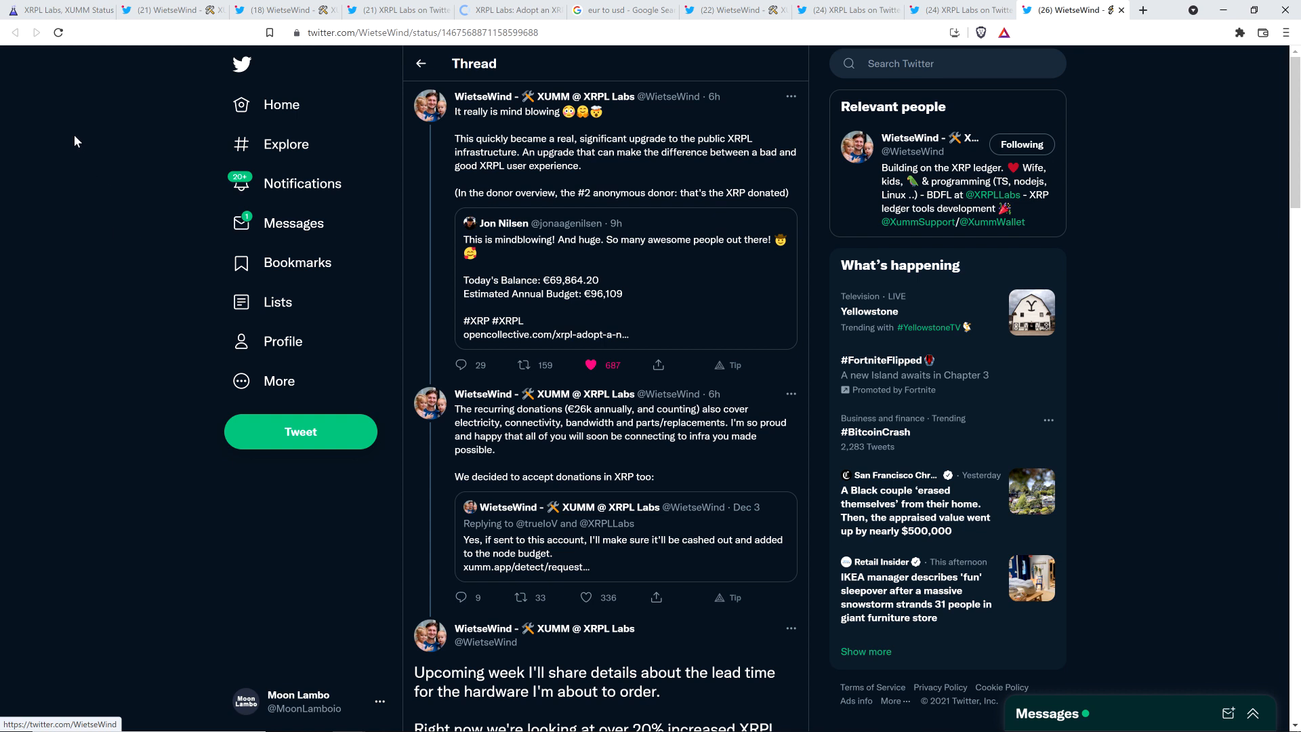
{"action": "mouse_move", "coordinate": [166, 229]}
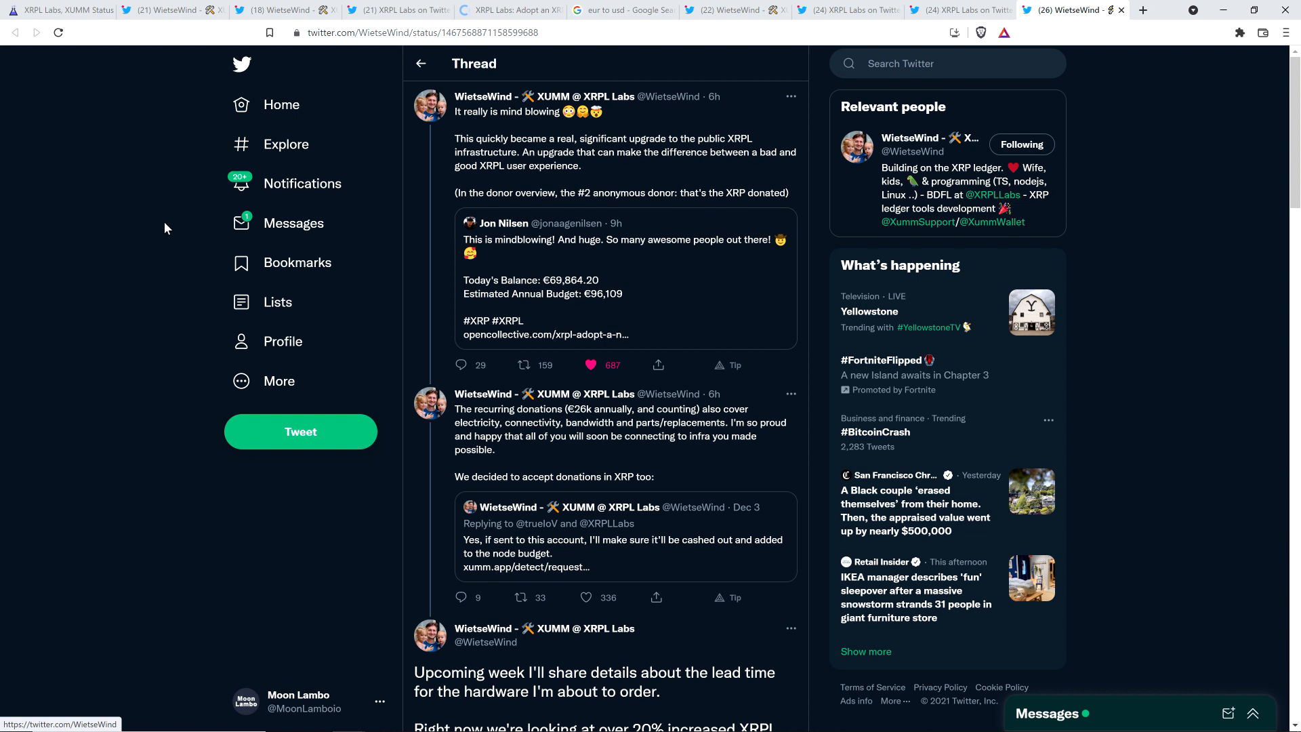
{"action": "mouse_move", "coordinate": [153, 235]}
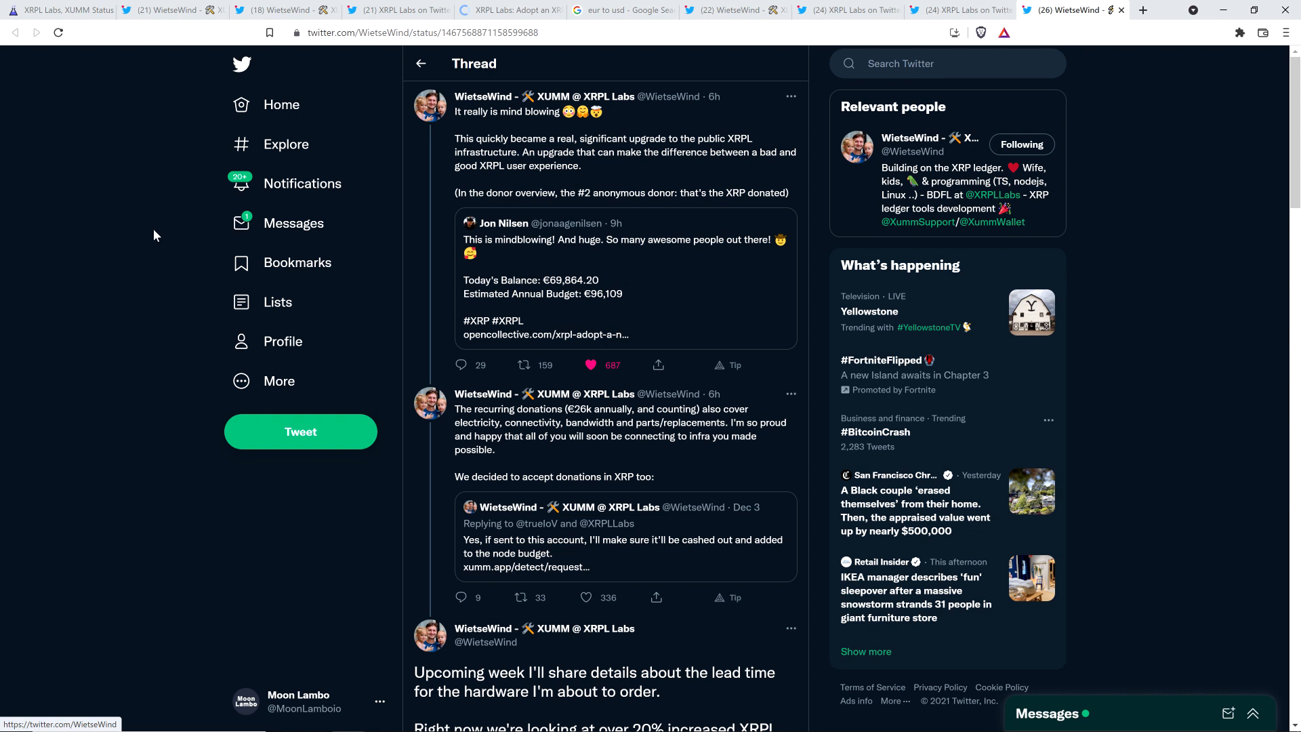
{"action": "mouse_move", "coordinate": [95, 179]}
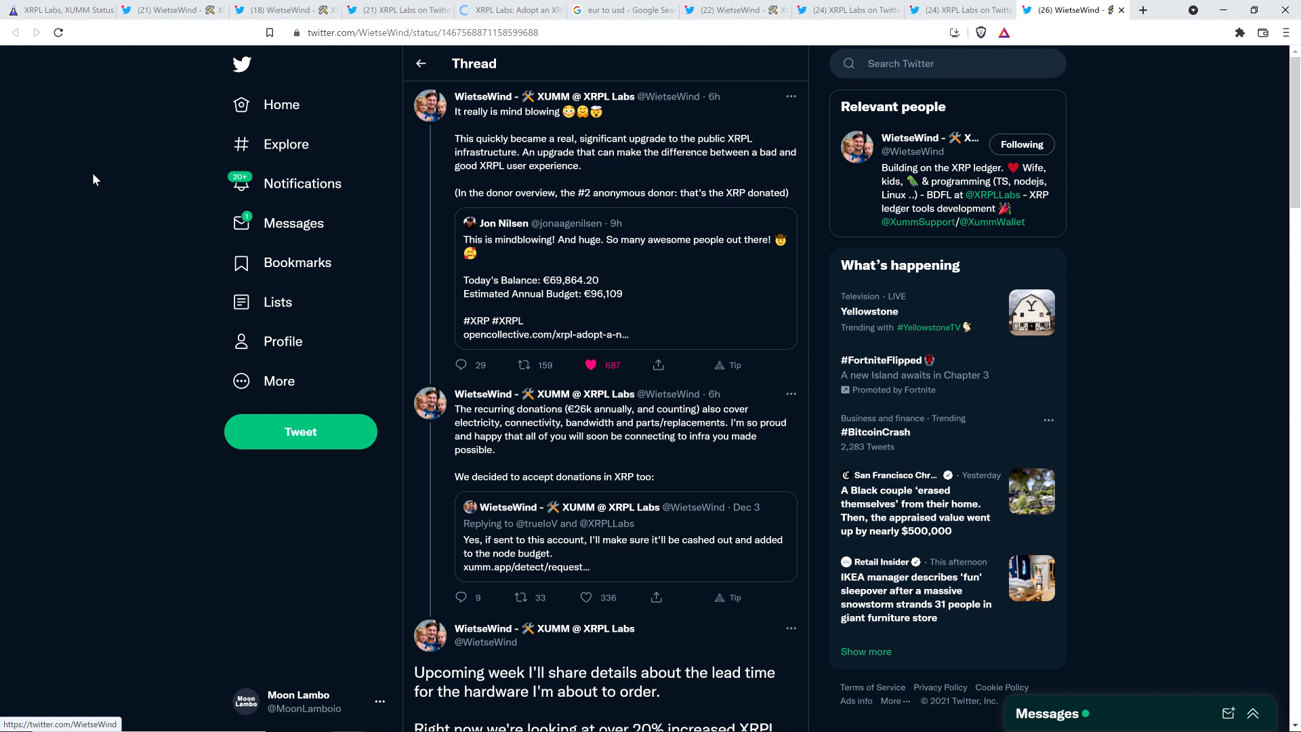
{"action": "mouse_move", "coordinate": [85, 154]}
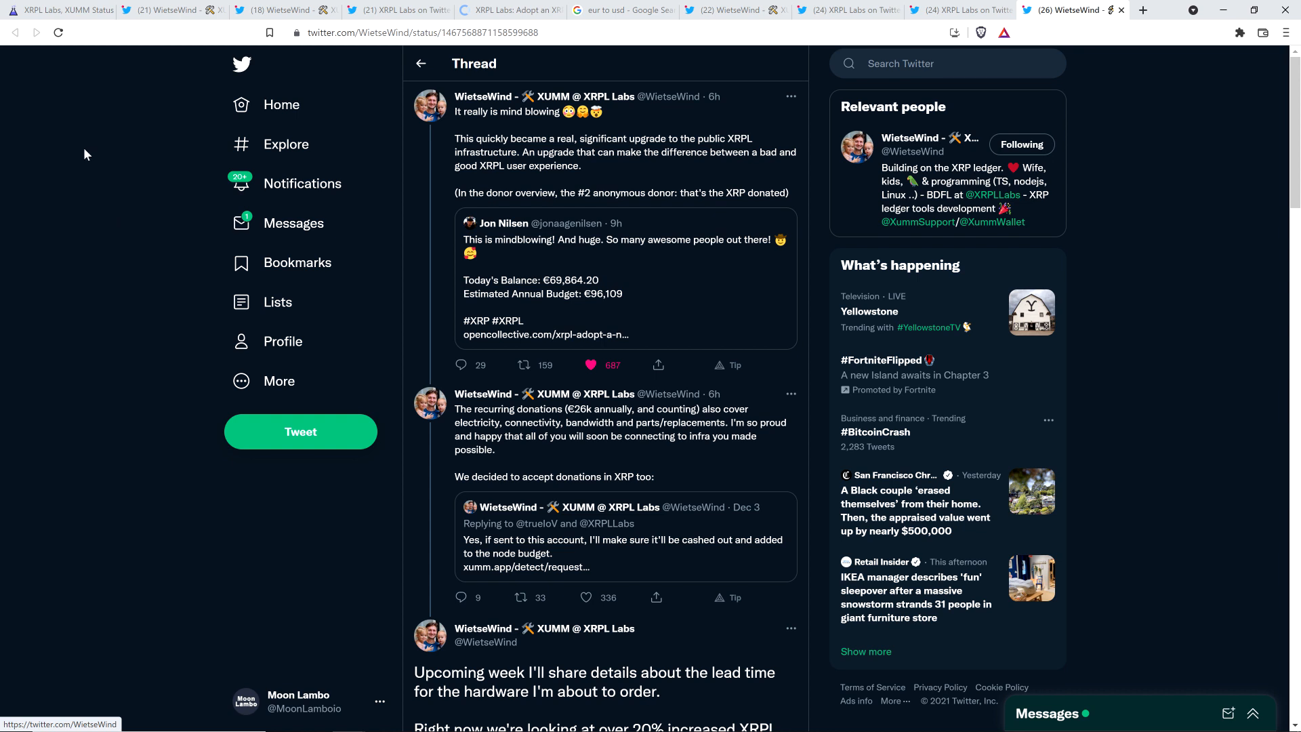